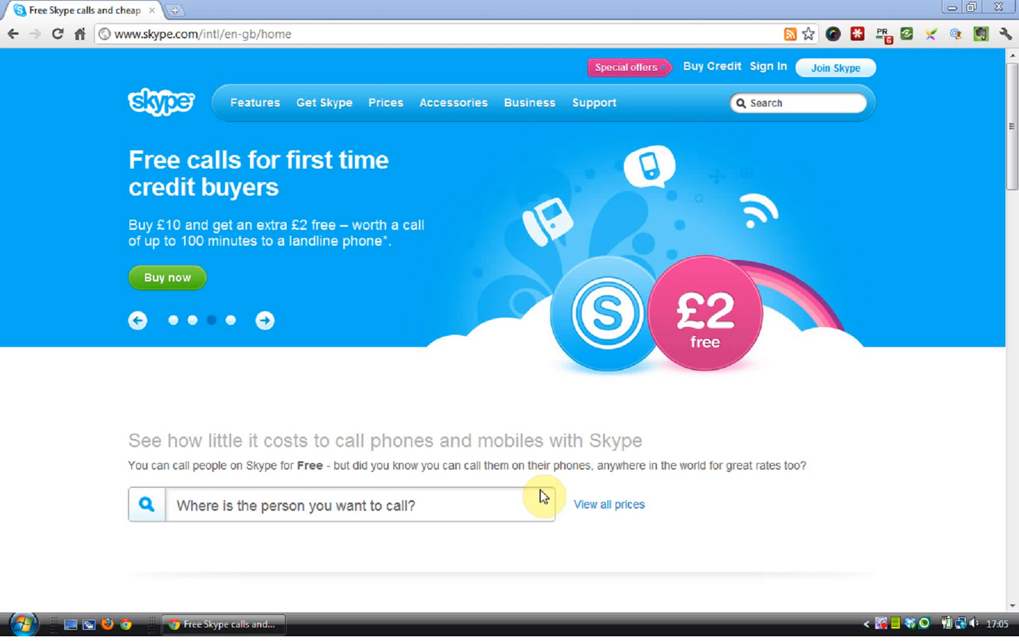
Look over the skype.com home page in Chrome, zoom in, then close the browser
{"action": "left_click", "coordinate": [264, 320]}
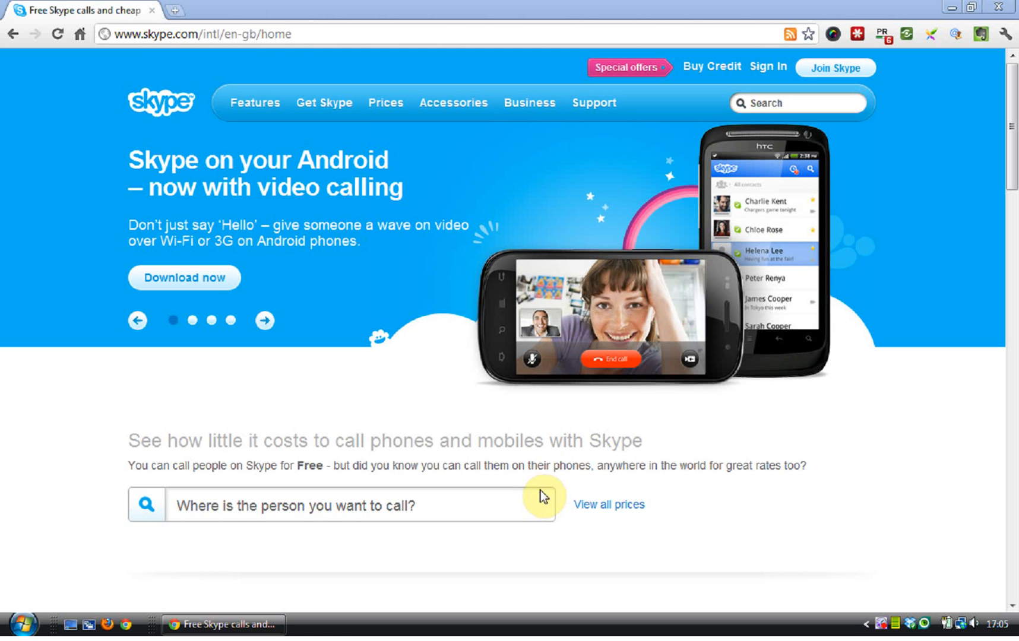
{"action": "mouse_move", "coordinate": [198, 34]}
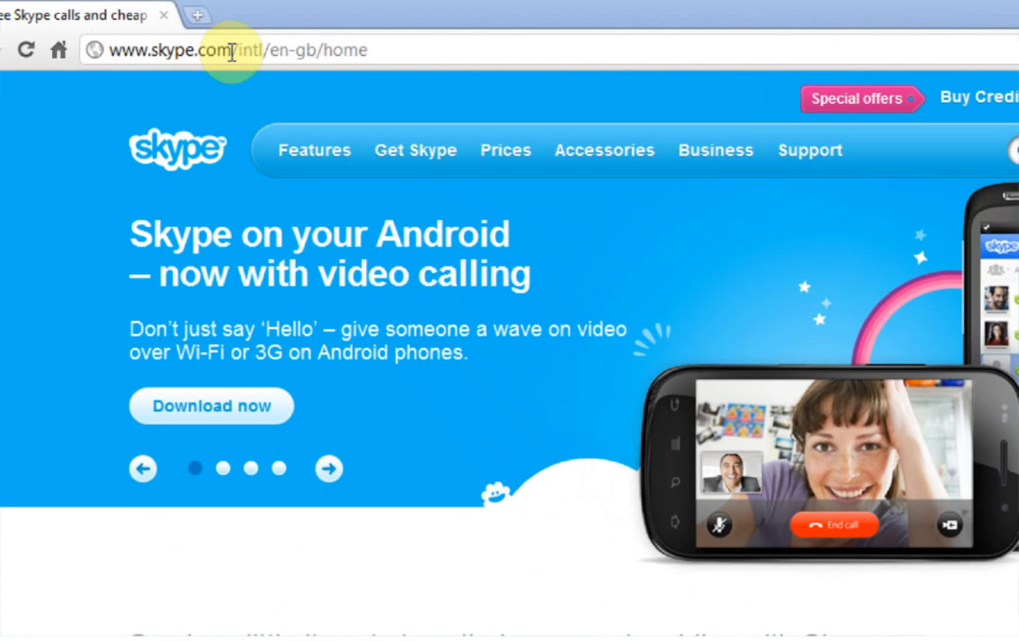
{"action": "key", "text": "ctrl+plus"}
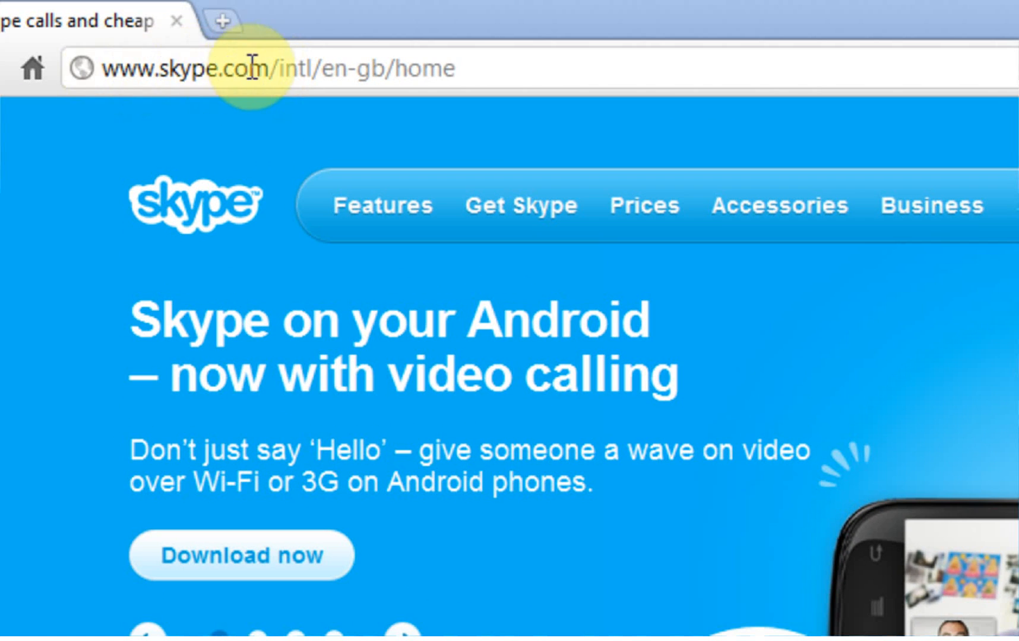
{"action": "left_click", "coordinate": [521, 206]}
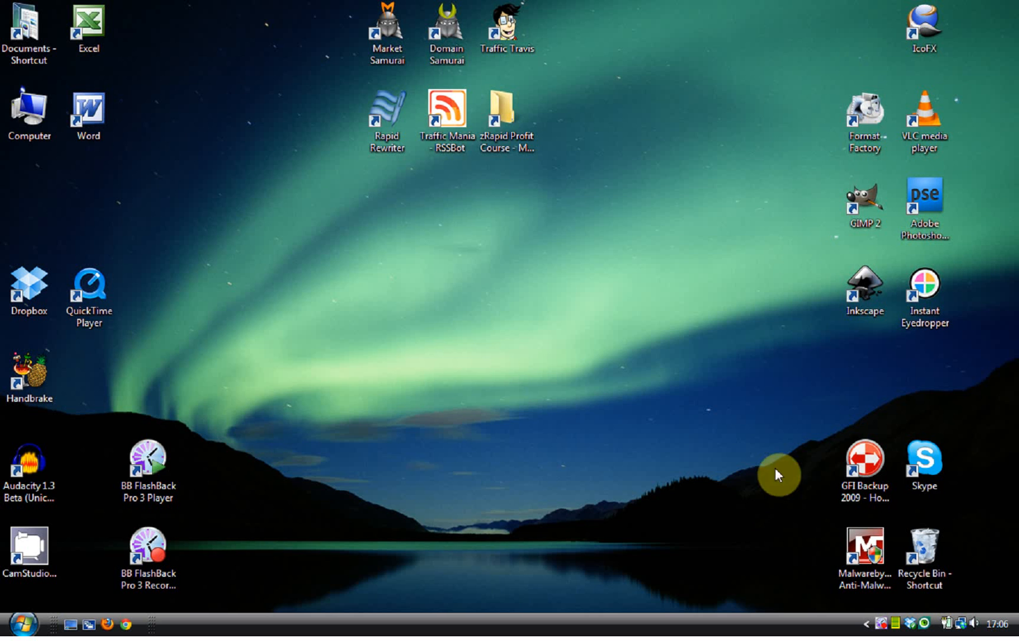
{"action": "mouse_move", "coordinate": [967, 462]}
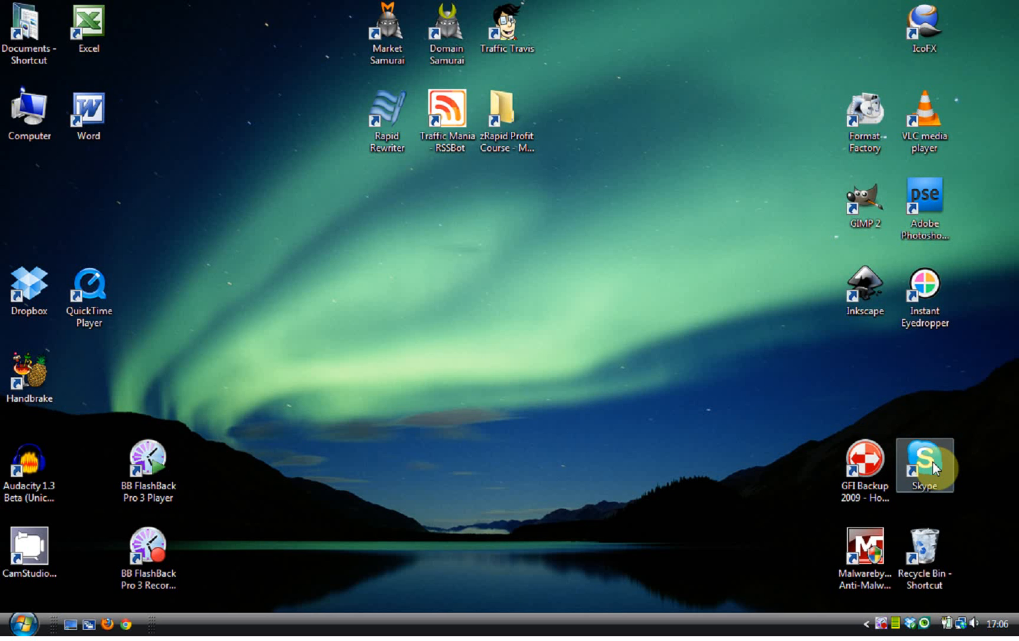
{"action": "mouse_move", "coordinate": [927, 462]}
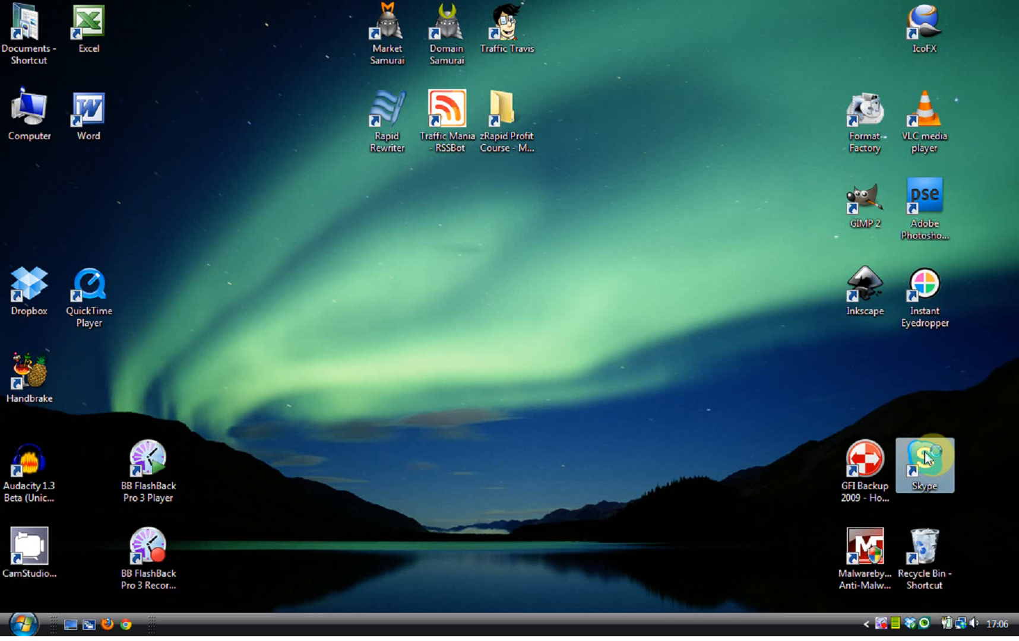
Launch Skype from the desktop shortcut and sign in to reach the contact list
{"action": "double_click", "coordinate": [924, 462]}
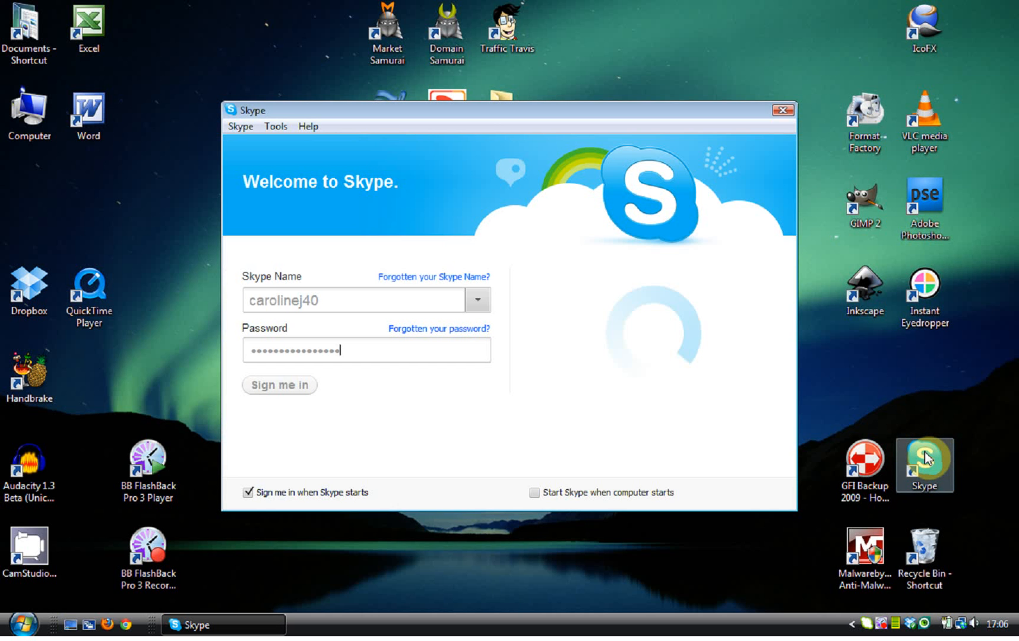
{"action": "left_click", "coordinate": [278, 385]}
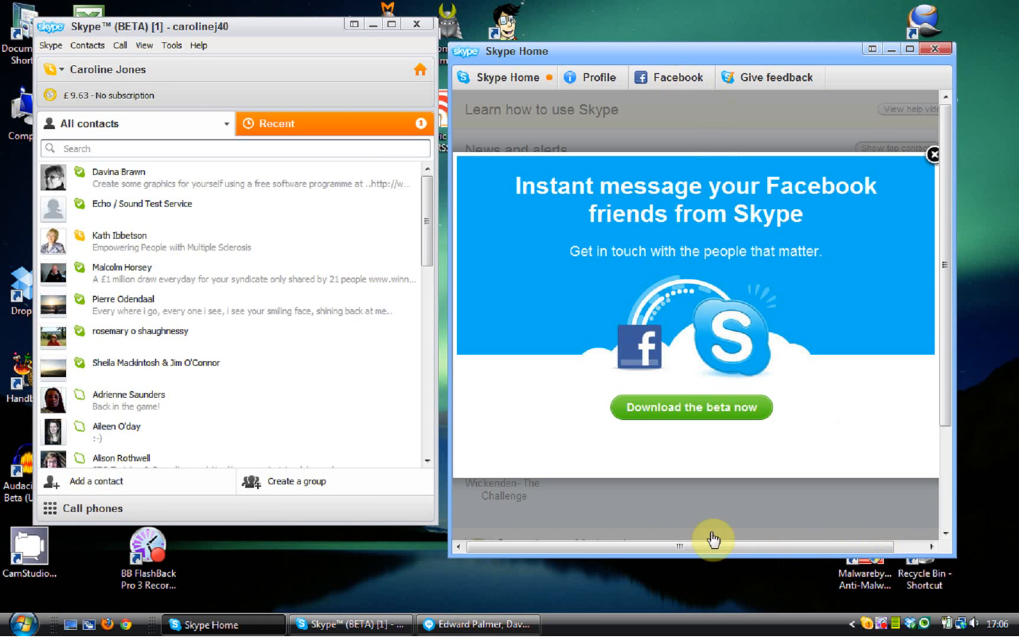
{"action": "mouse_move", "coordinate": [636, 496]}
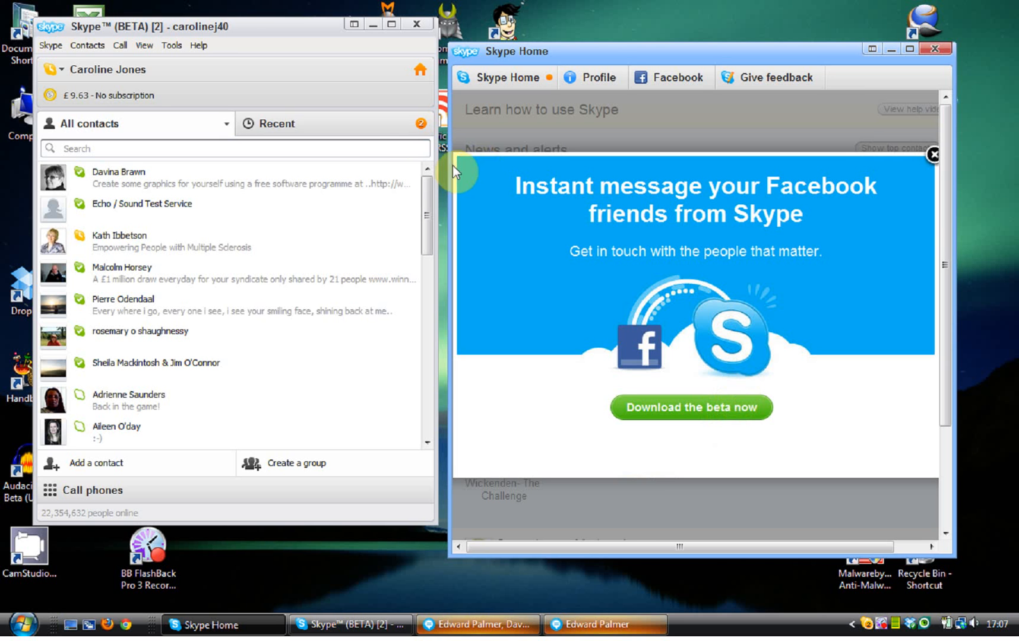
{"action": "left_click", "coordinate": [276, 123]}
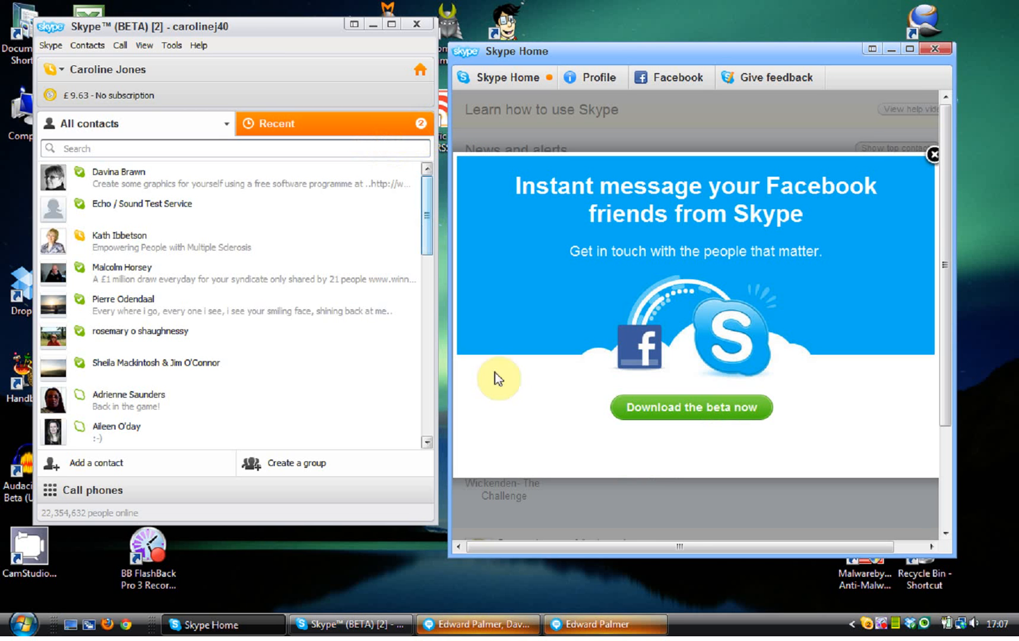
{"action": "mouse_move", "coordinate": [869, 629]}
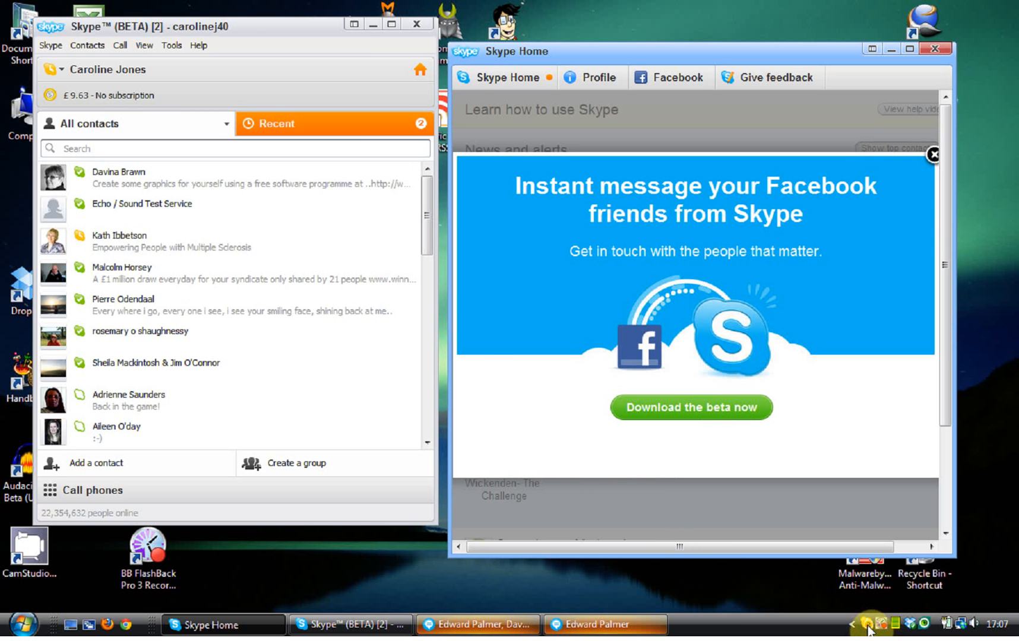
Close Skype Home, review the Skype account menu, then show the Contacts menu
{"action": "left_click", "coordinate": [935, 49]}
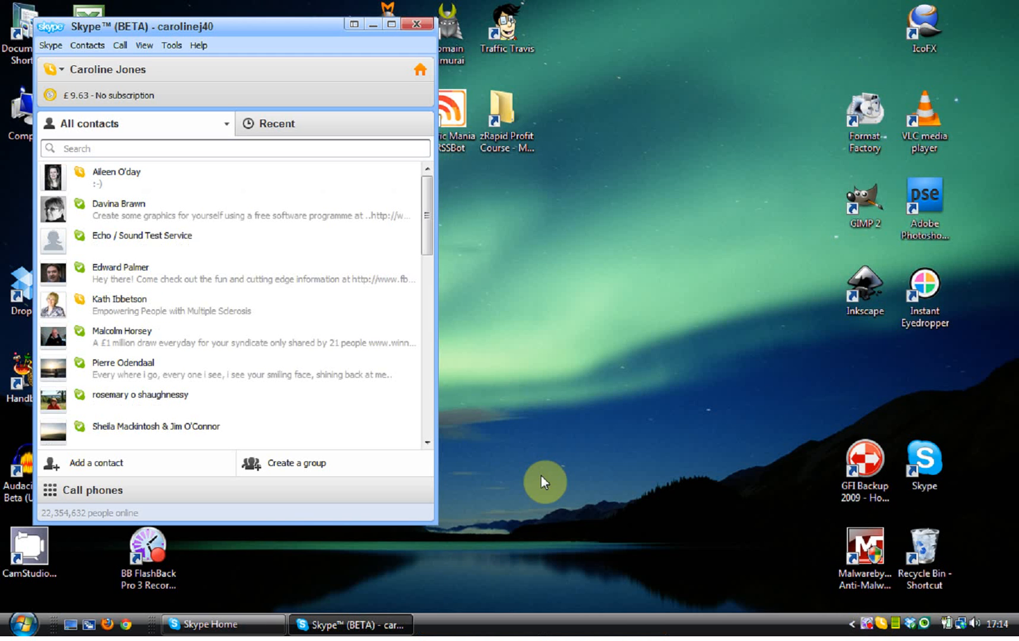
{"action": "mouse_move", "coordinate": [254, 60]}
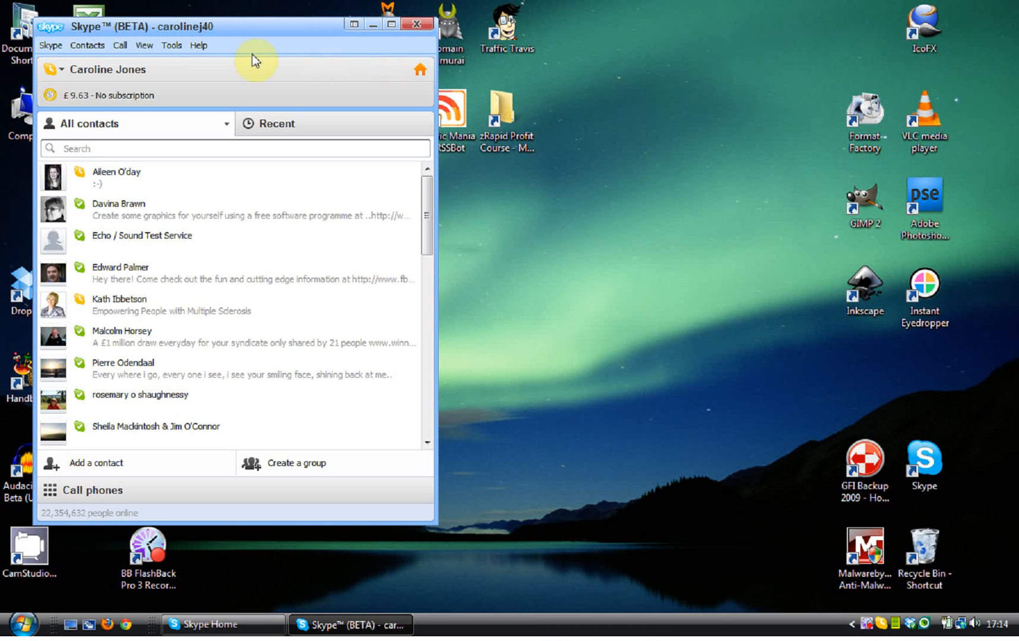
{"action": "mouse_move", "coordinate": [373, 41]}
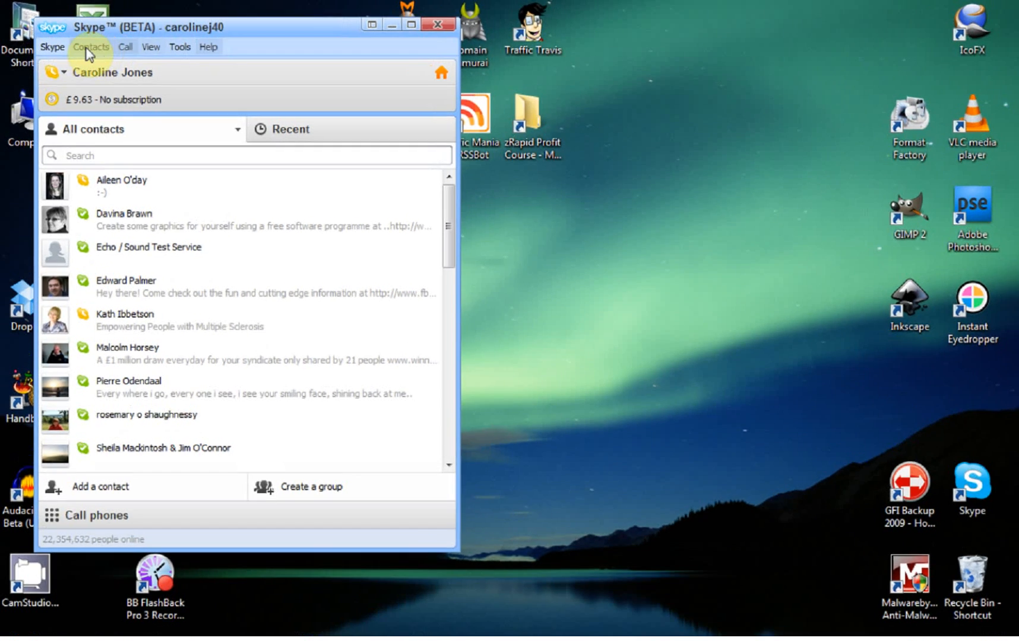
{"action": "left_click", "coordinate": [53, 47]}
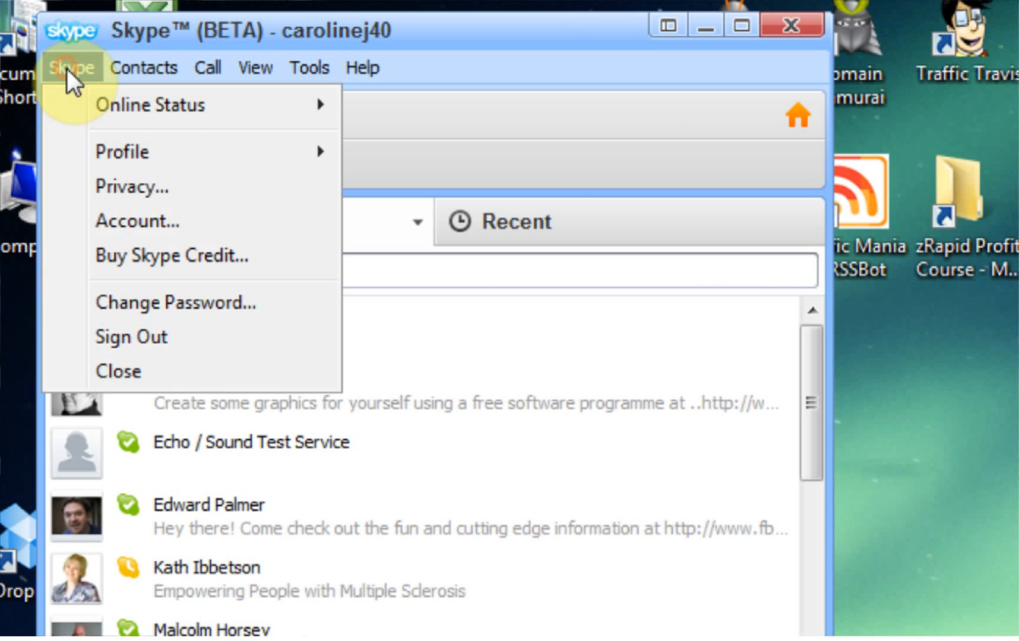
{"action": "mouse_move", "coordinate": [78, 88]}
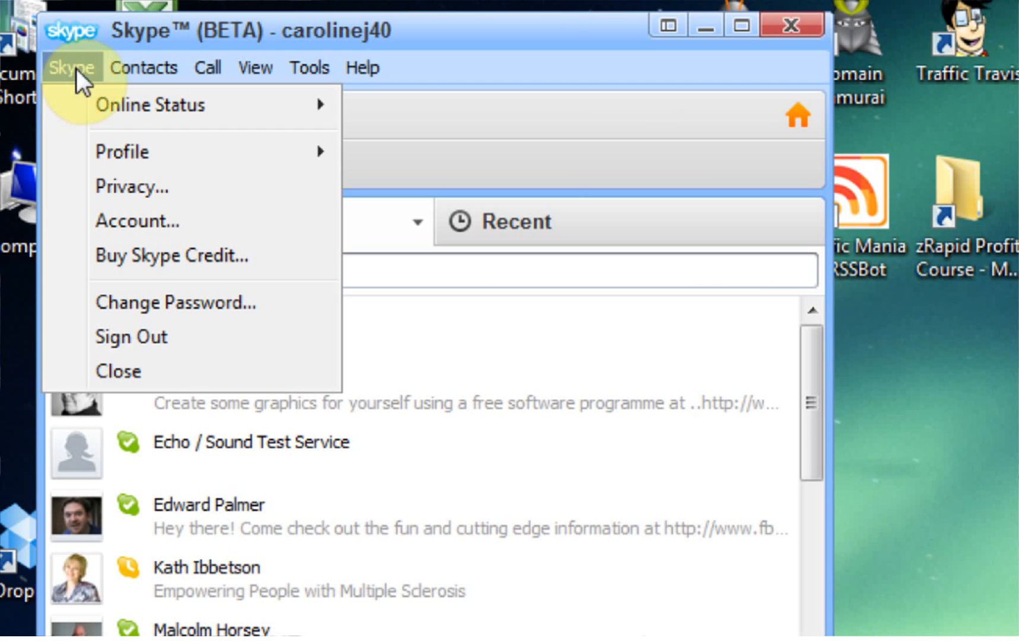
{"action": "mouse_move", "coordinate": [77, 84]}
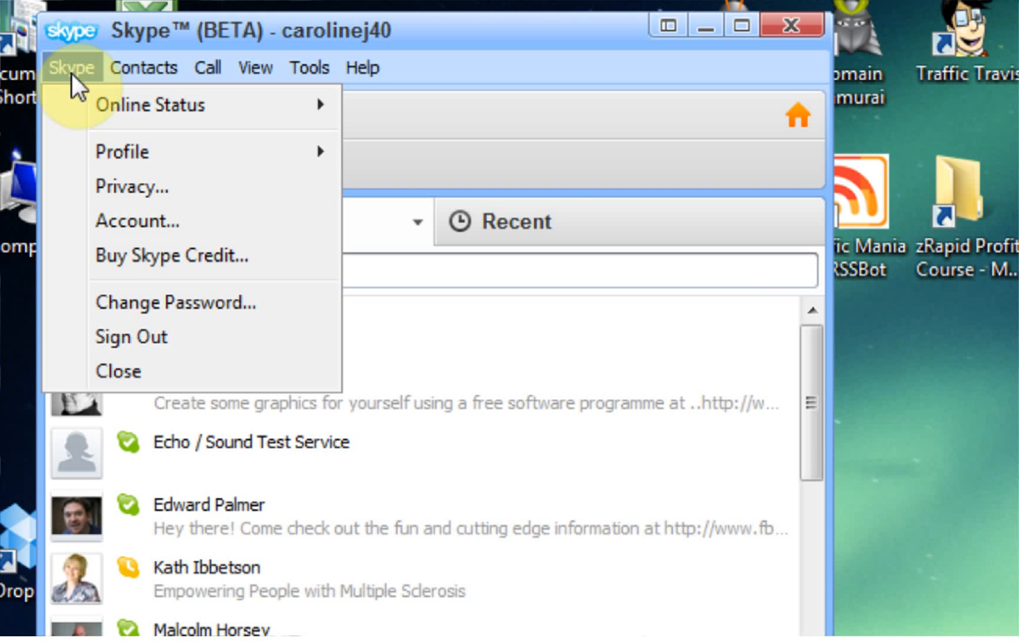
{"action": "mouse_move", "coordinate": [77, 89]}
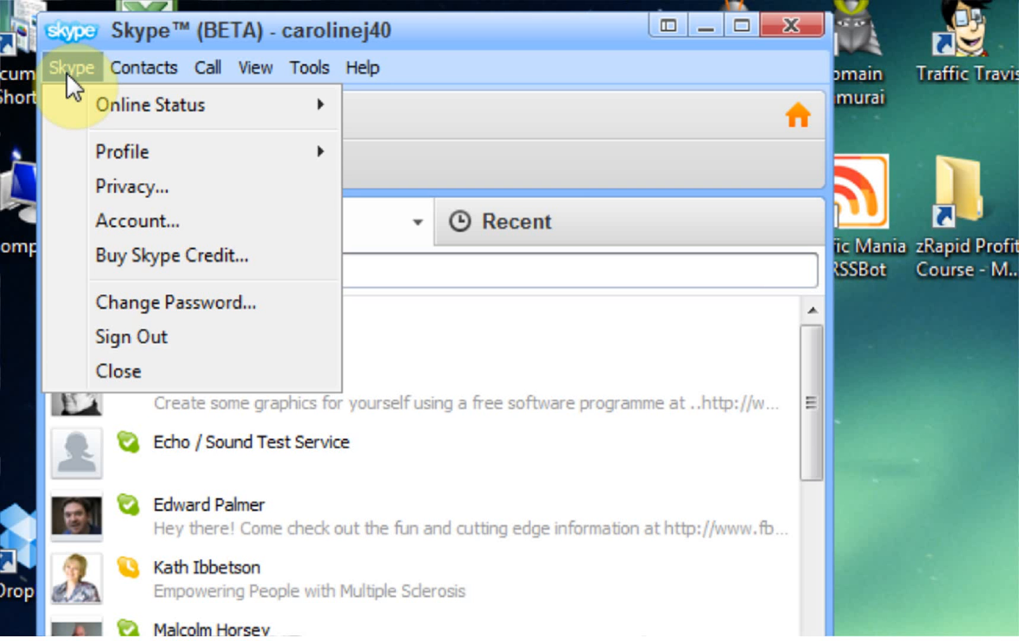
{"action": "left_click", "coordinate": [144, 67]}
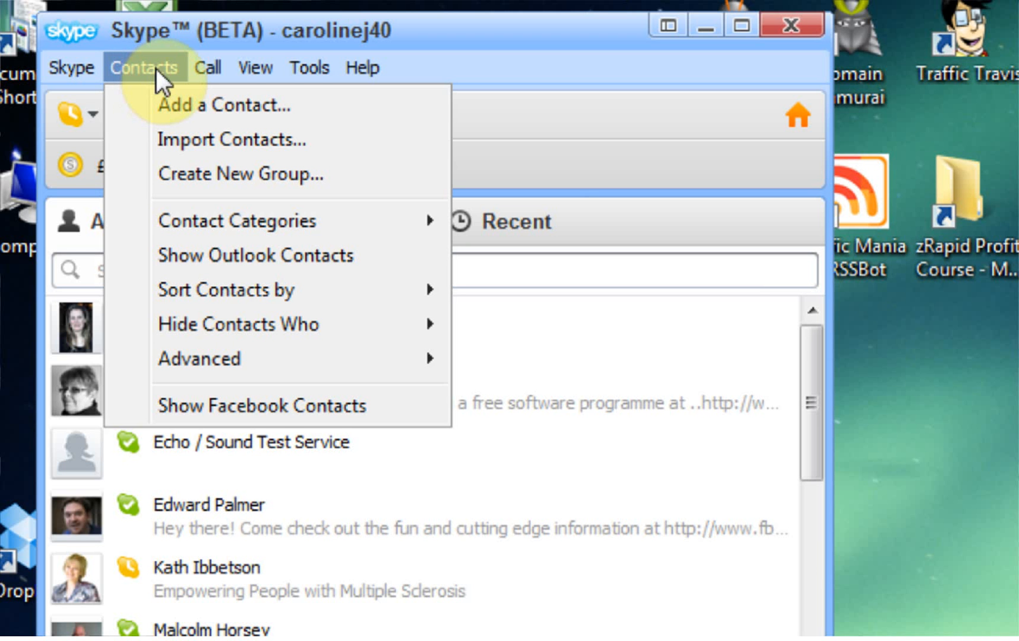
{"action": "mouse_move", "coordinate": [241, 149]}
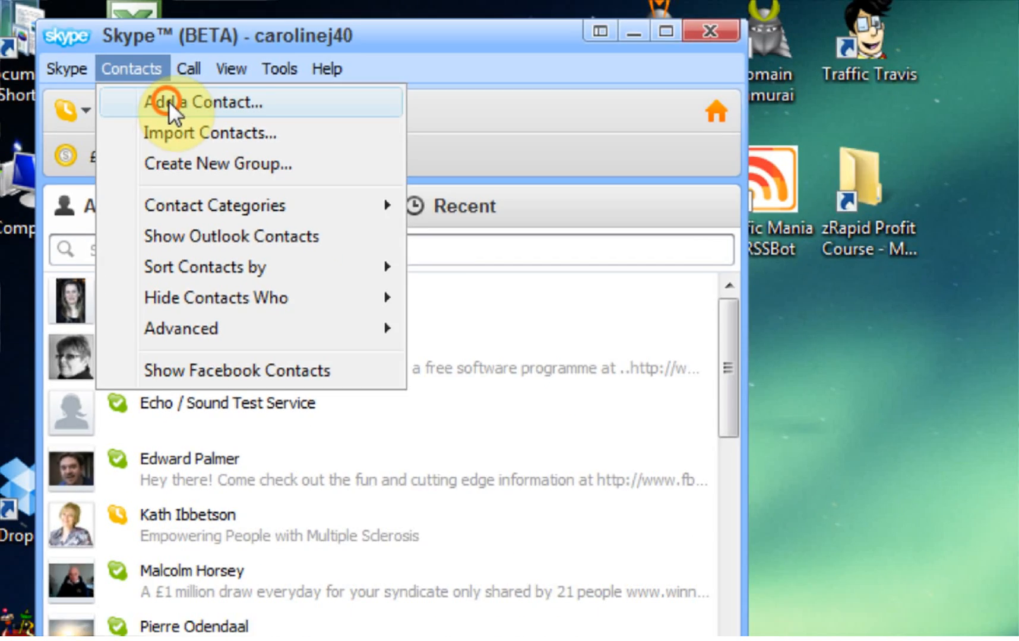
Search for a new contact named 'Davin' in the Add a Contact form
{"action": "left_click", "coordinate": [204, 102]}
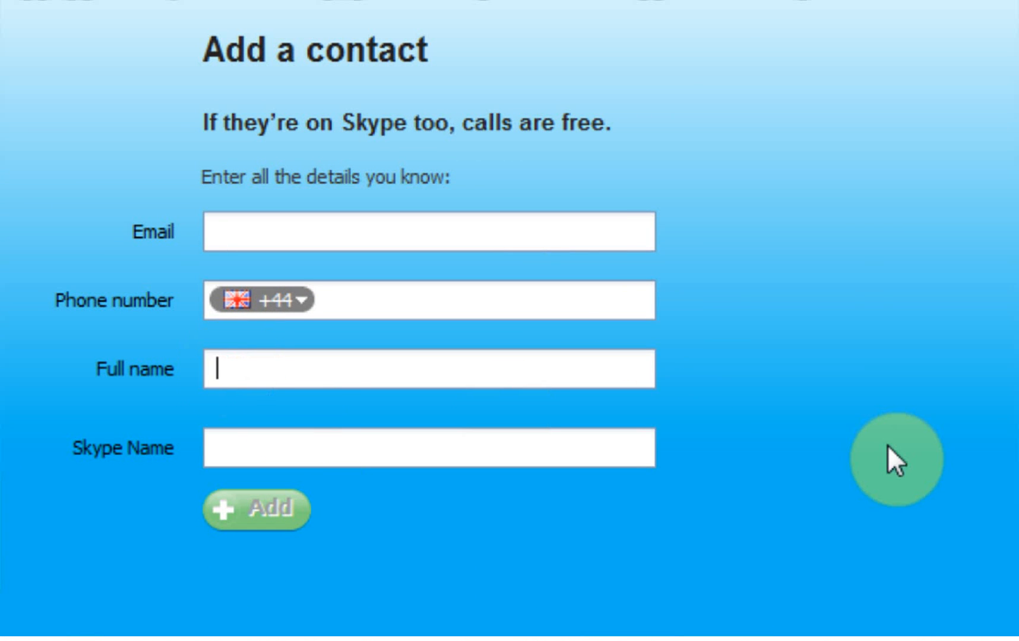
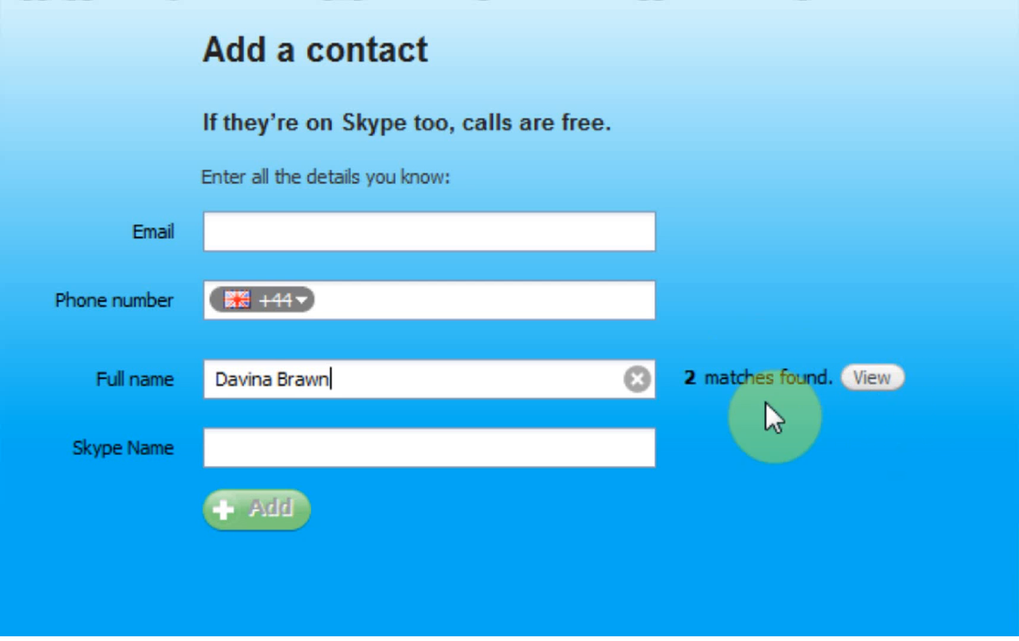
{"action": "mouse_move", "coordinate": [872, 378]}
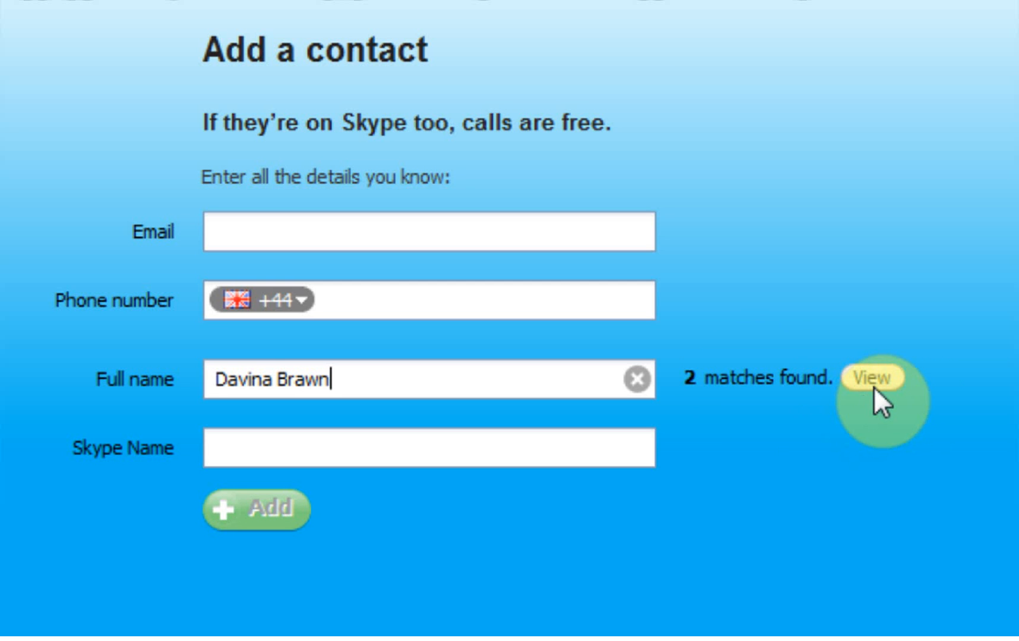
{"action": "mouse_move", "coordinate": [250, 412]}
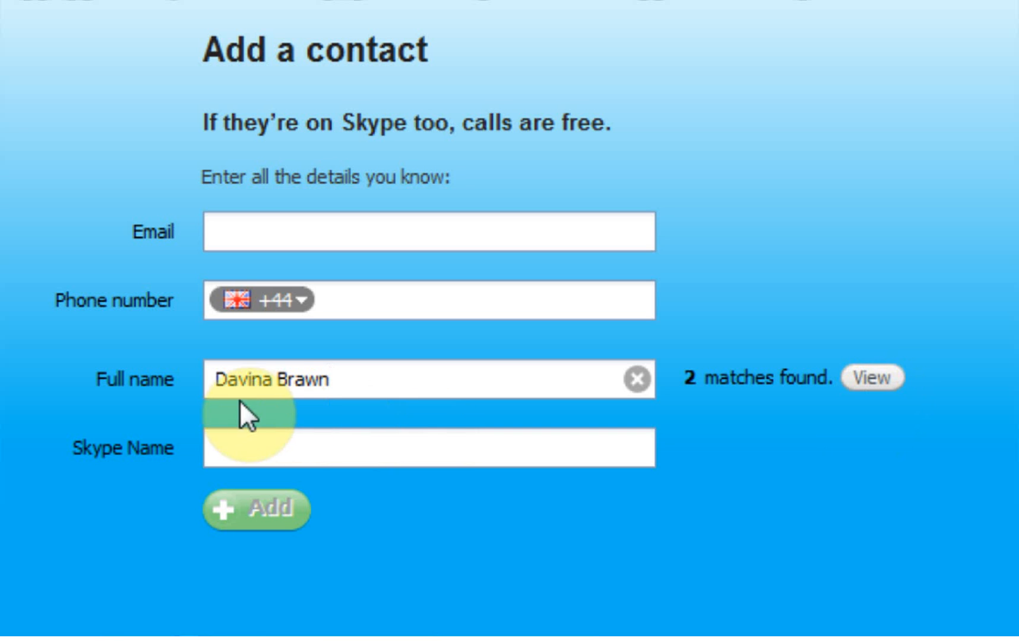
{"action": "mouse_move", "coordinate": [771, 456]}
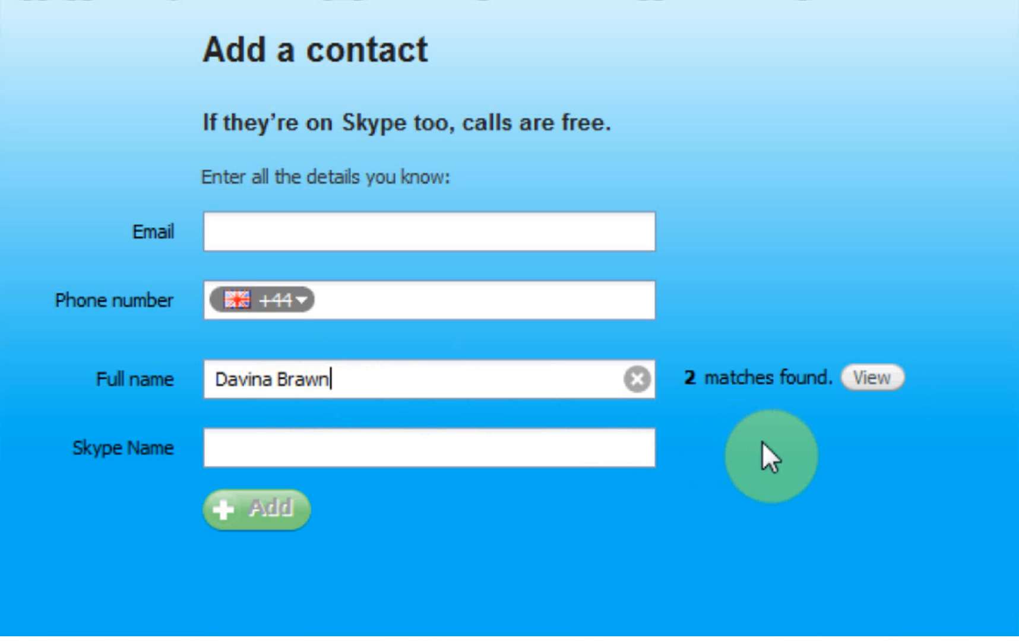
{"action": "mouse_move", "coordinate": [591, 377]}
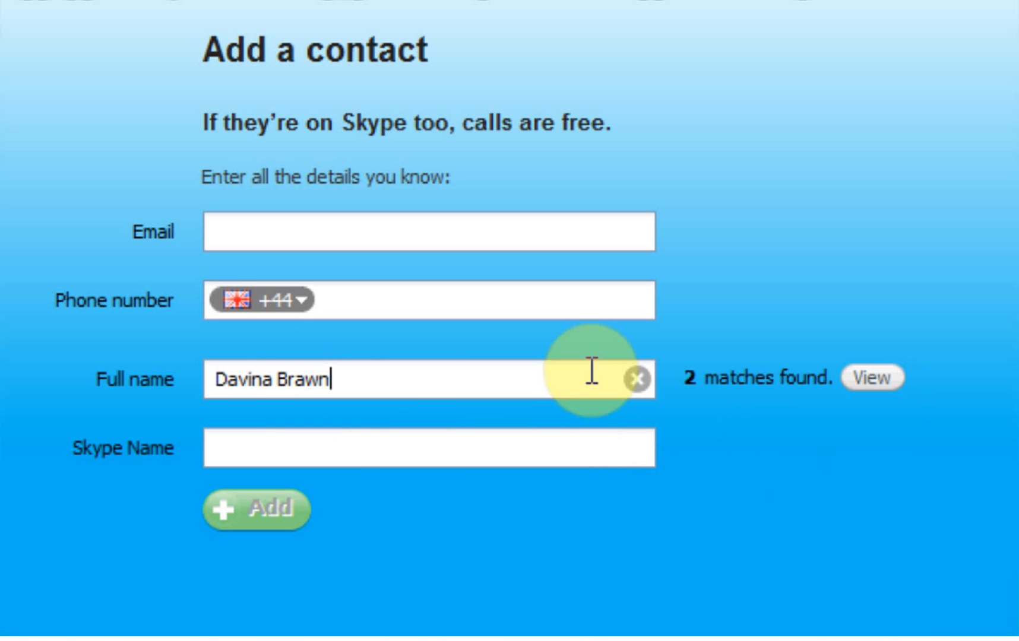
{"action": "mouse_move", "coordinate": [728, 413]}
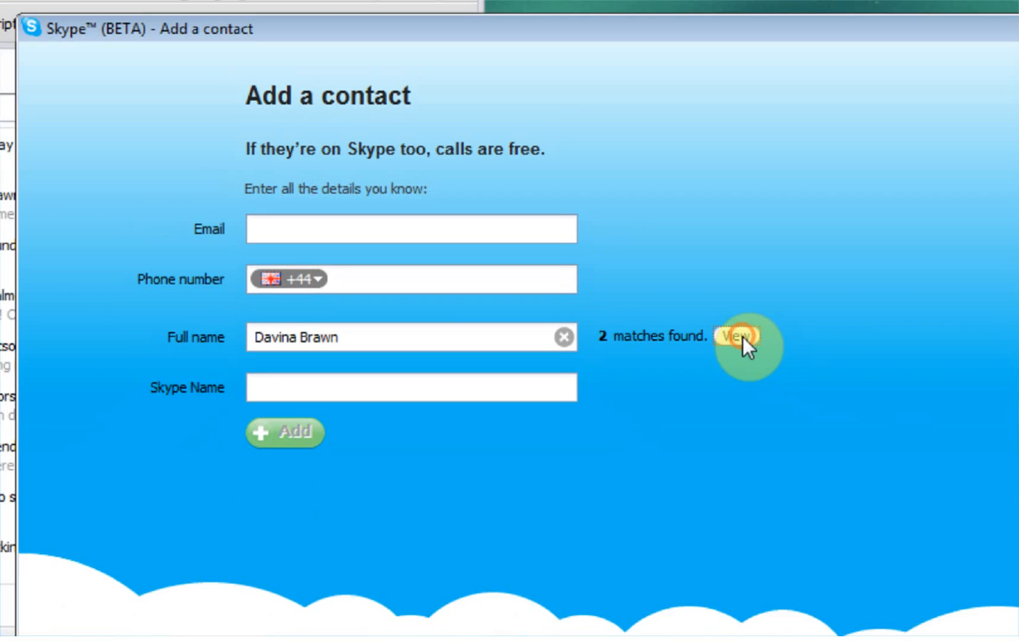
Leave the contact search results listing the two matches
{"action": "left_click", "coordinate": [734, 337]}
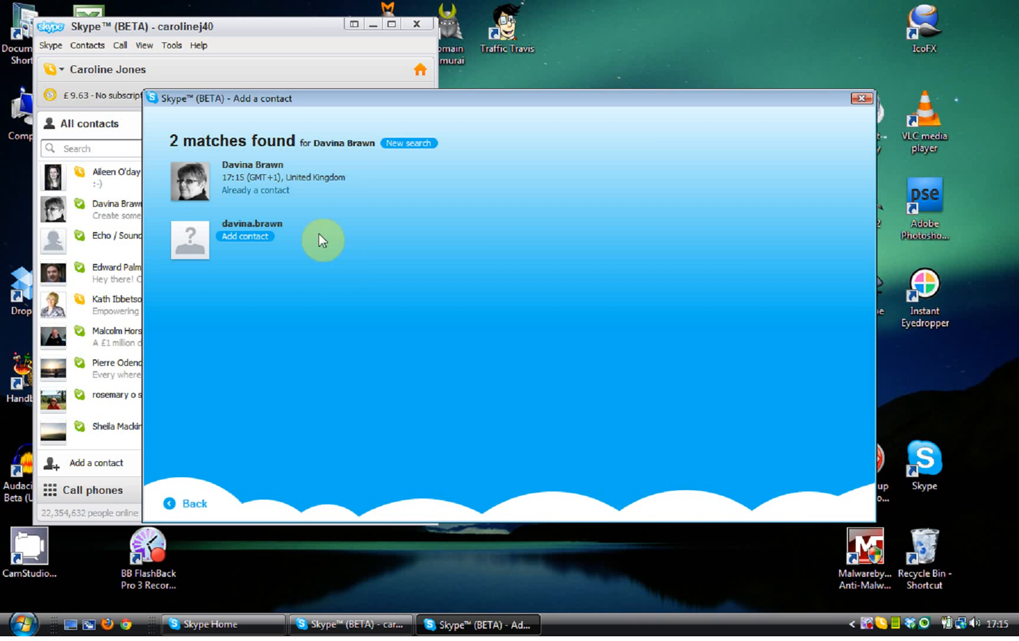
{"action": "mouse_move", "coordinate": [462, 239]}
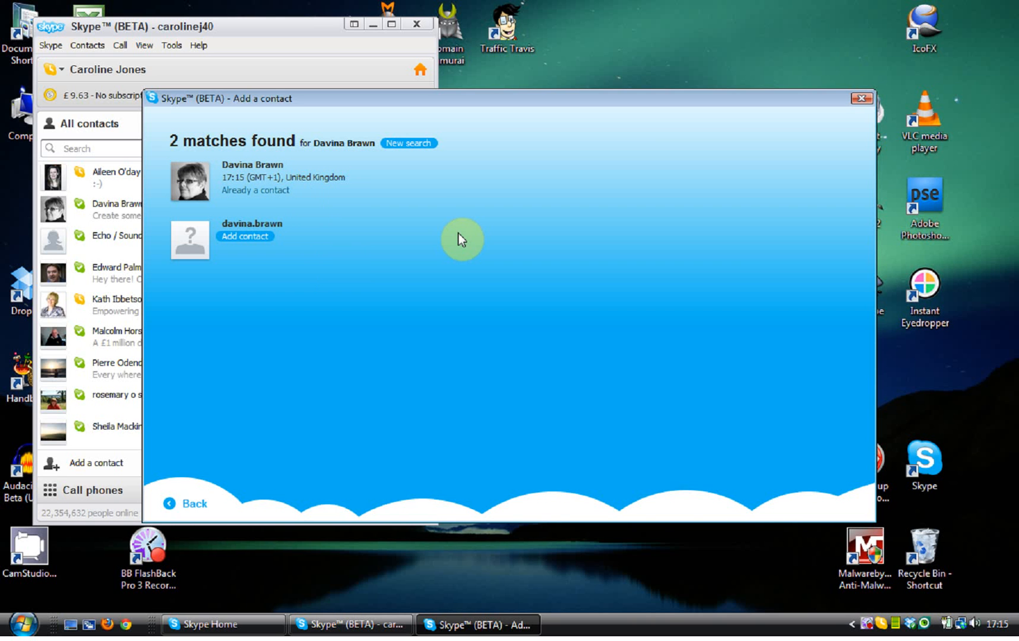
{"action": "mouse_move", "coordinate": [253, 164]}
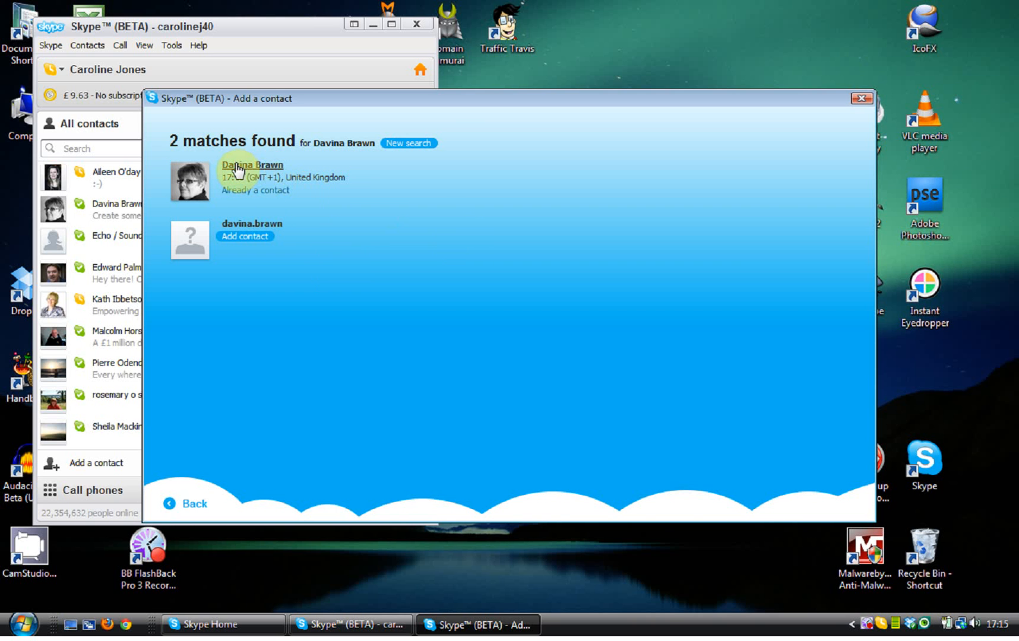
{"action": "mouse_move", "coordinate": [456, 247]}
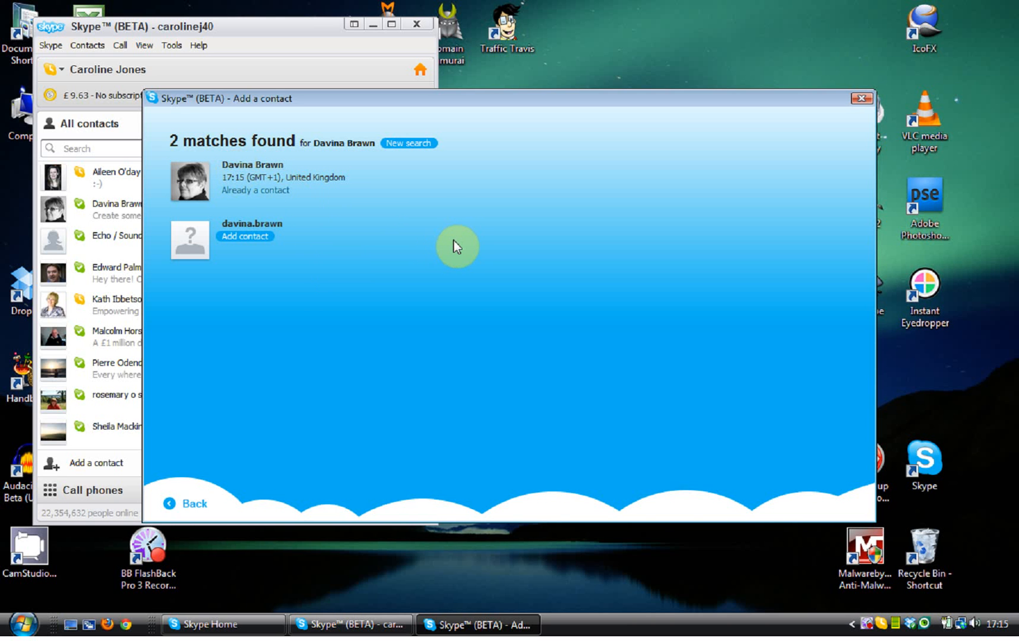
{"action": "mouse_move", "coordinate": [480, 239]}
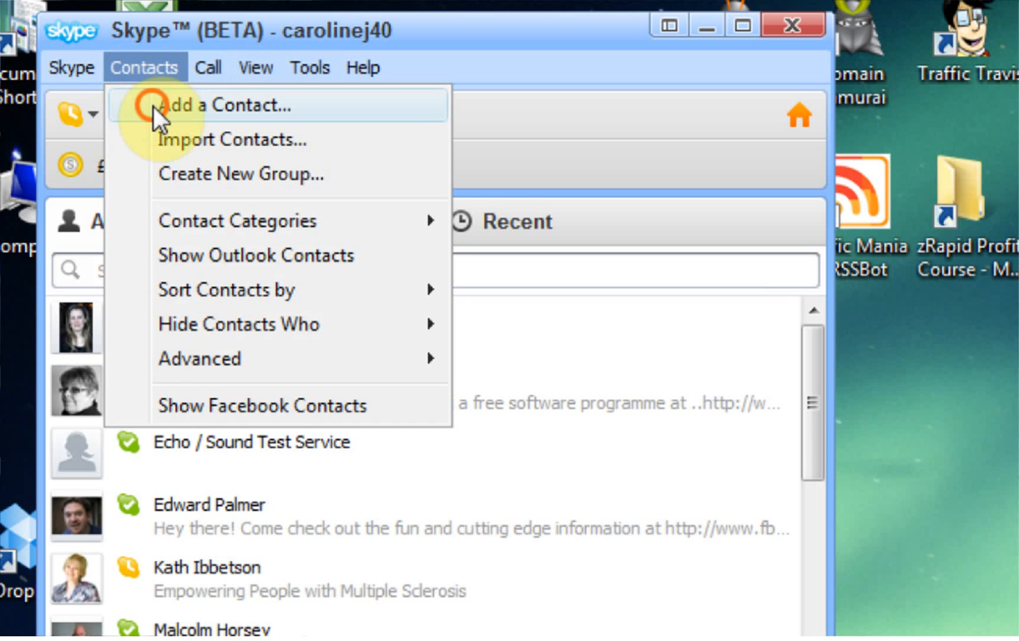
{"action": "left_click", "coordinate": [227, 105]}
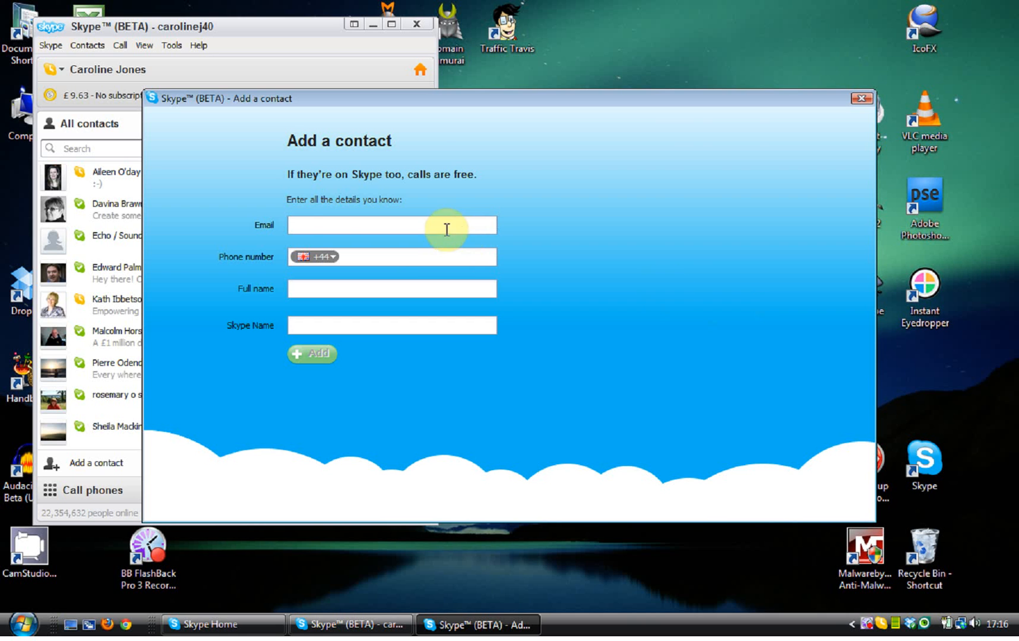
{"action": "mouse_move", "coordinate": [729, 245]}
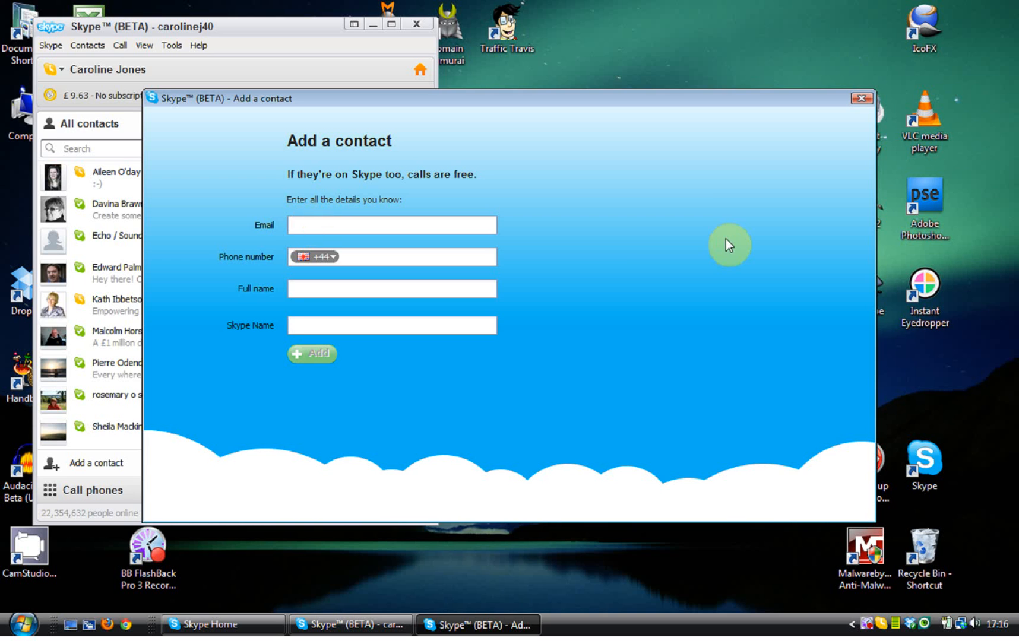
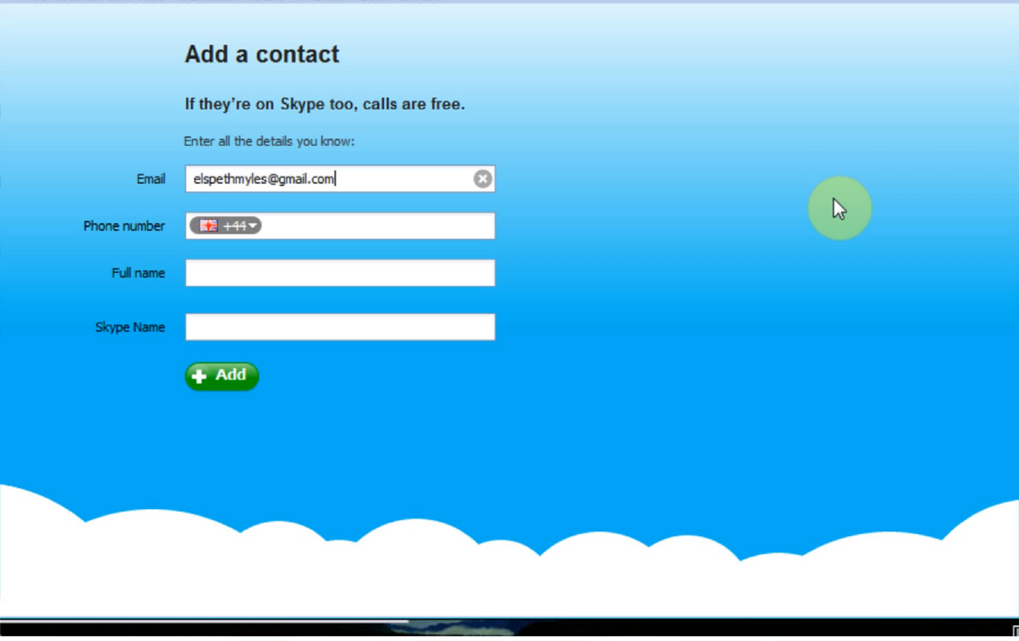
{"action": "mouse_move", "coordinate": [468, 215]}
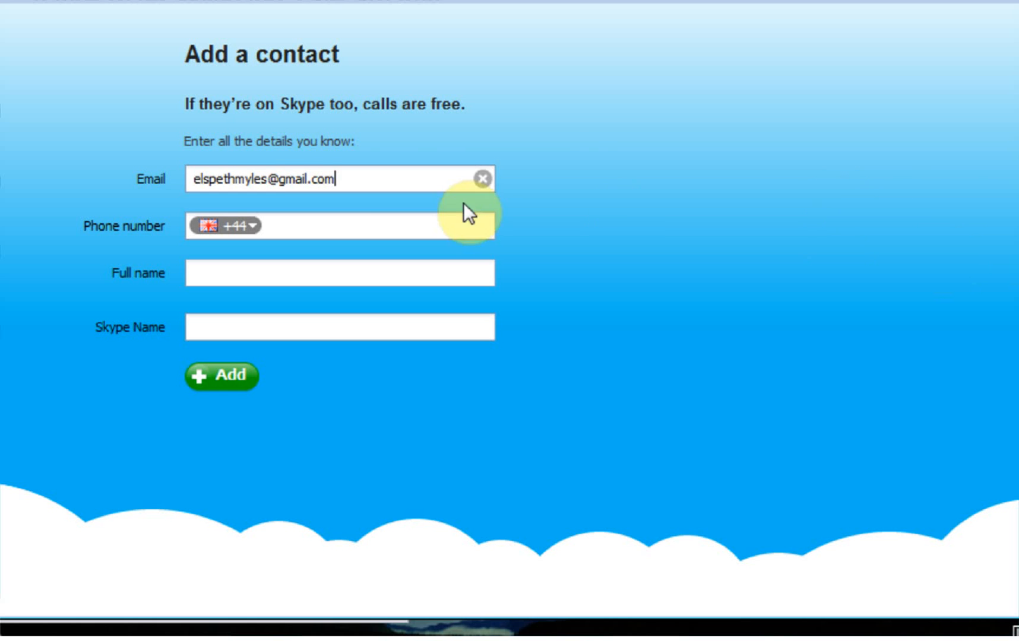
{"action": "mouse_move", "coordinate": [599, 198]}
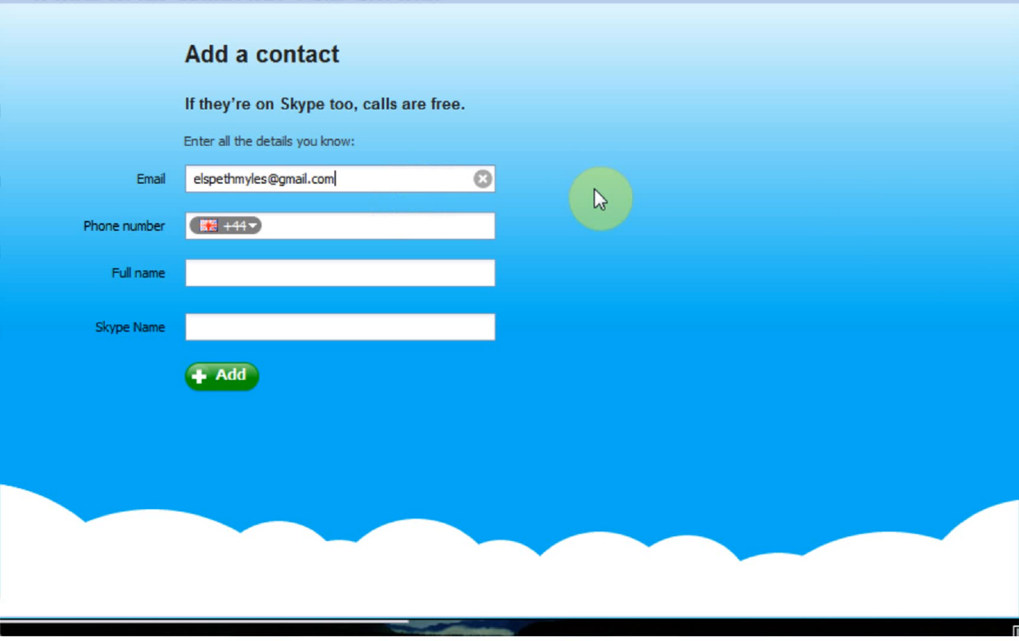
{"action": "mouse_move", "coordinate": [212, 404]}
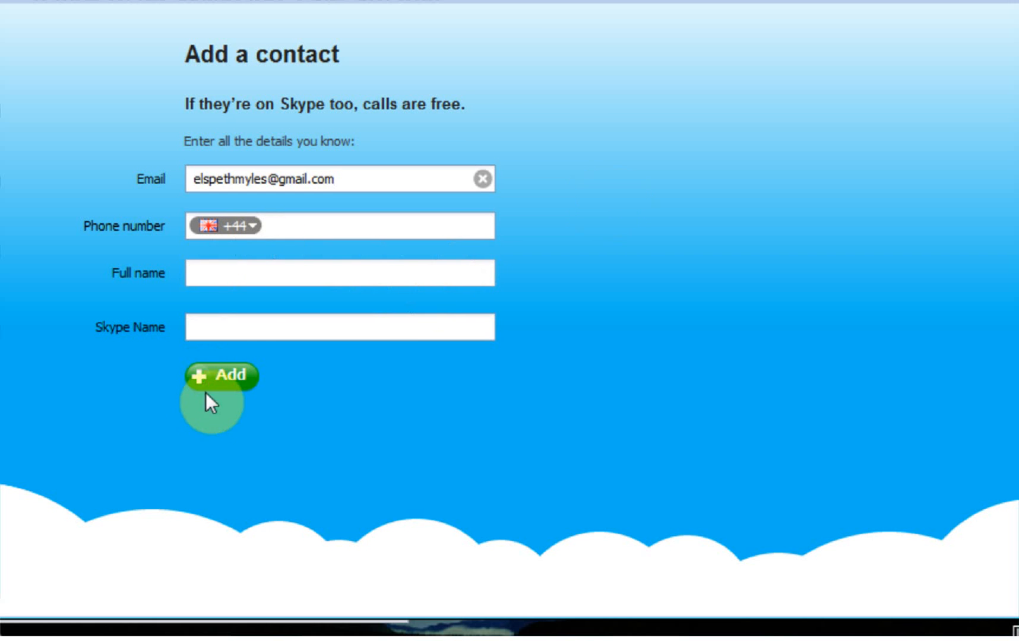
Search for the email address, getting no matches and a prefilled invitation
{"action": "left_click", "coordinate": [221, 374]}
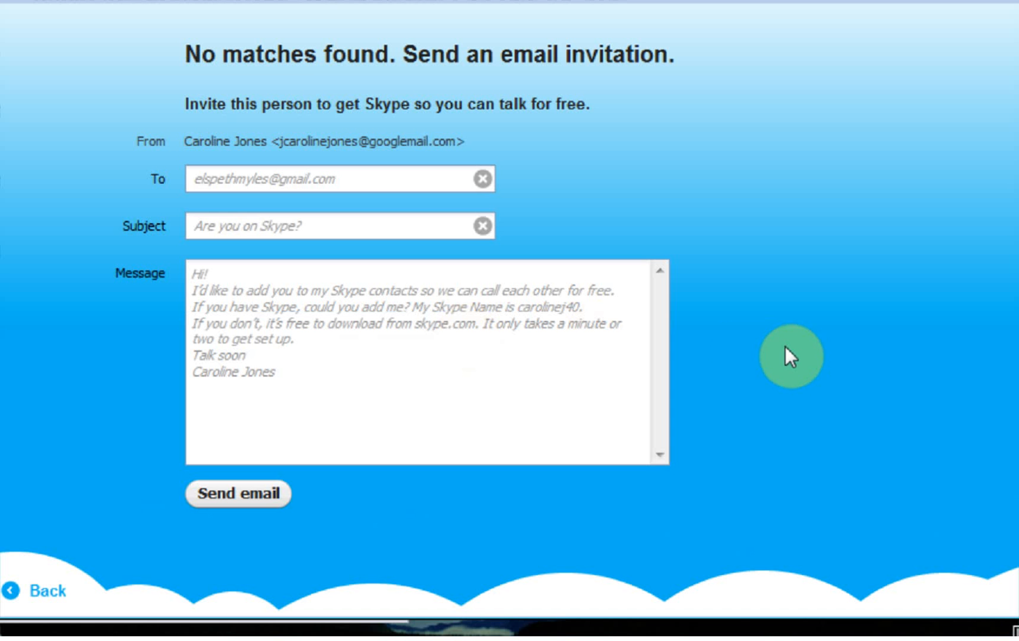
{"action": "mouse_move", "coordinate": [234, 62]}
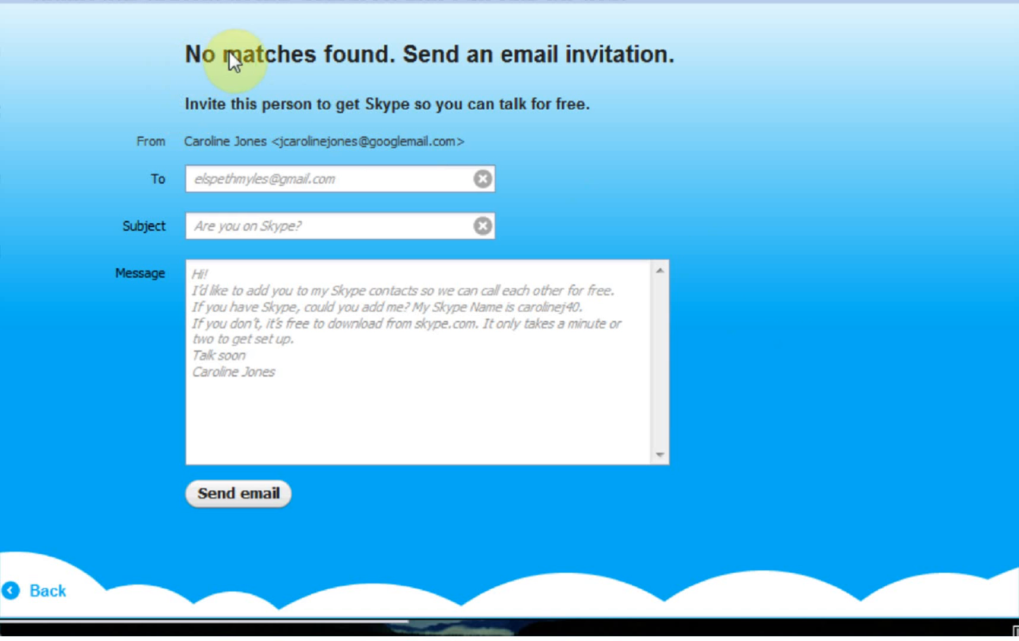
{"action": "mouse_move", "coordinate": [680, 67]}
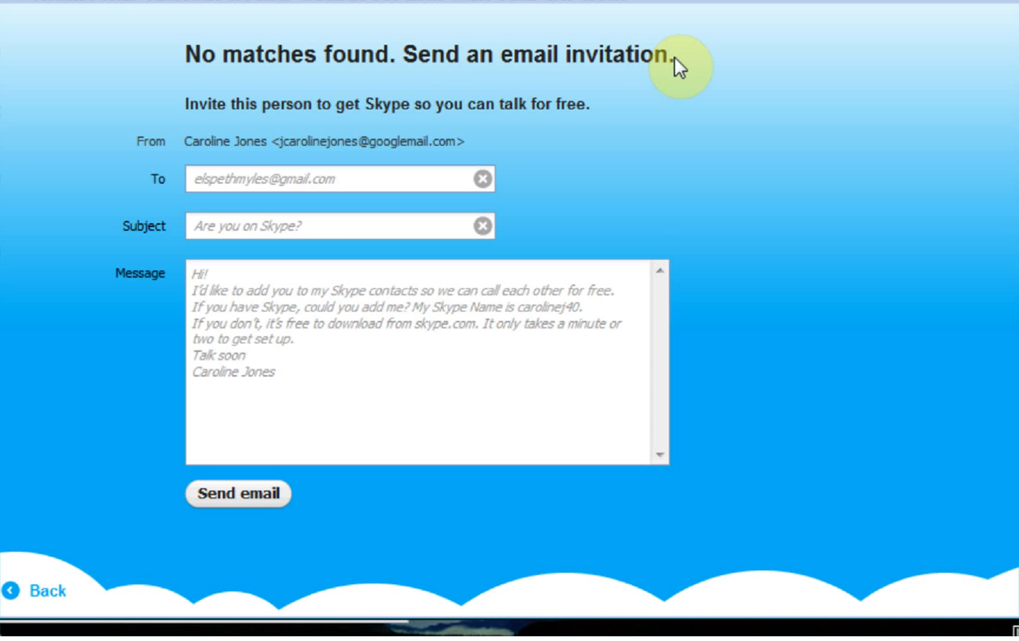
{"action": "mouse_move", "coordinate": [591, 153]}
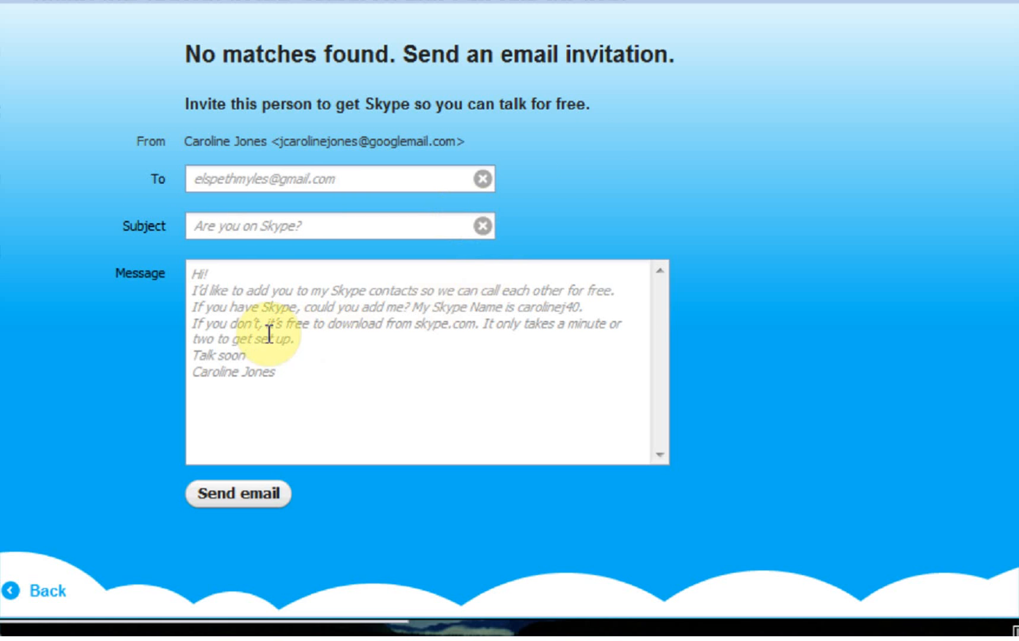
{"action": "mouse_move", "coordinate": [426, 306]}
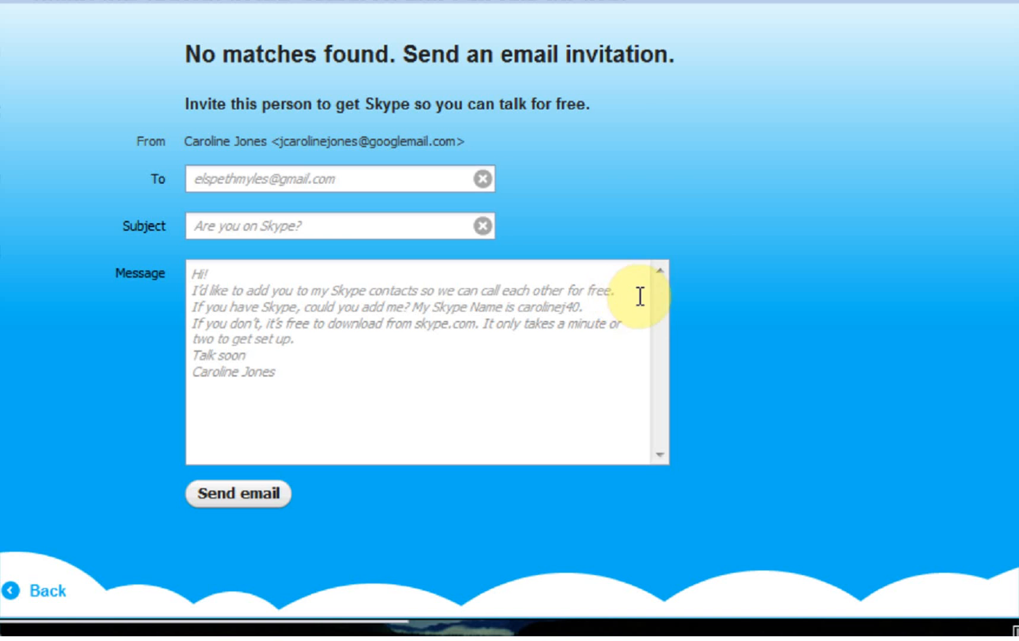
{"action": "mouse_move", "coordinate": [728, 305]}
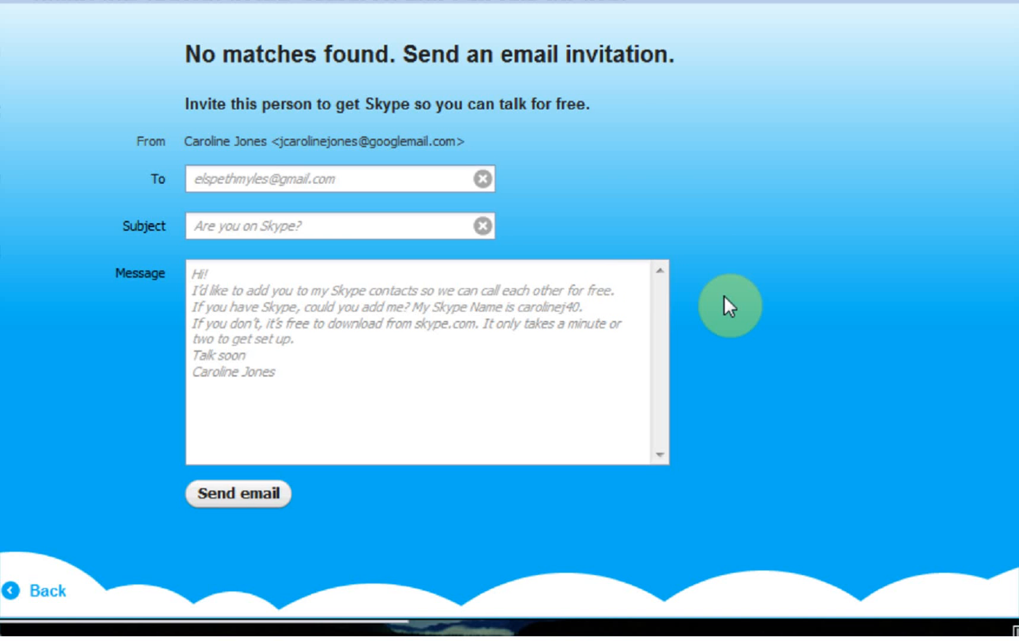
{"action": "mouse_move", "coordinate": [367, 520]}
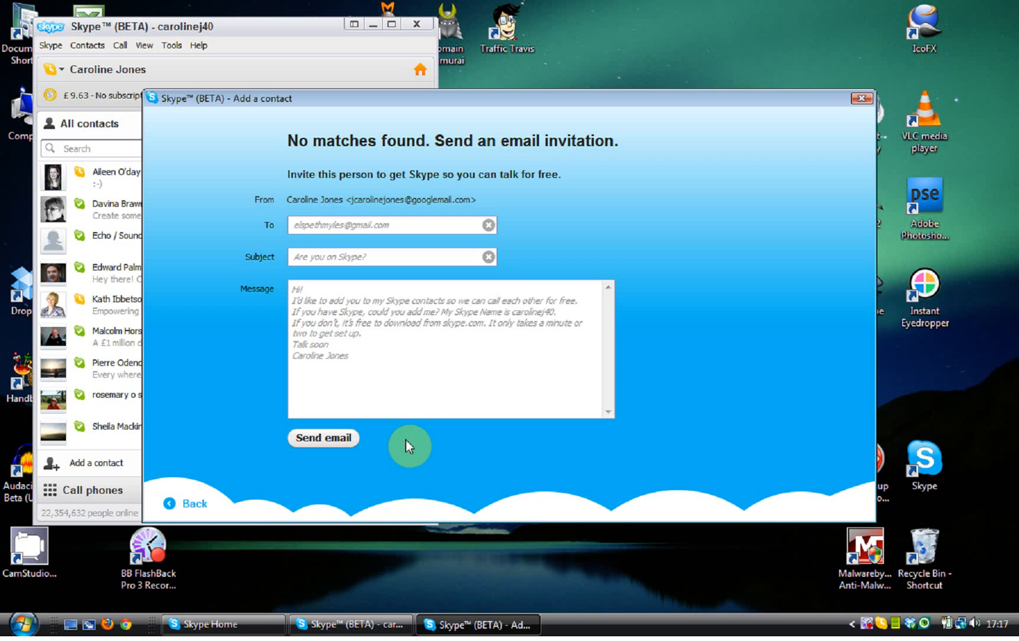
Dismiss the invitation, view the Import contacts window, then close it
{"action": "left_click", "coordinate": [861, 98]}
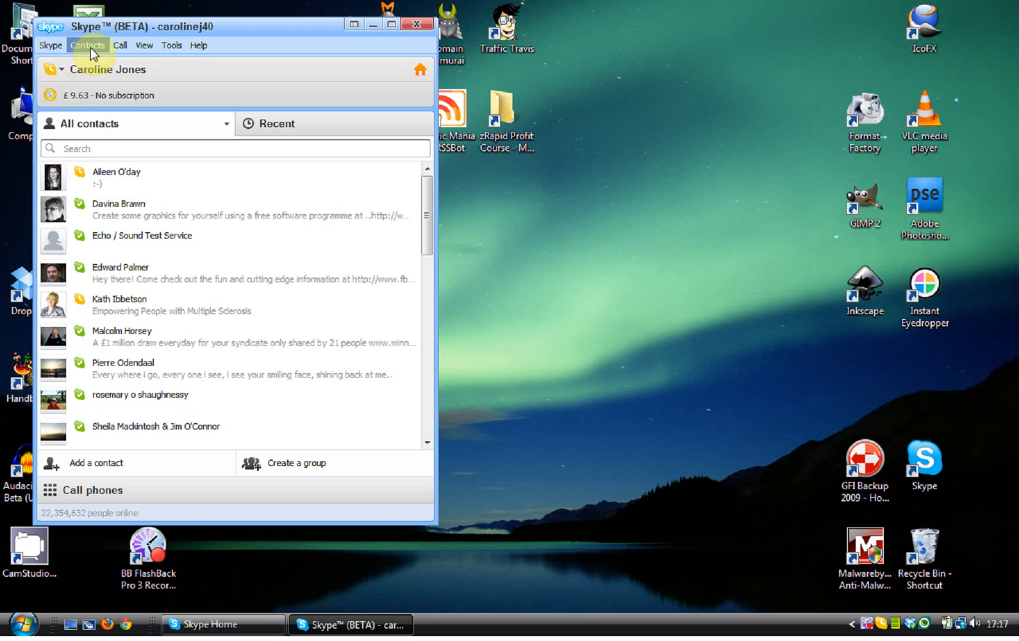
{"action": "left_click", "coordinate": [87, 45]}
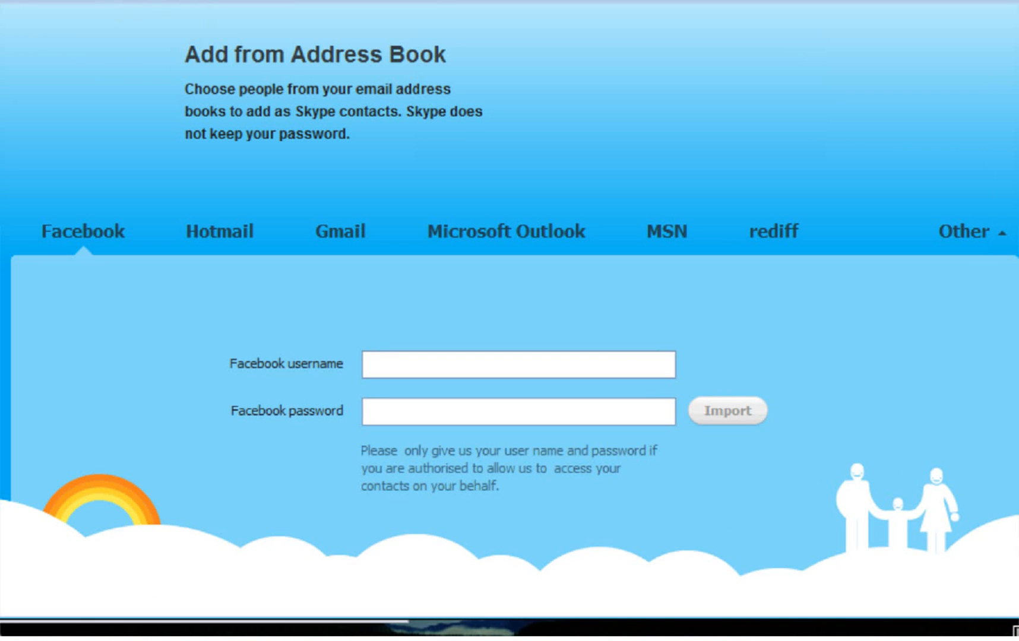
{"action": "mouse_move", "coordinate": [88, 254]}
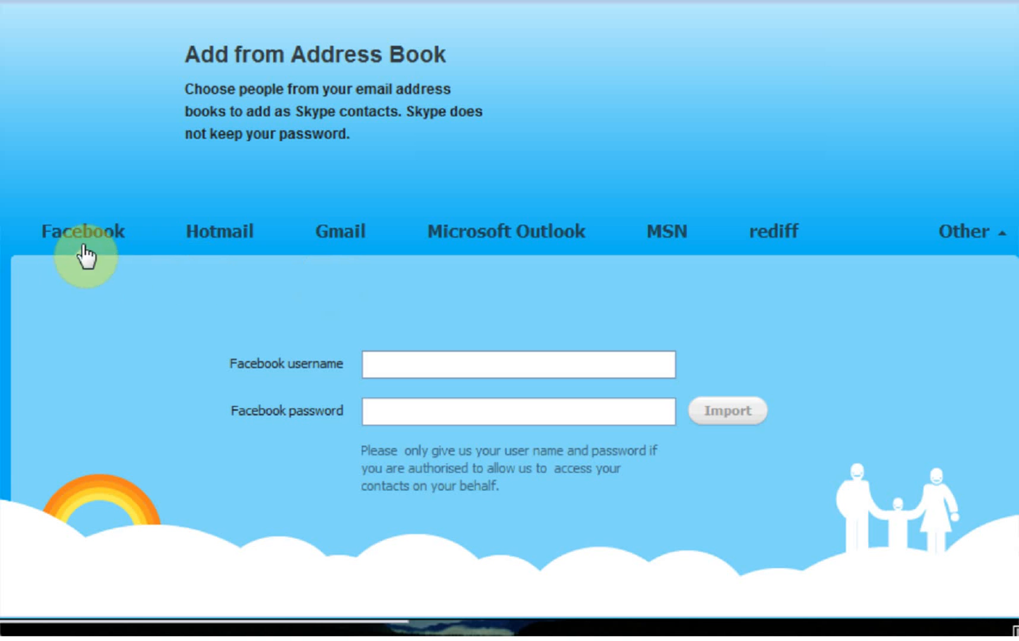
{"action": "mouse_move", "coordinate": [140, 254]}
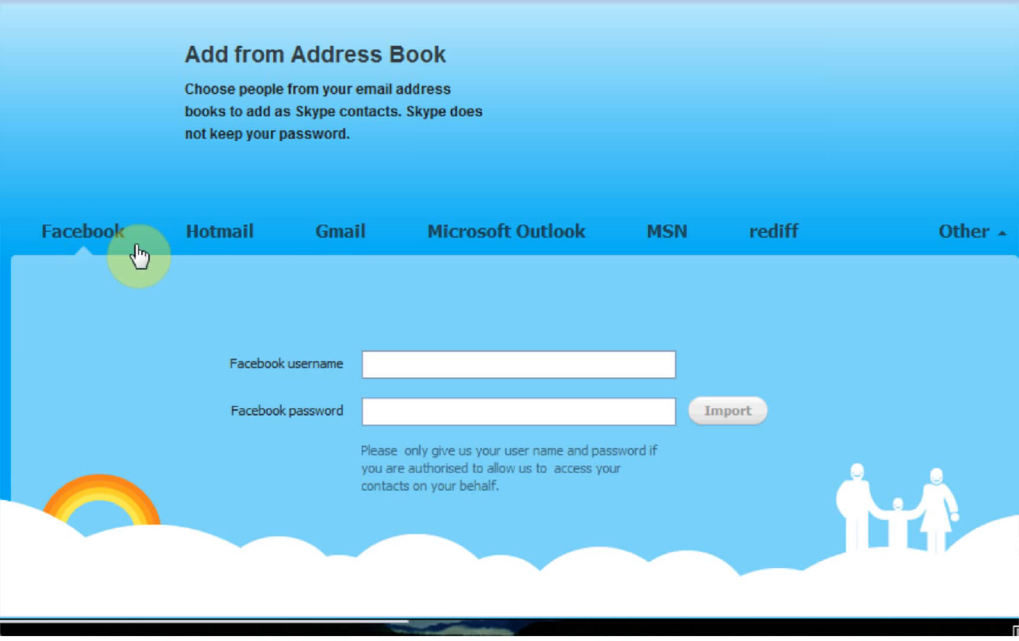
{"action": "mouse_move", "coordinate": [624, 263]}
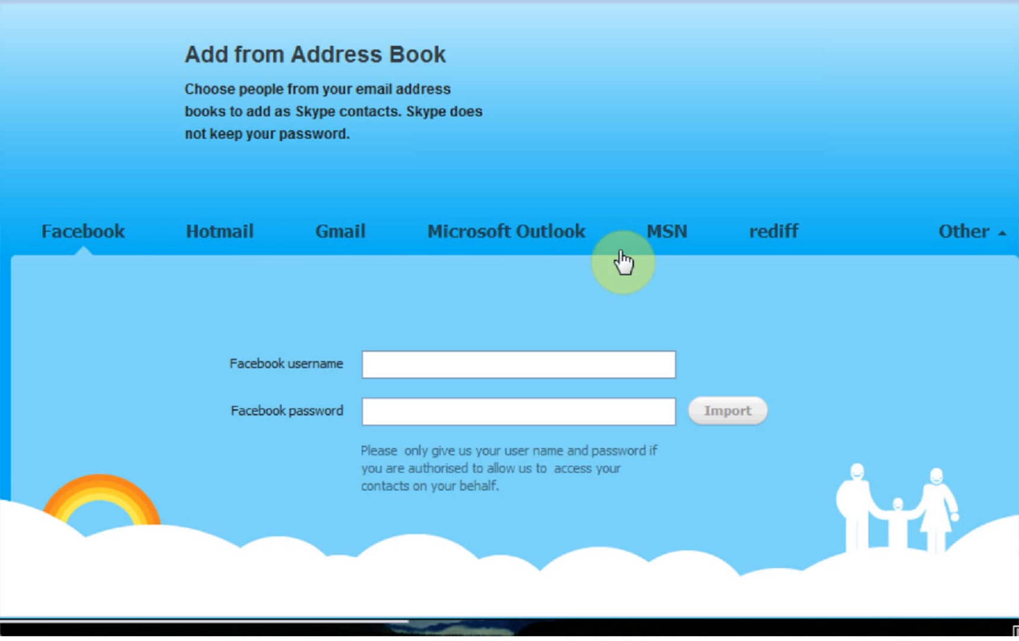
{"action": "mouse_move", "coordinate": [549, 370]}
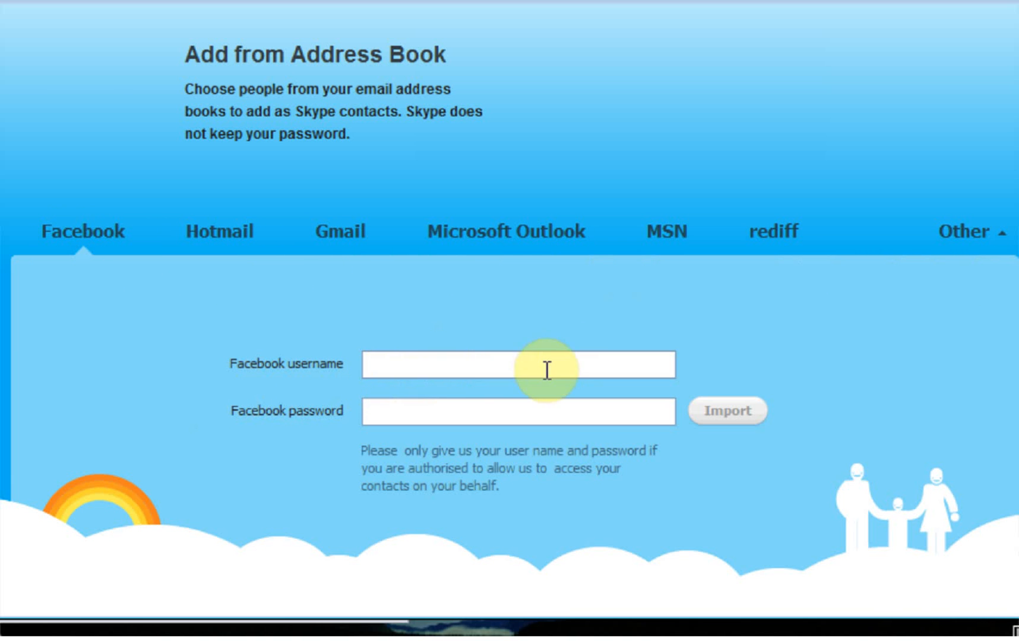
{"action": "mouse_move", "coordinate": [614, 301]}
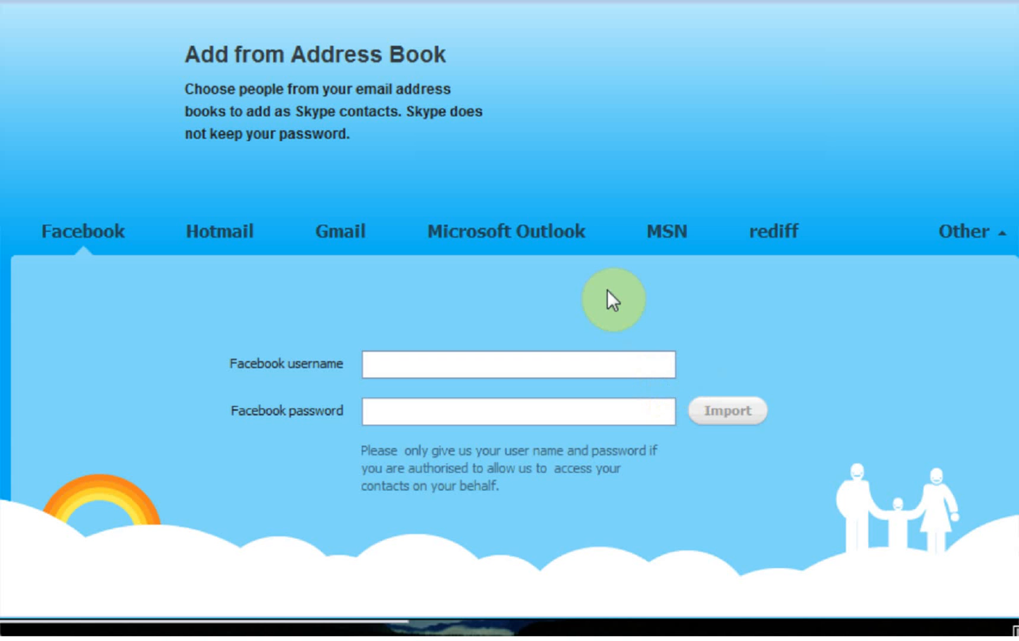
{"action": "mouse_move", "coordinate": [340, 263]}
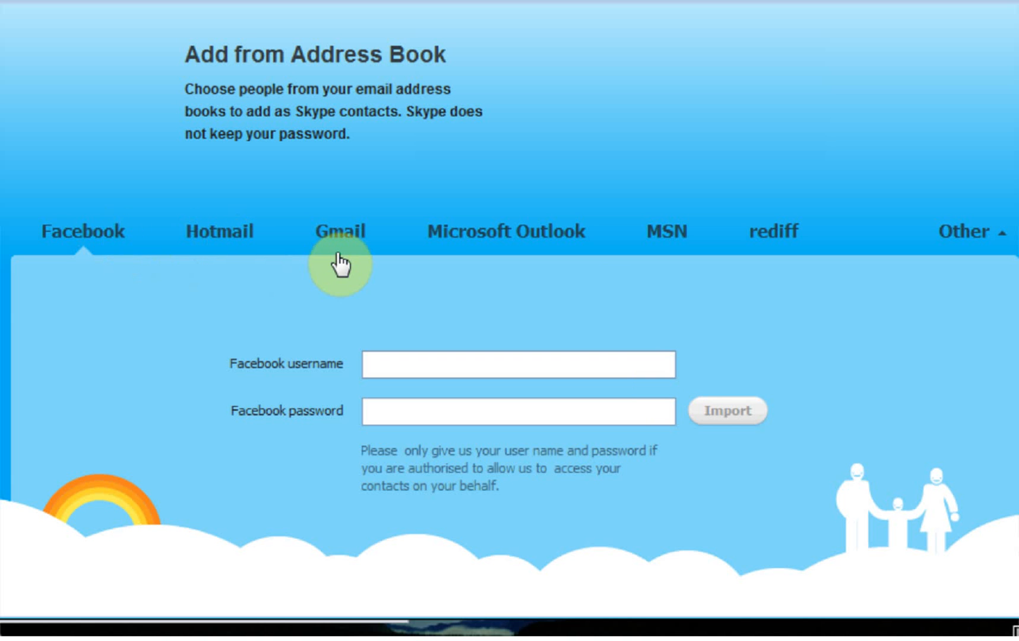
{"action": "mouse_move", "coordinate": [434, 277]}
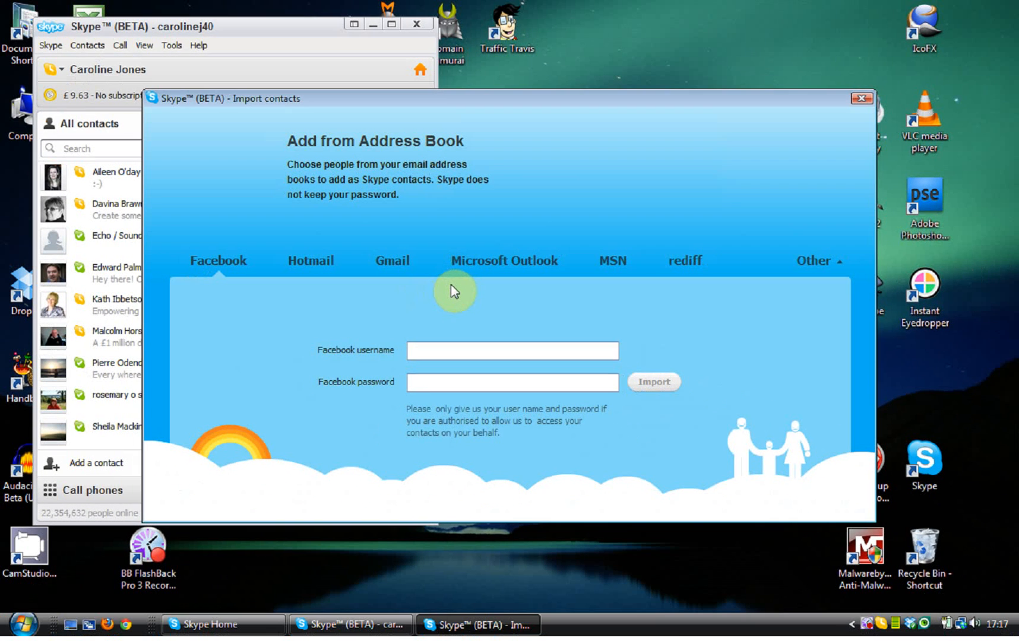
{"action": "left_click", "coordinate": [861, 98]}
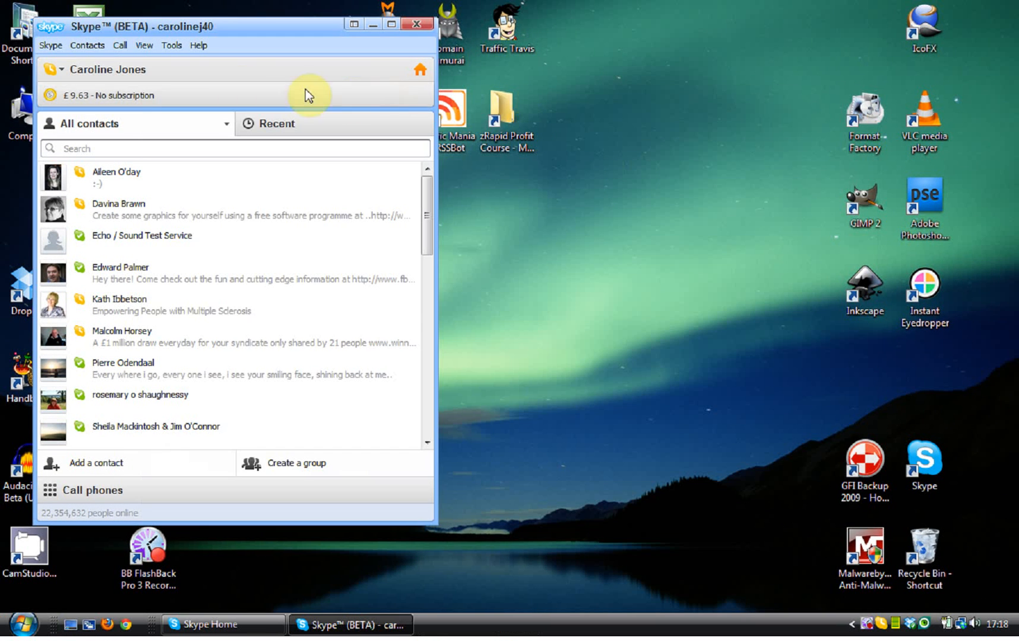
{"action": "mouse_move", "coordinate": [120, 46]}
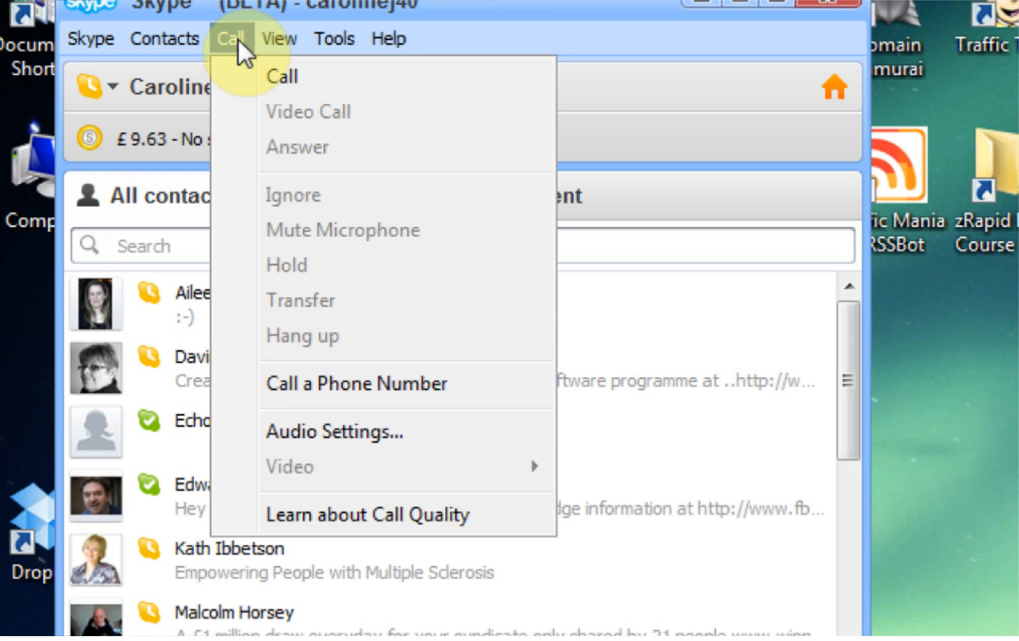
{"action": "mouse_move", "coordinate": [338, 431]}
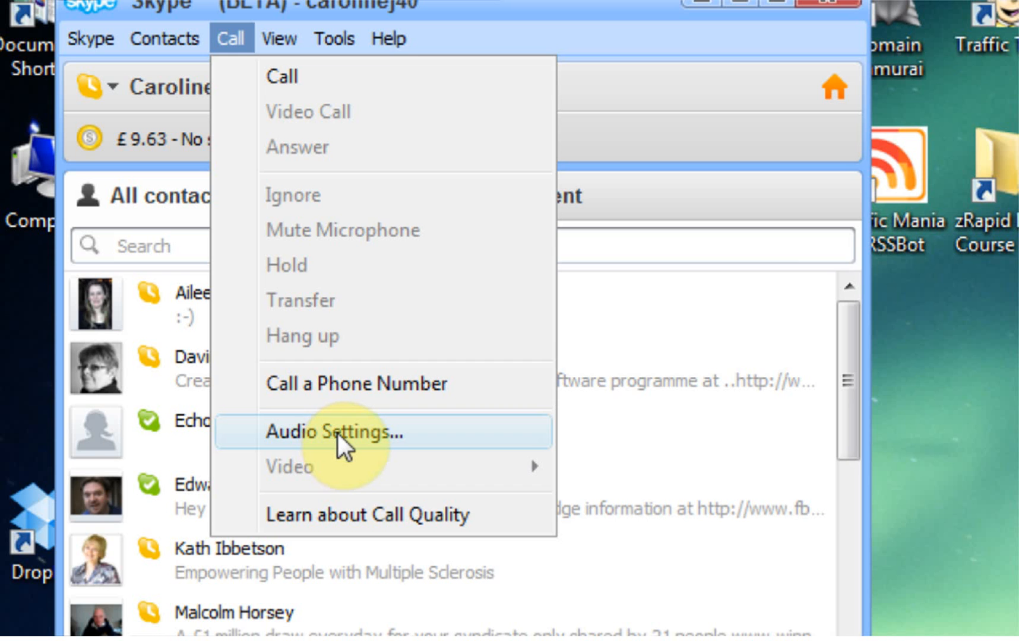
Bring up Skype's Audio Settings for microphone, speakers and ringing
{"action": "left_click", "coordinate": [334, 432]}
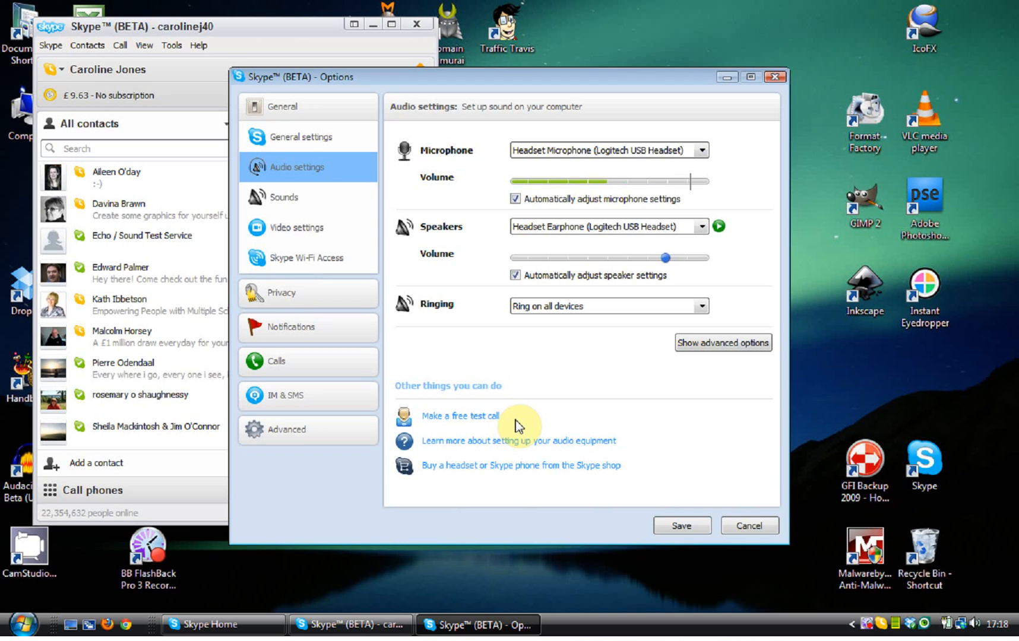
{"action": "mouse_move", "coordinate": [689, 157]}
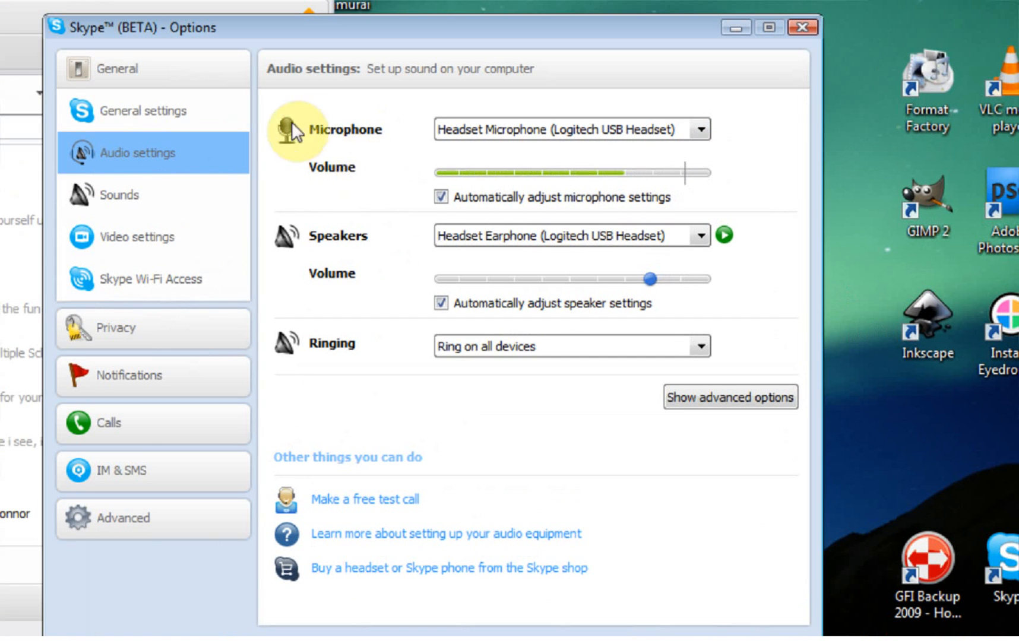
{"action": "mouse_move", "coordinate": [661, 146]}
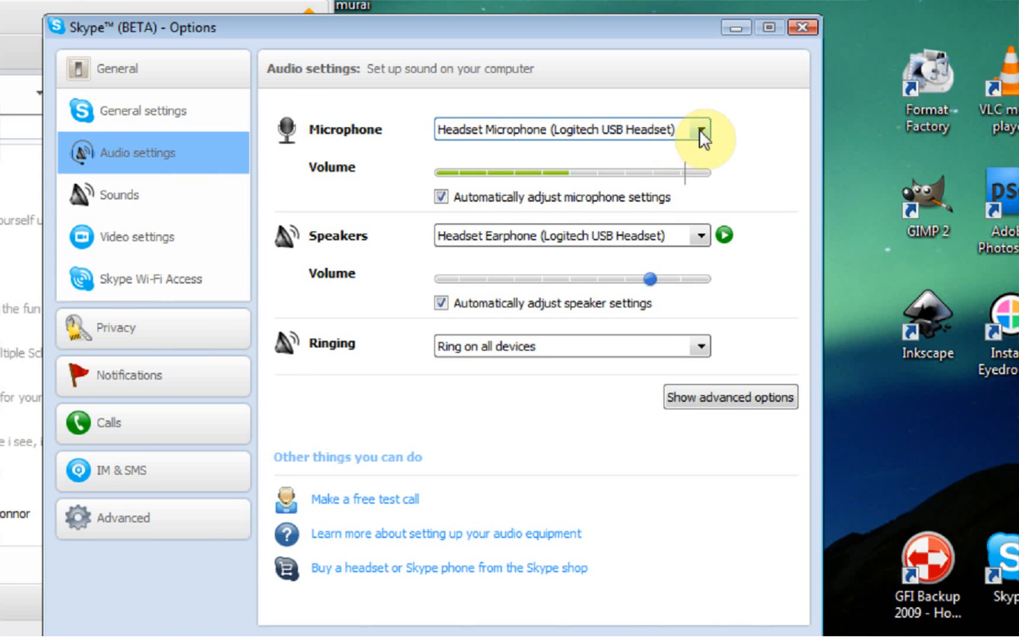
{"action": "left_click", "coordinate": [699, 130]}
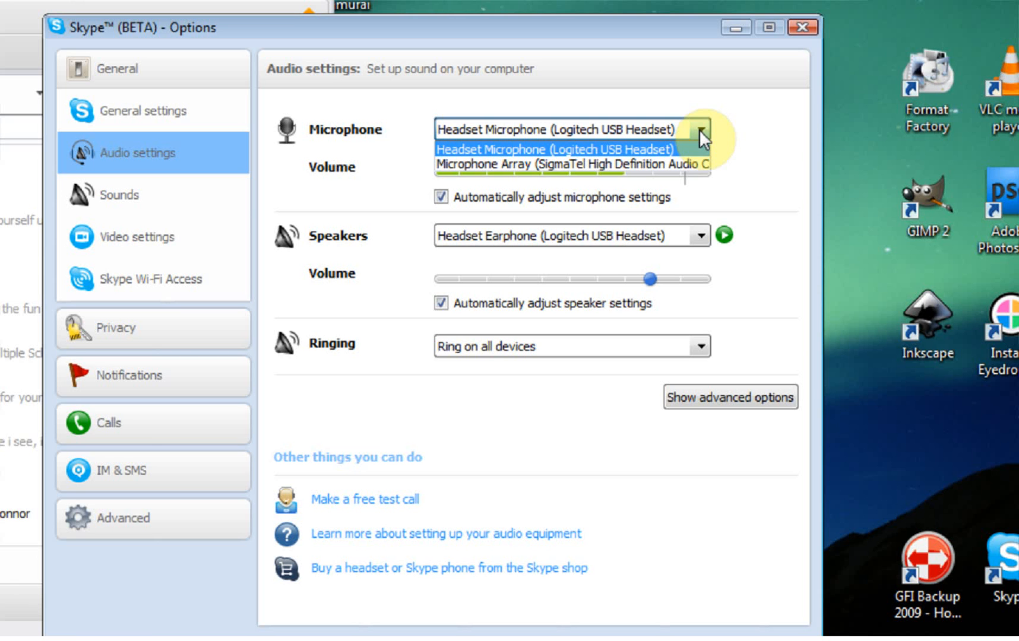
{"action": "left_click", "coordinate": [552, 150]}
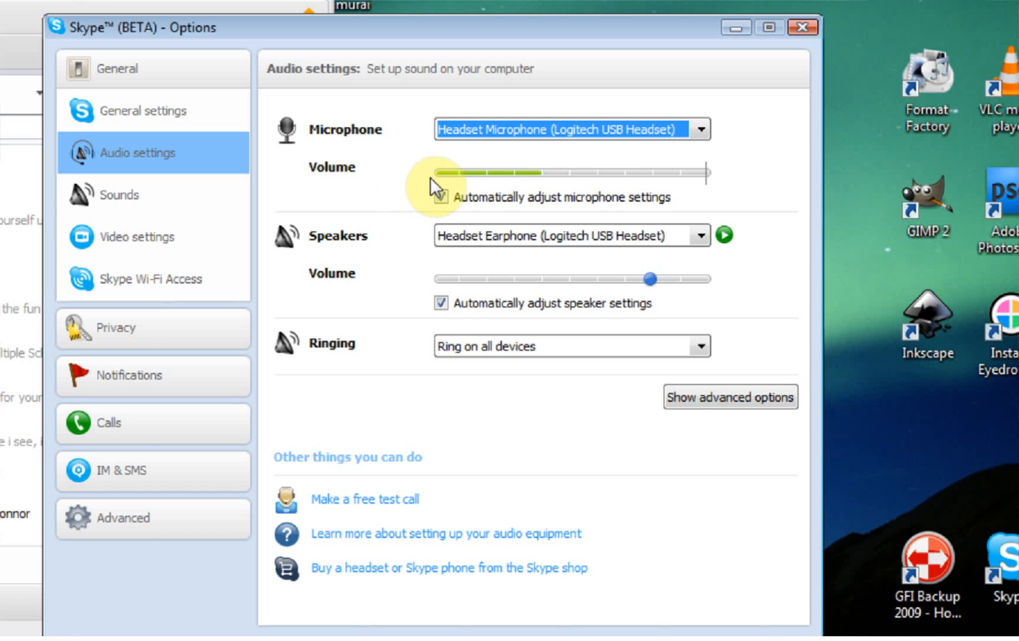
{"action": "mouse_move", "coordinate": [627, 184]}
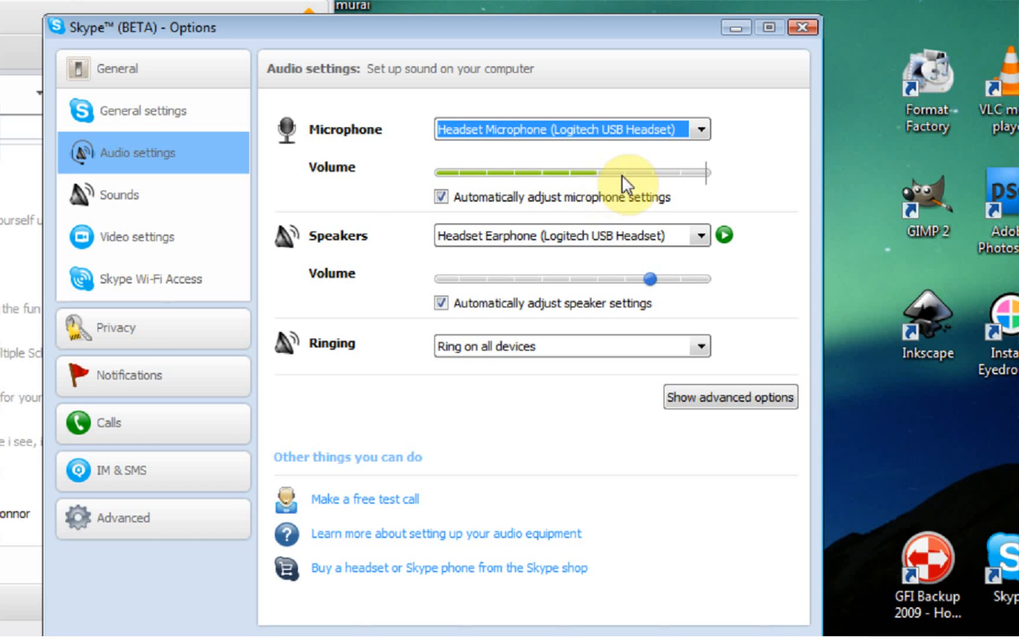
{"action": "mouse_move", "coordinate": [716, 188]}
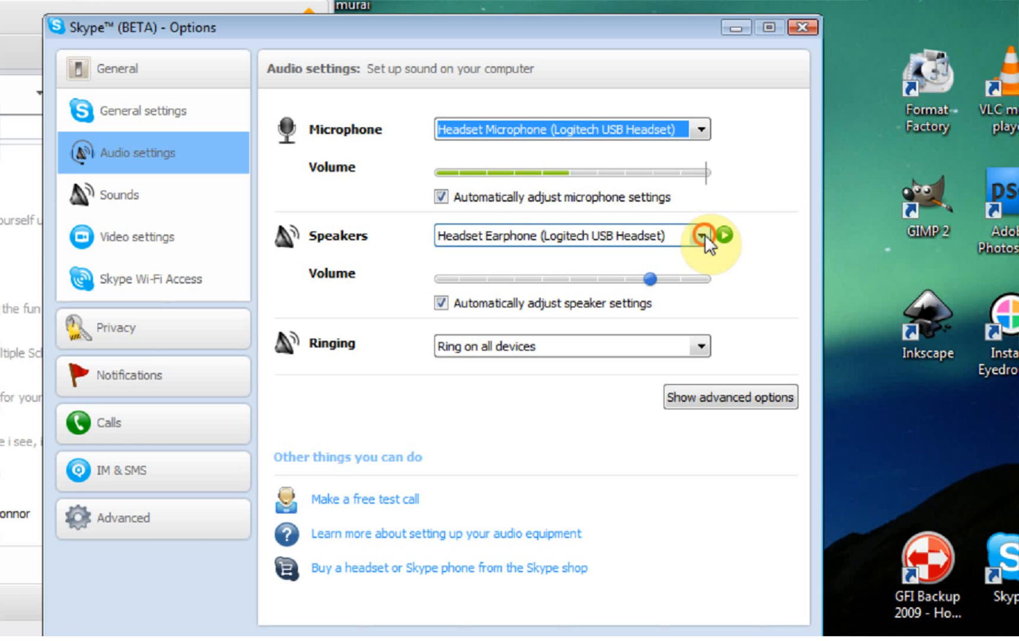
{"action": "left_click", "coordinate": [701, 237]}
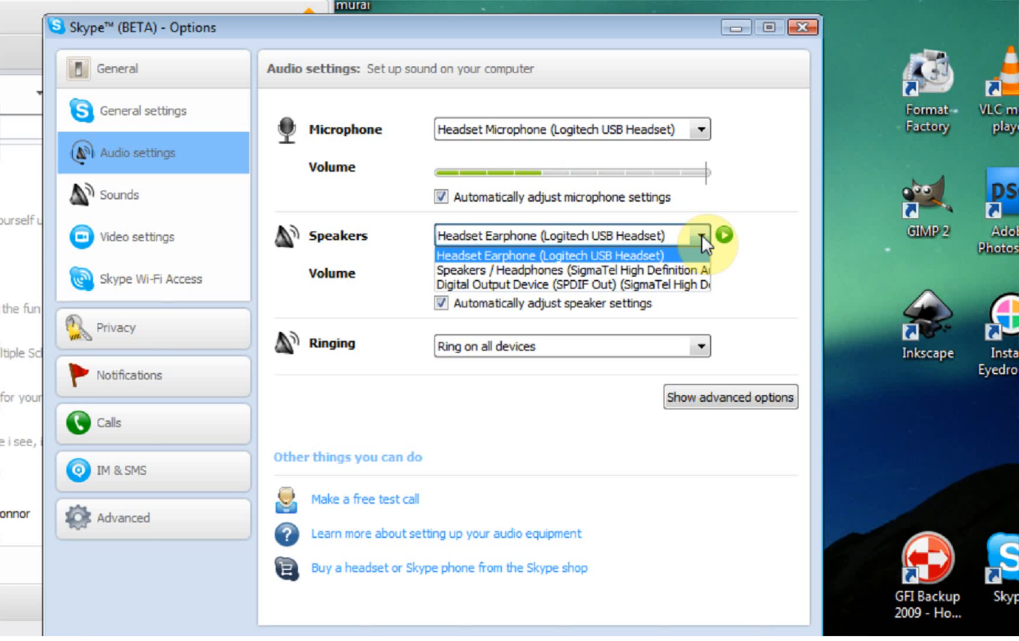
{"action": "left_click", "coordinate": [548, 255]}
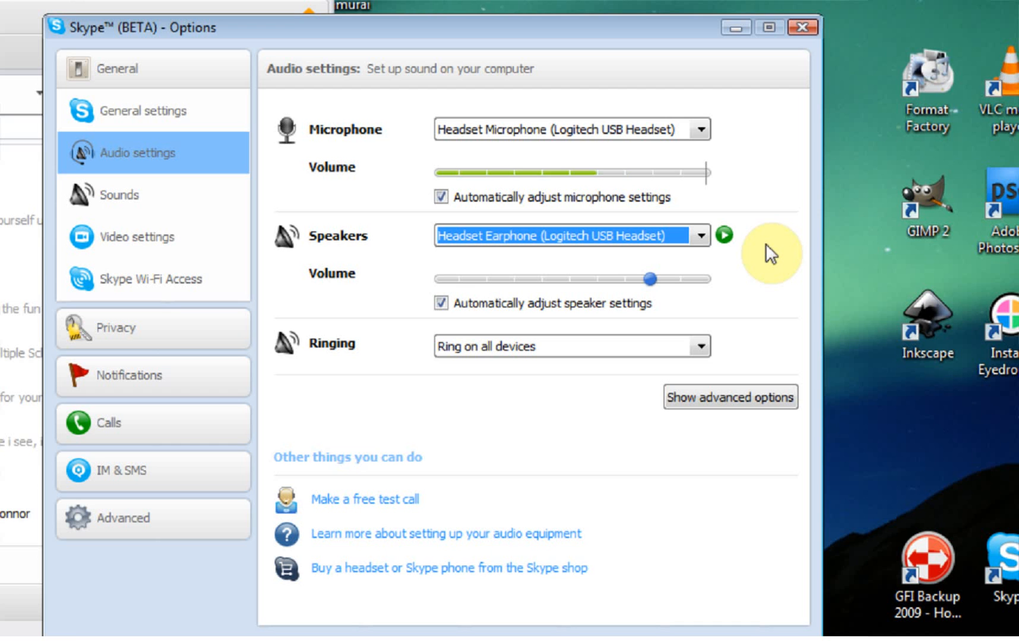
{"action": "mouse_move", "coordinate": [489, 291]}
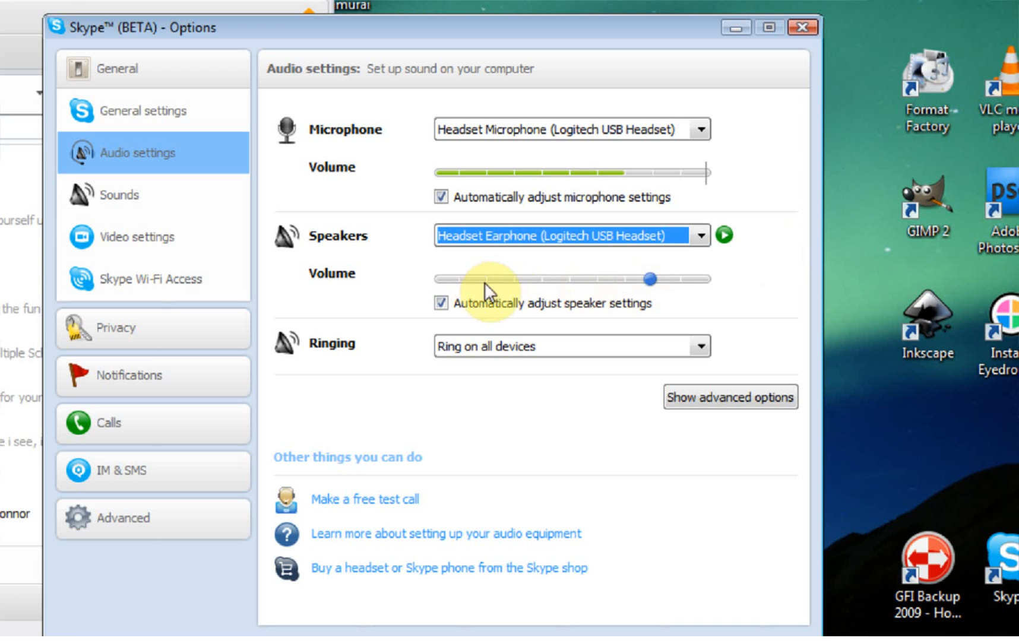
{"action": "mouse_move", "coordinate": [741, 305]}
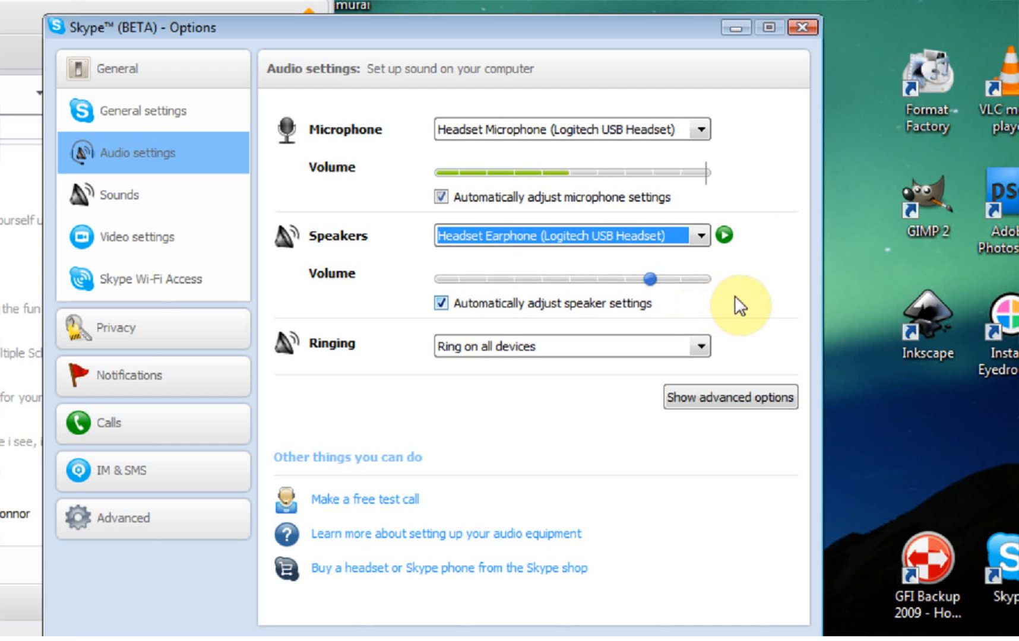
{"action": "mouse_move", "coordinate": [692, 364]}
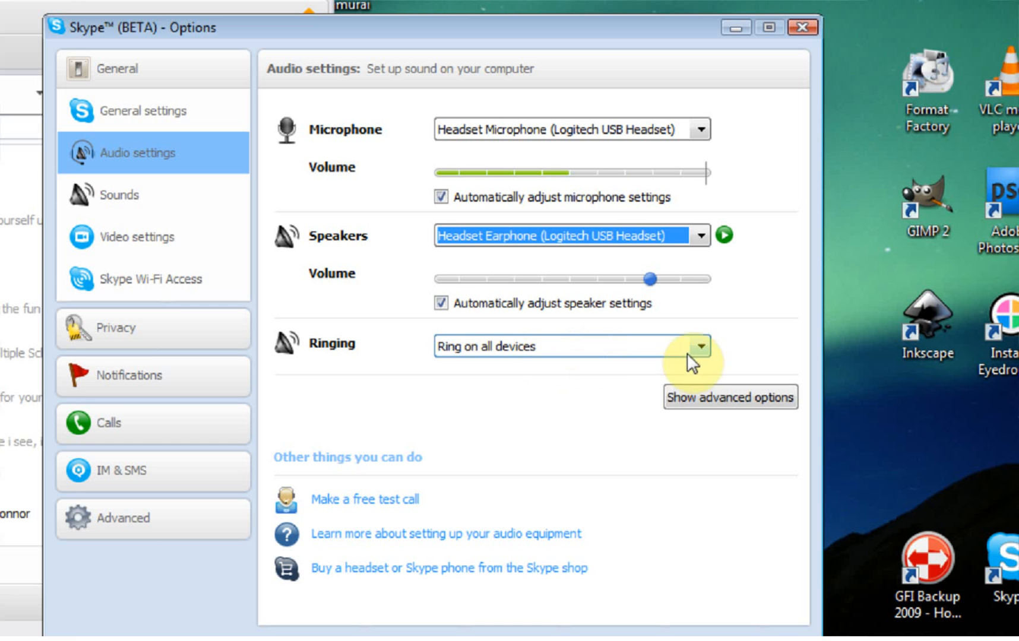
{"action": "left_click", "coordinate": [700, 347]}
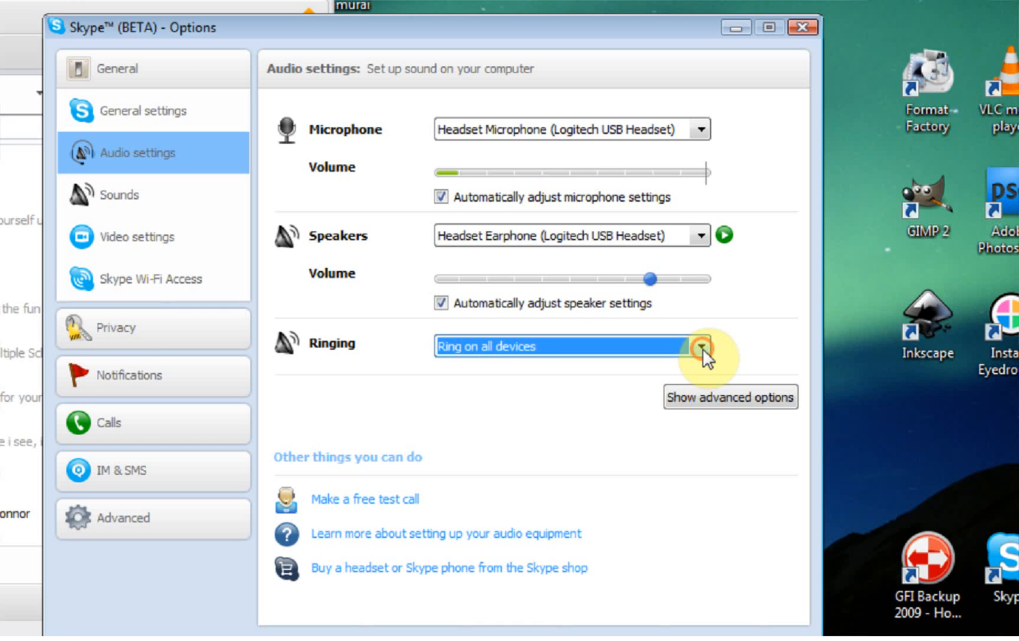
{"action": "mouse_move", "coordinate": [536, 366]}
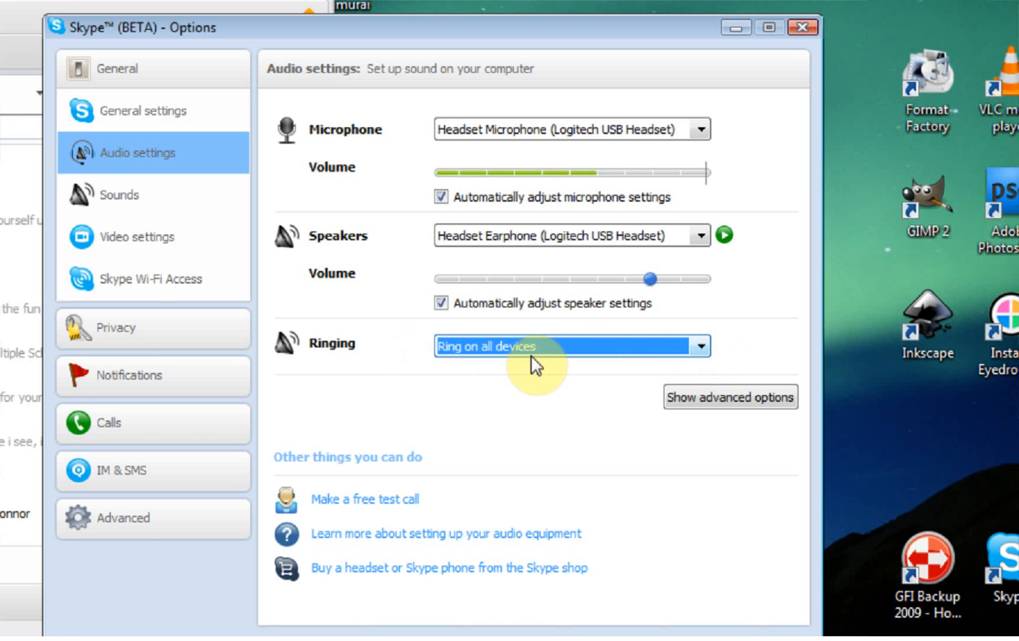
{"action": "mouse_move", "coordinate": [640, 457]}
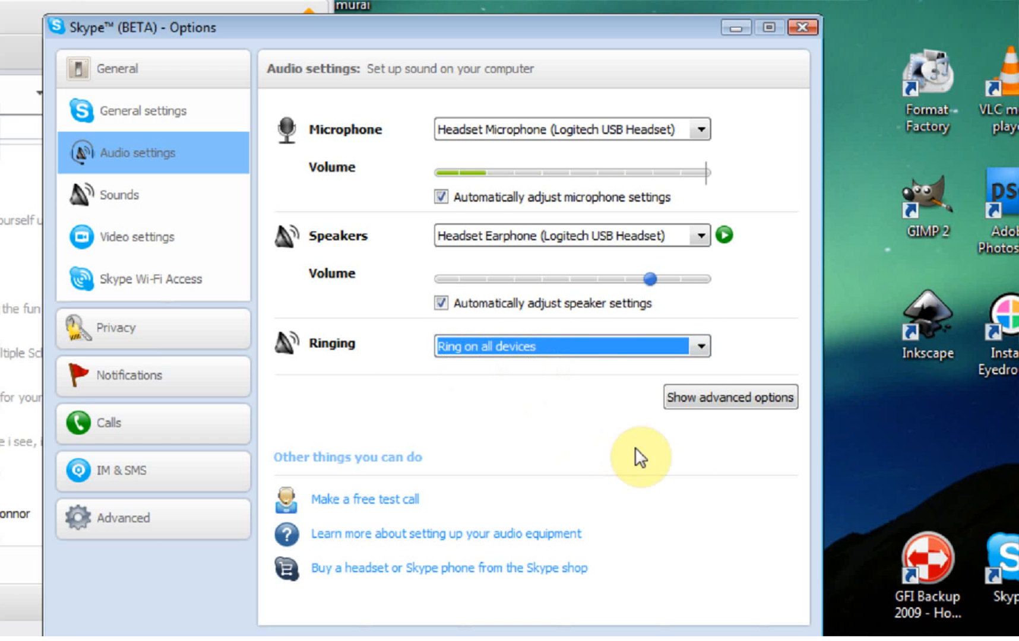
{"action": "mouse_move", "coordinate": [551, 439]}
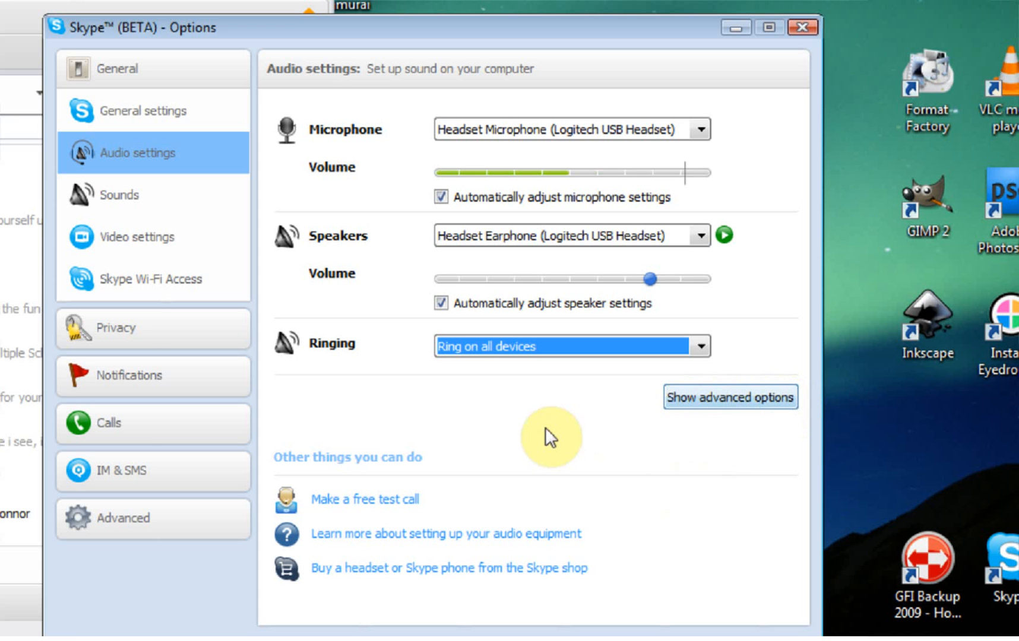
{"action": "mouse_move", "coordinate": [546, 429]}
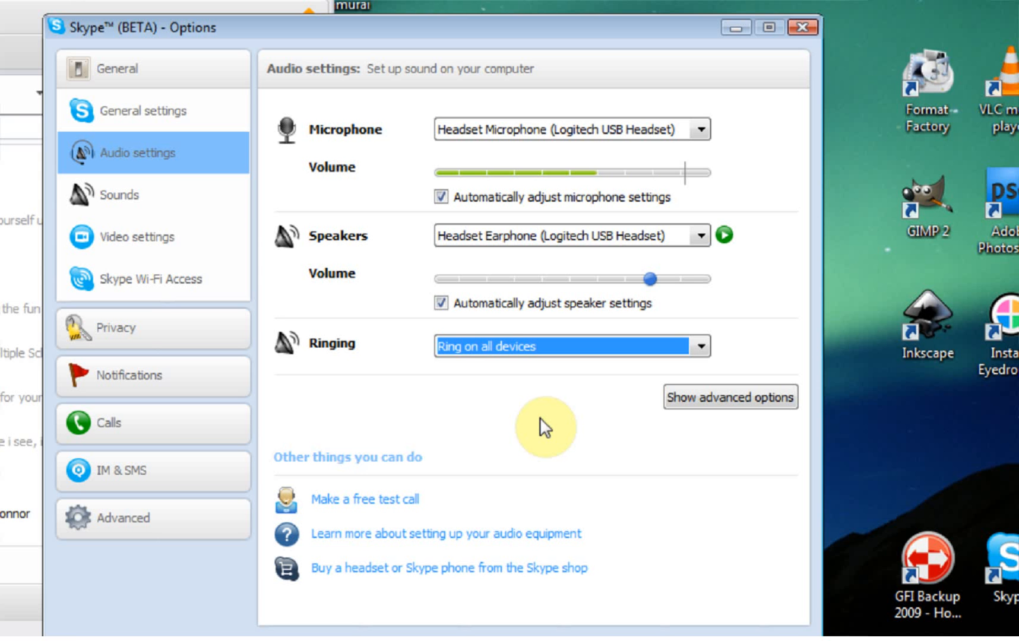
{"action": "mouse_move", "coordinate": [533, 440]}
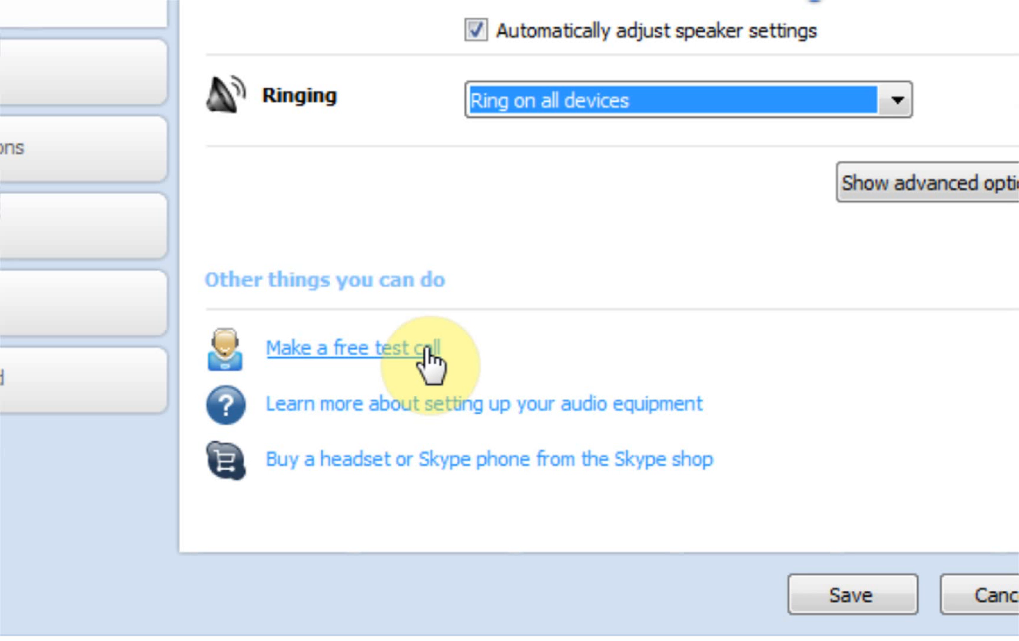
Place a free Echo / Sound Test call and check the Windows volume control
{"action": "left_click", "coordinate": [353, 349]}
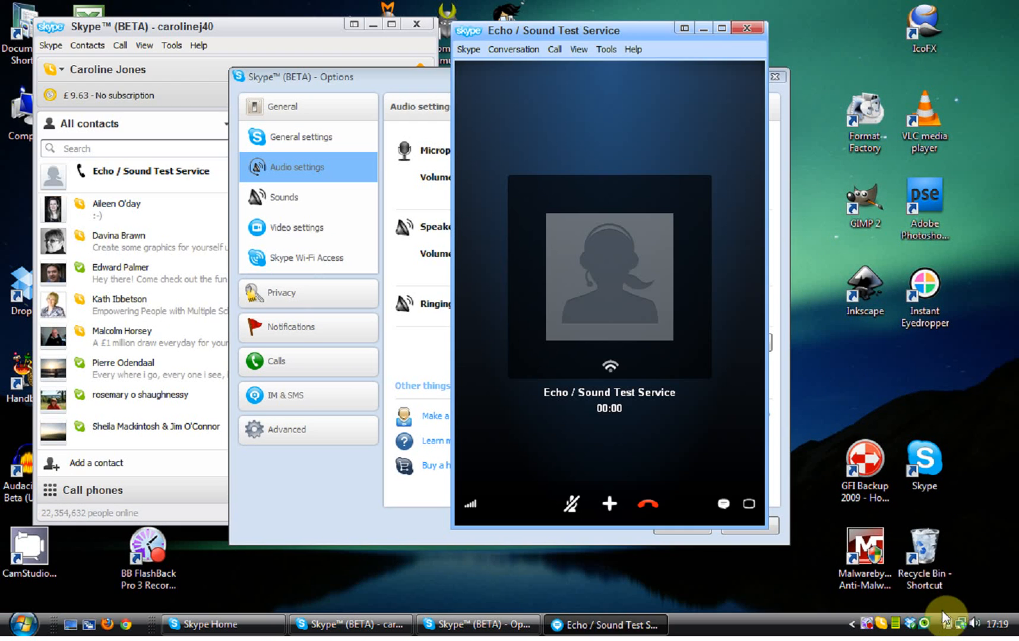
{"action": "left_click", "coordinate": [965, 624]}
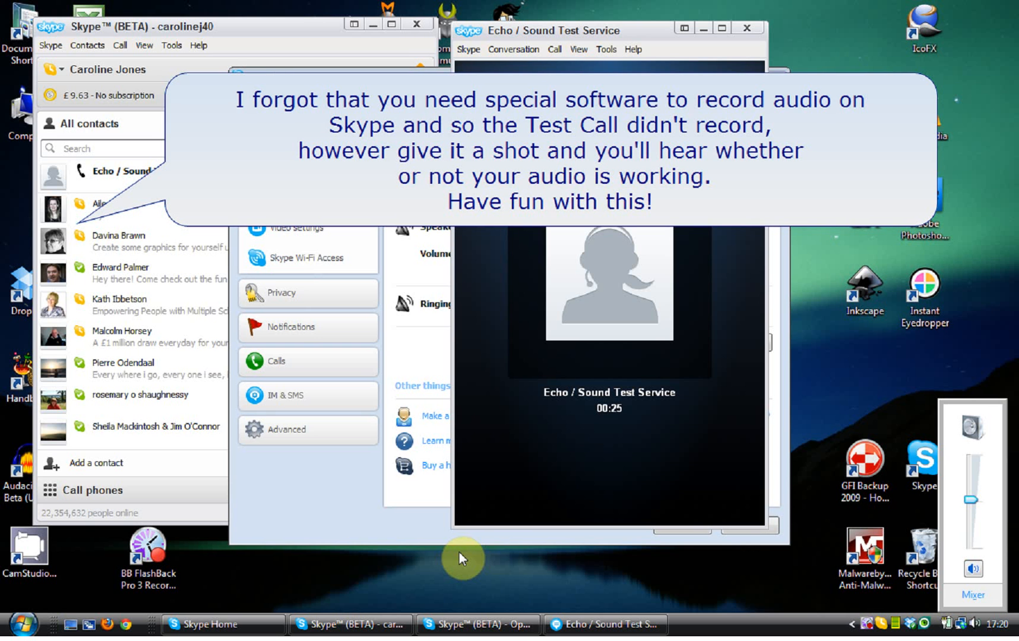
{"action": "left_click", "coordinate": [746, 28]}
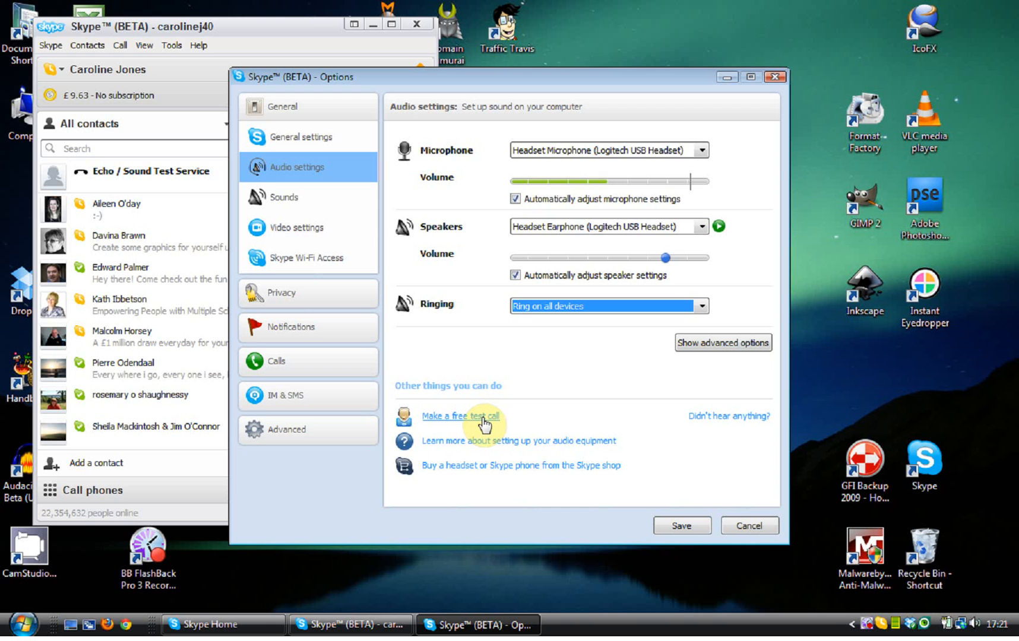
{"action": "mouse_move", "coordinate": [469, 446]}
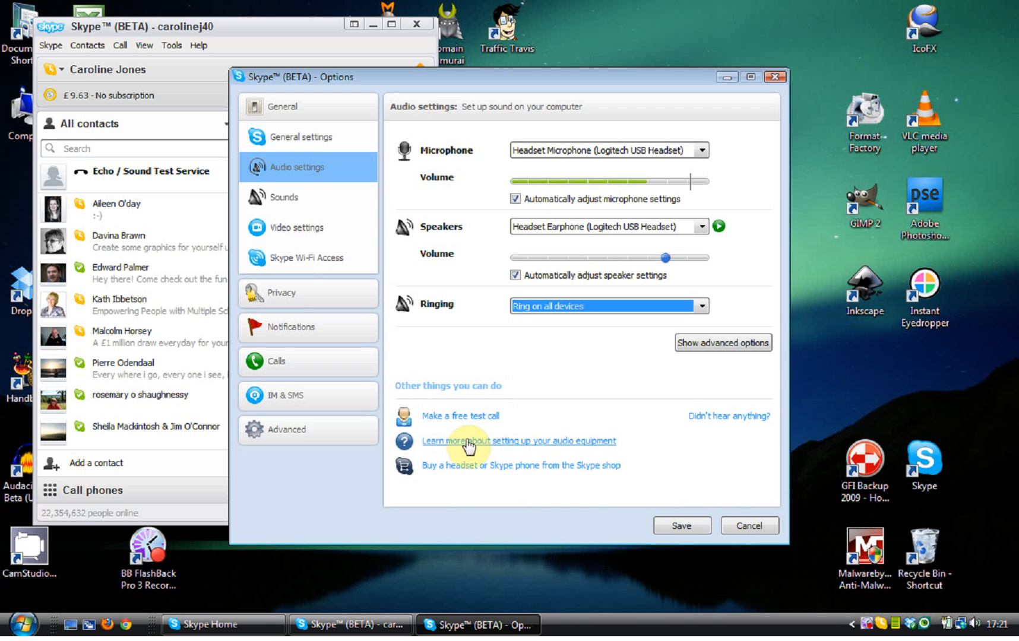
{"action": "mouse_move", "coordinate": [578, 476]}
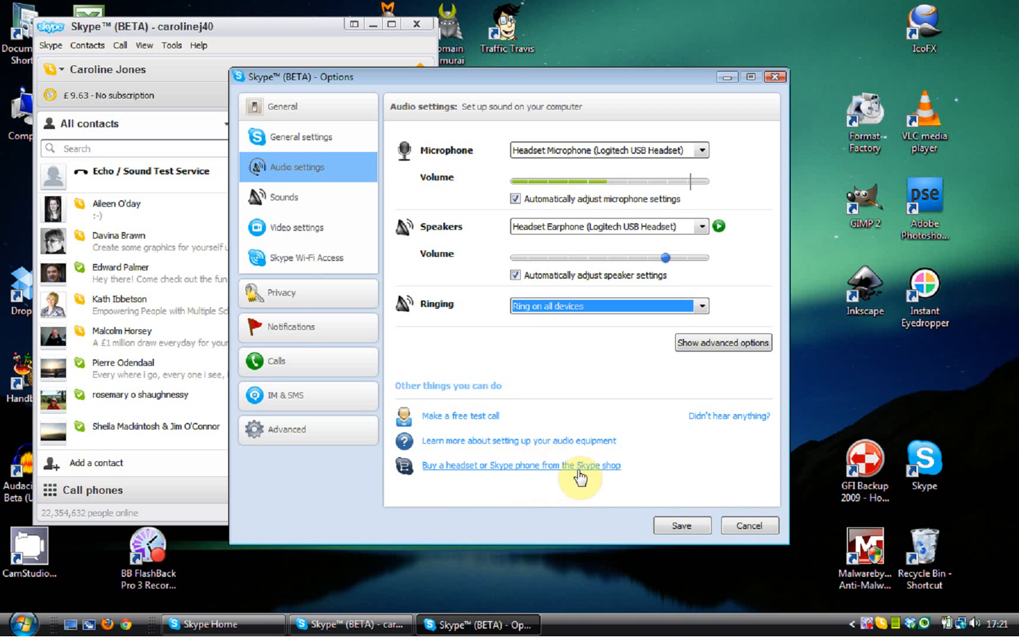
{"action": "mouse_move", "coordinate": [670, 454]}
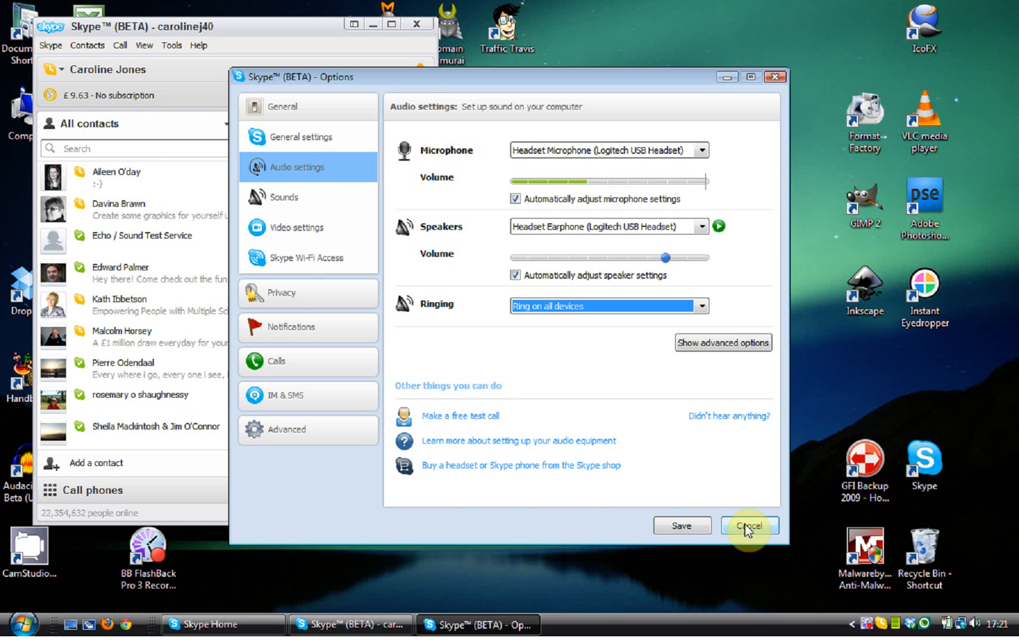
Cancel the Options dialog so the audio settings close unsaved
{"action": "left_click", "coordinate": [748, 525]}
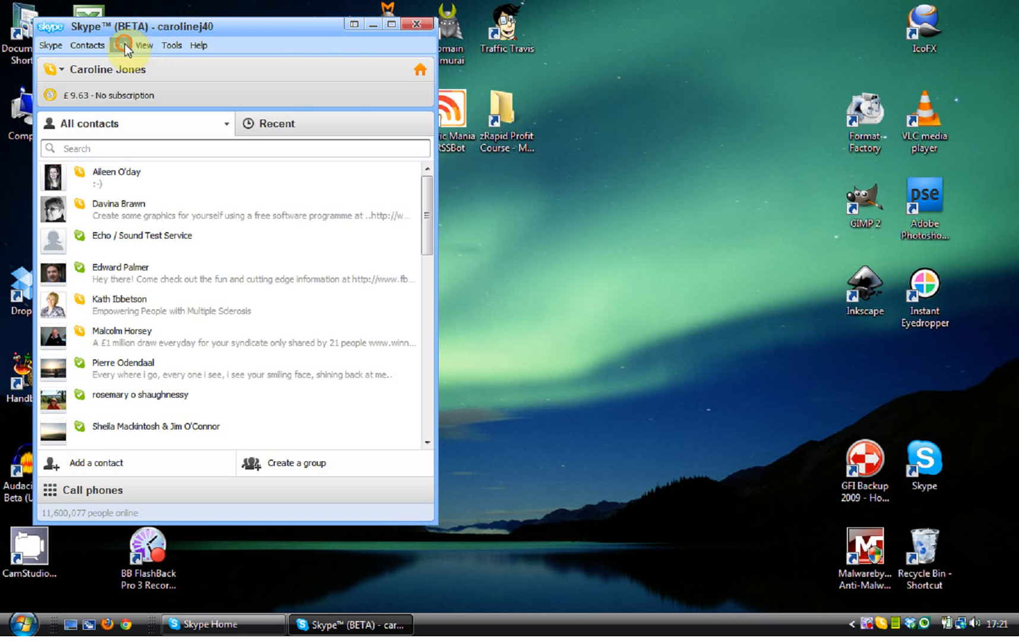
{"action": "left_click", "coordinate": [145, 45]}
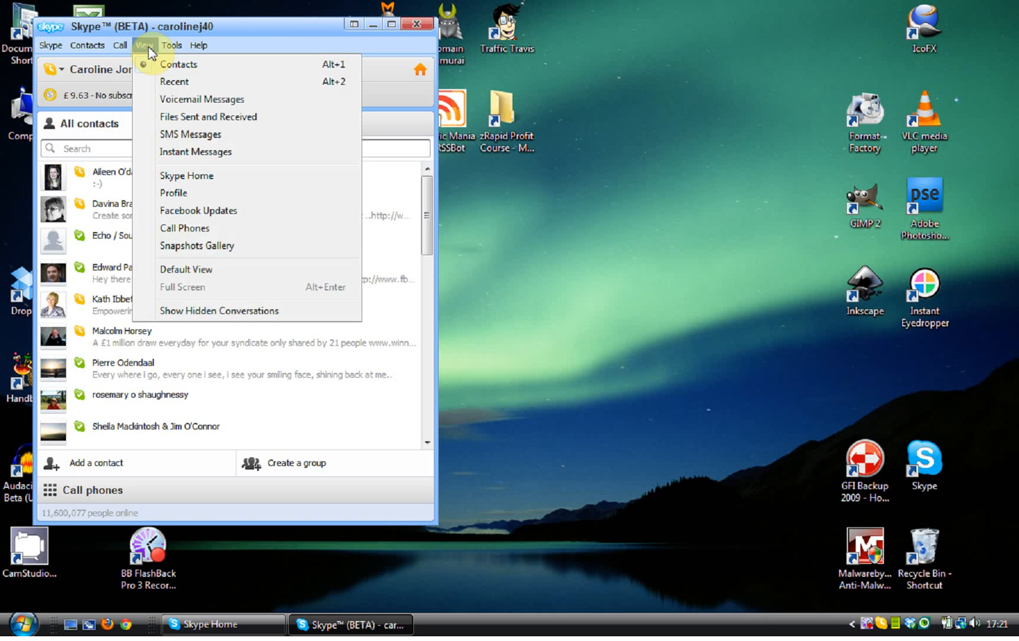
{"action": "mouse_move", "coordinate": [149, 56]}
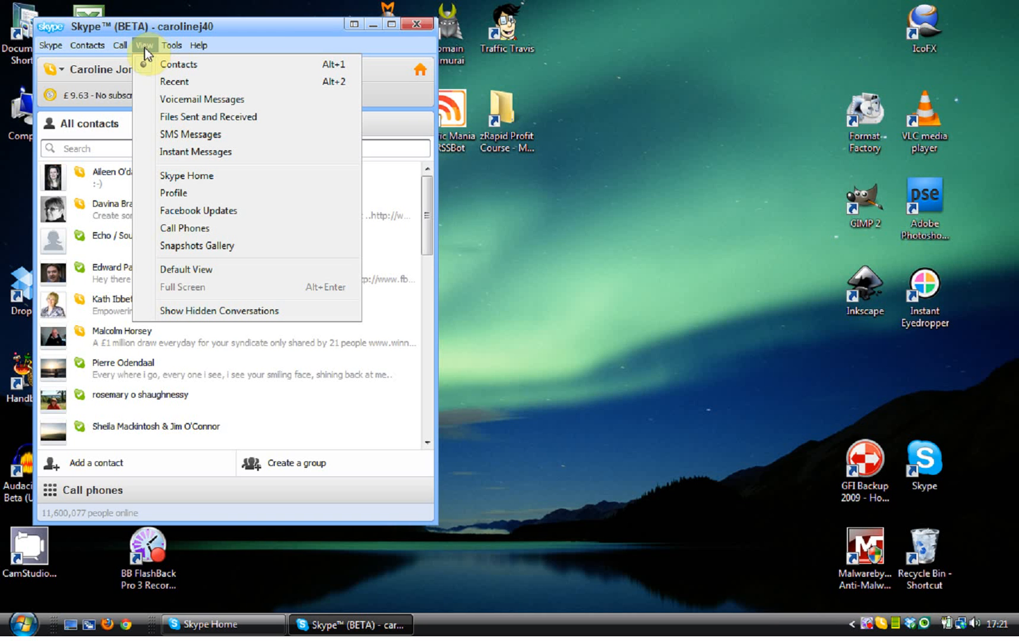
{"action": "left_click", "coordinate": [119, 45]}
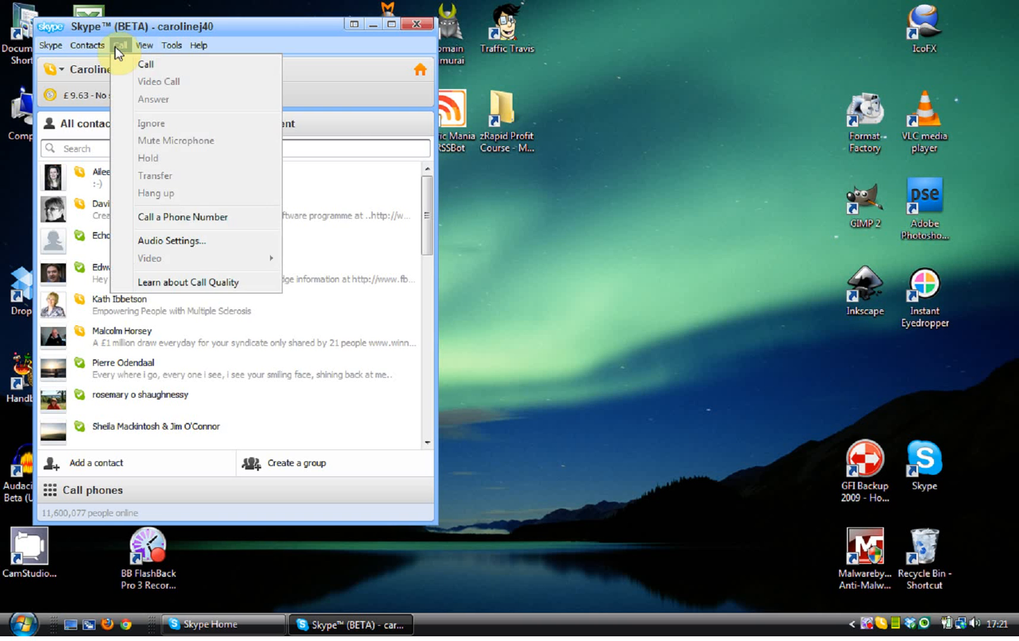
{"action": "left_click", "coordinate": [172, 45]}
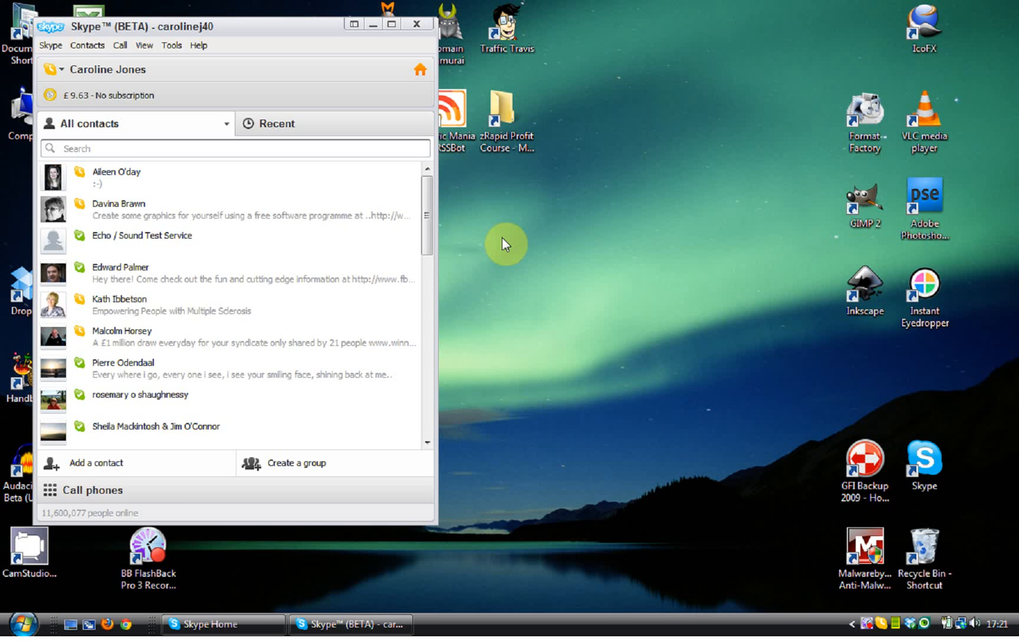
{"action": "mouse_move", "coordinate": [232, 39]}
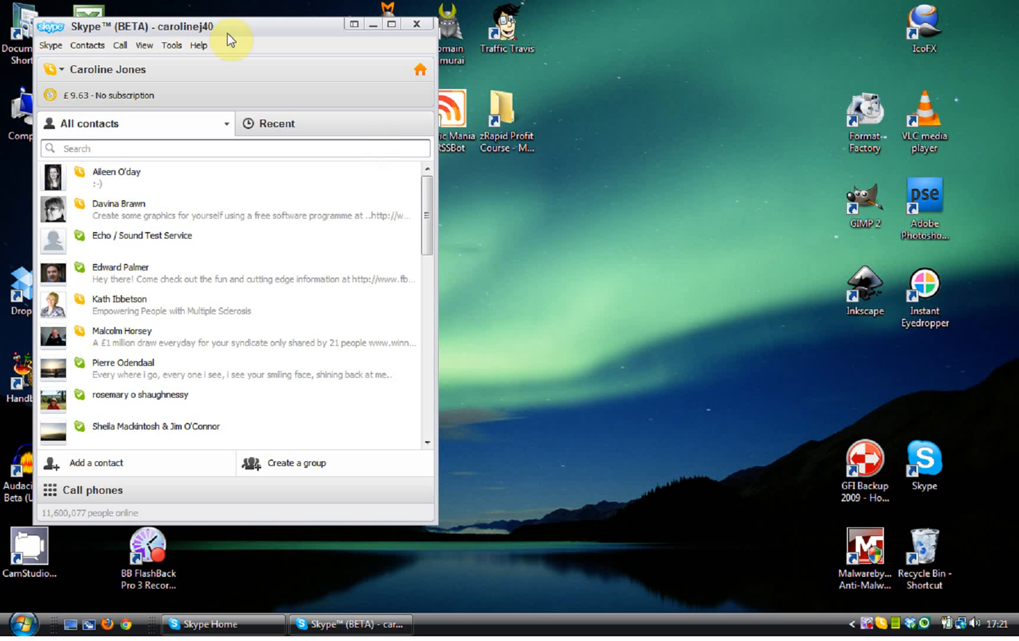
{"action": "mouse_move", "coordinate": [339, 194]}
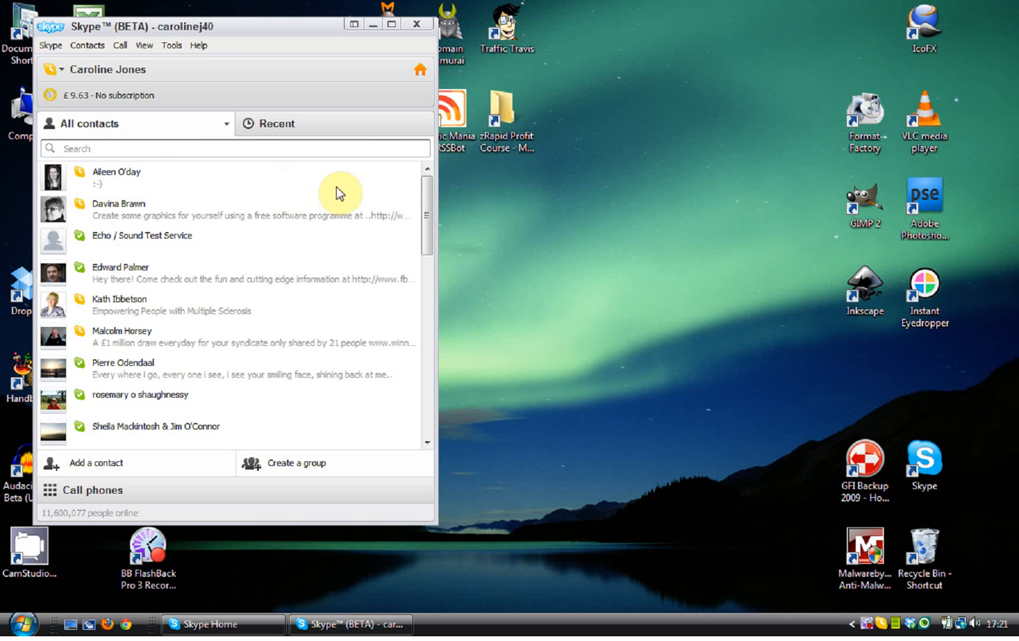
{"action": "mouse_move", "coordinate": [130, 466]}
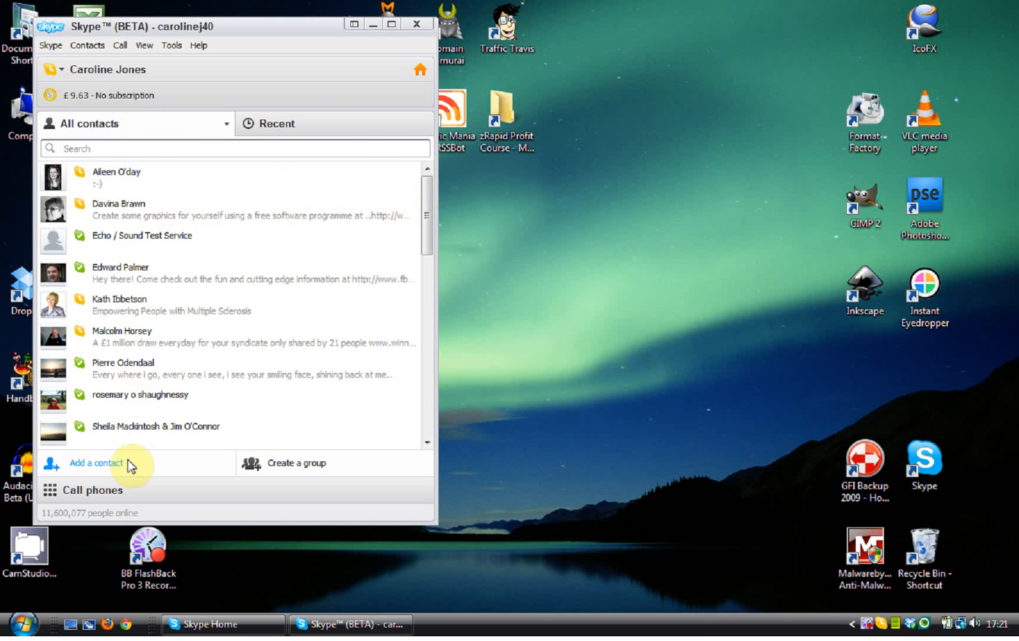
{"action": "scroll", "scroll_direction": "down", "scroll_amount": 3}
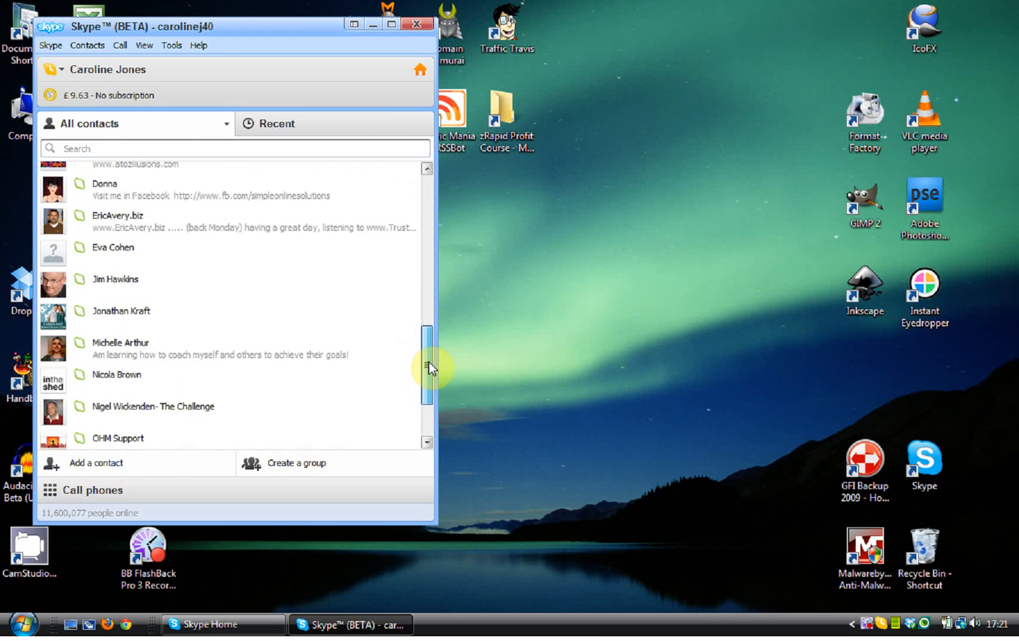
{"action": "scroll", "scroll_direction": "up", "scroll_amount": 3}
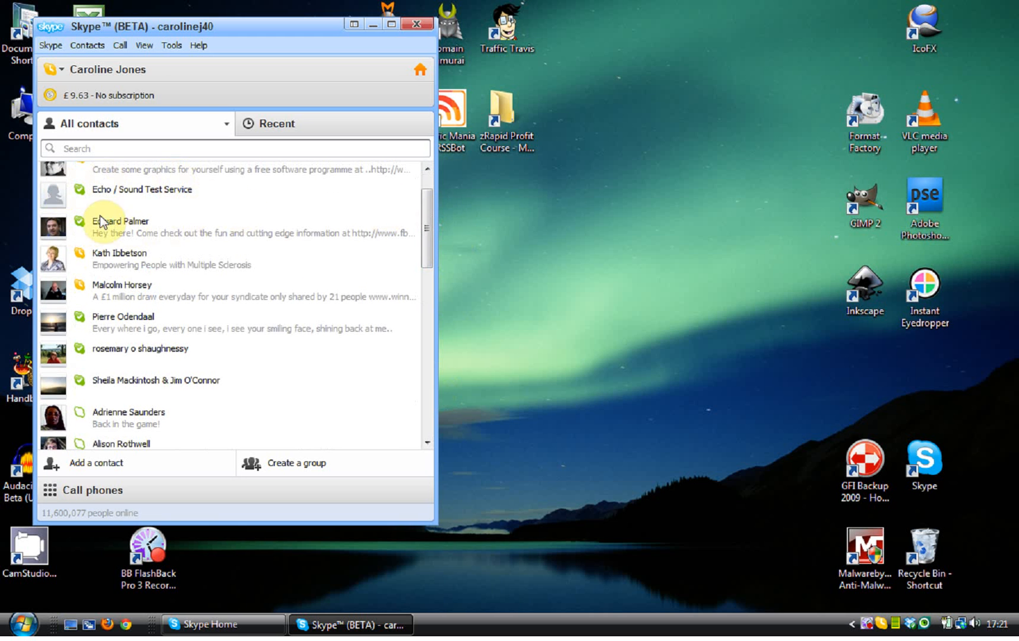
{"action": "scroll", "scroll_direction": "up", "scroll_amount": 3}
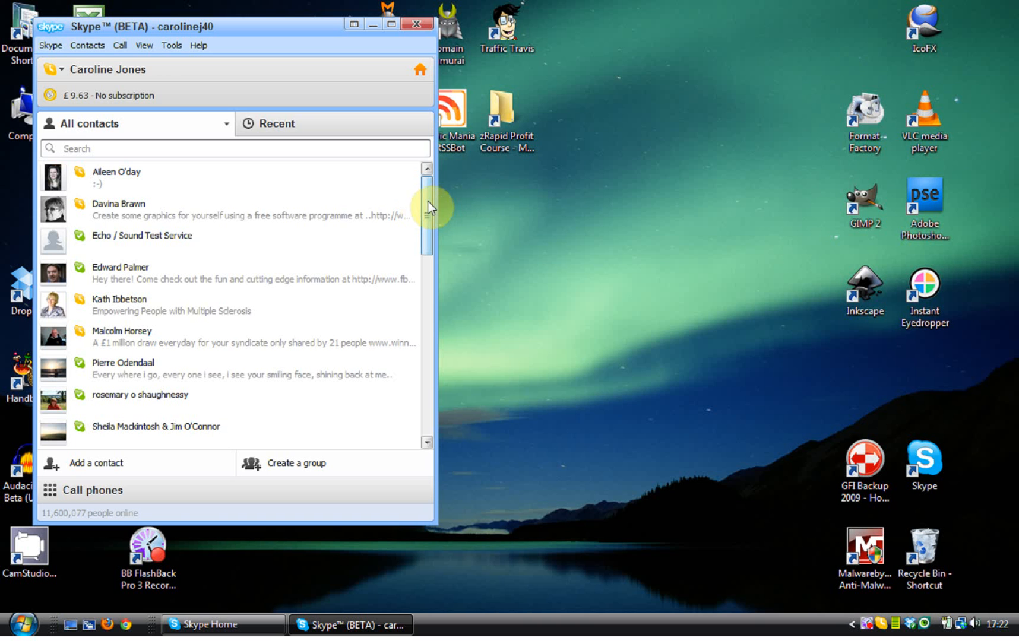
{"action": "mouse_move", "coordinate": [356, 250]}
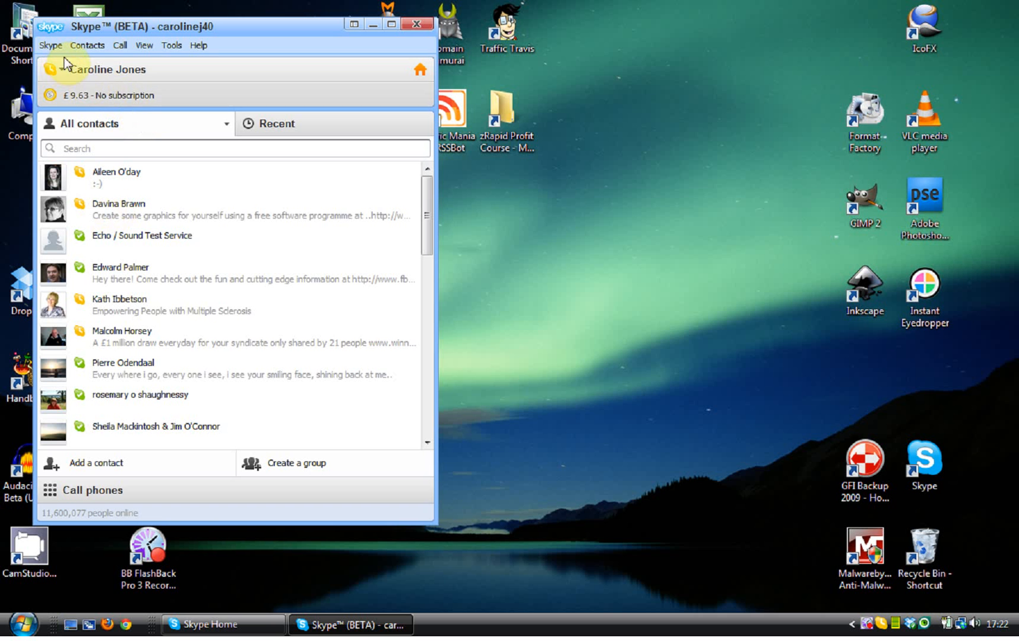
{"action": "mouse_move", "coordinate": [51, 70]}
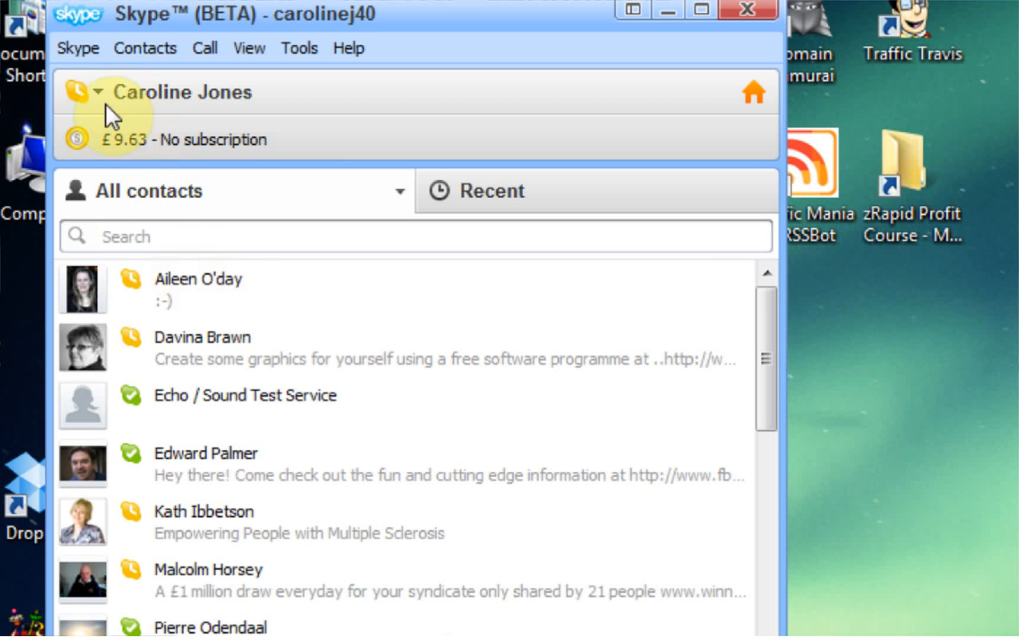
{"action": "left_click", "coordinate": [98, 91]}
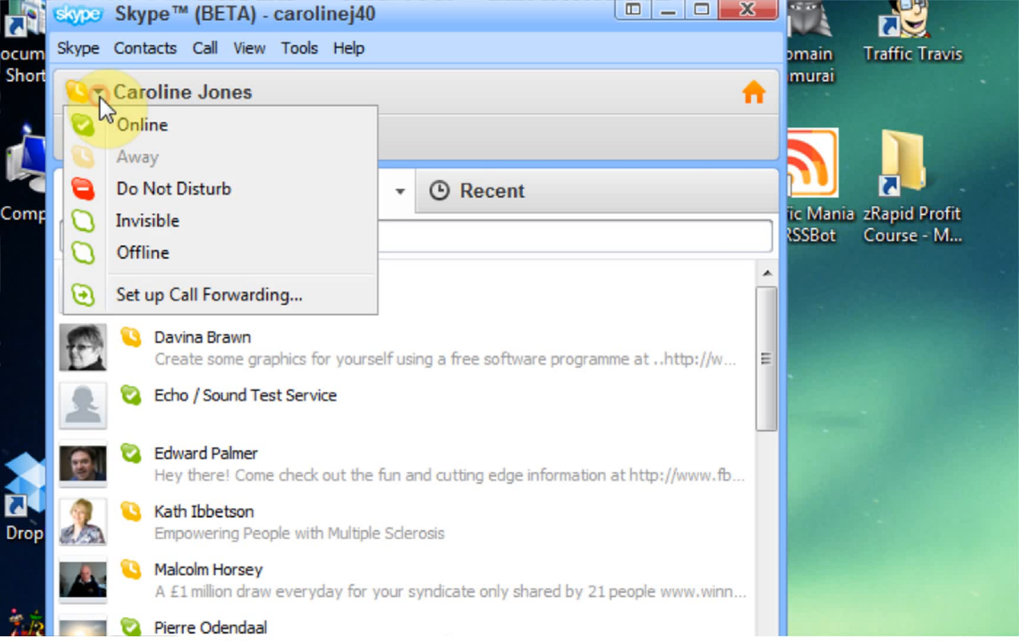
{"action": "mouse_move", "coordinate": [140, 158]}
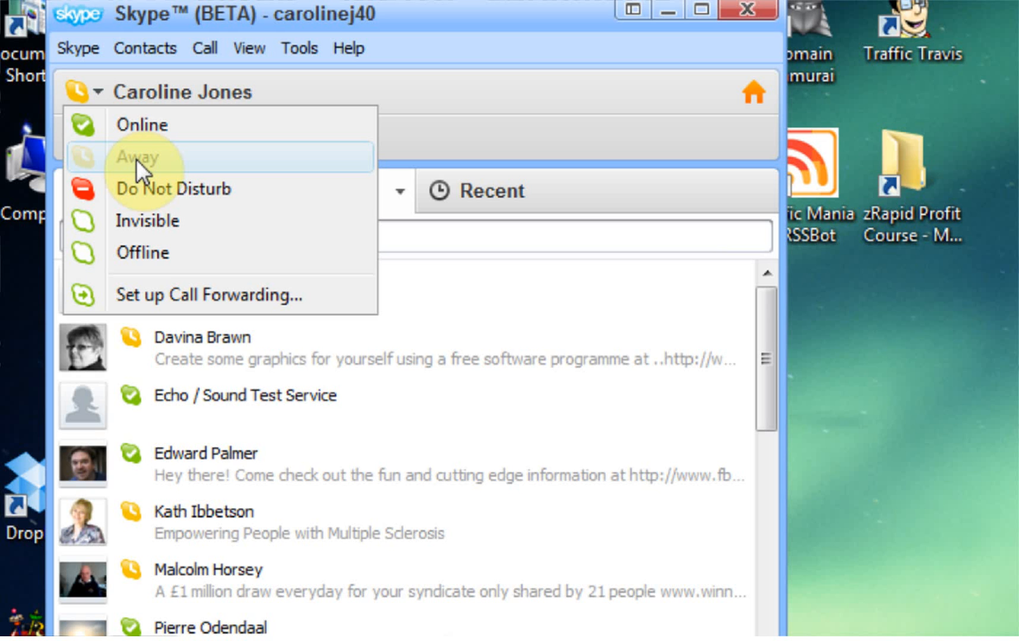
{"action": "mouse_move", "coordinate": [140, 127]}
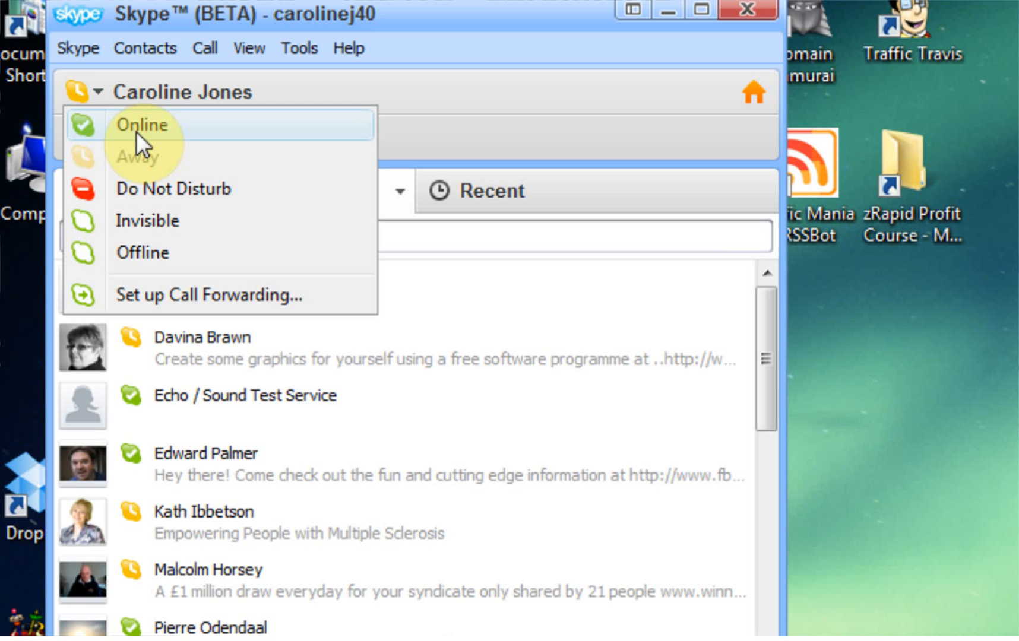
{"action": "mouse_move", "coordinate": [146, 156]}
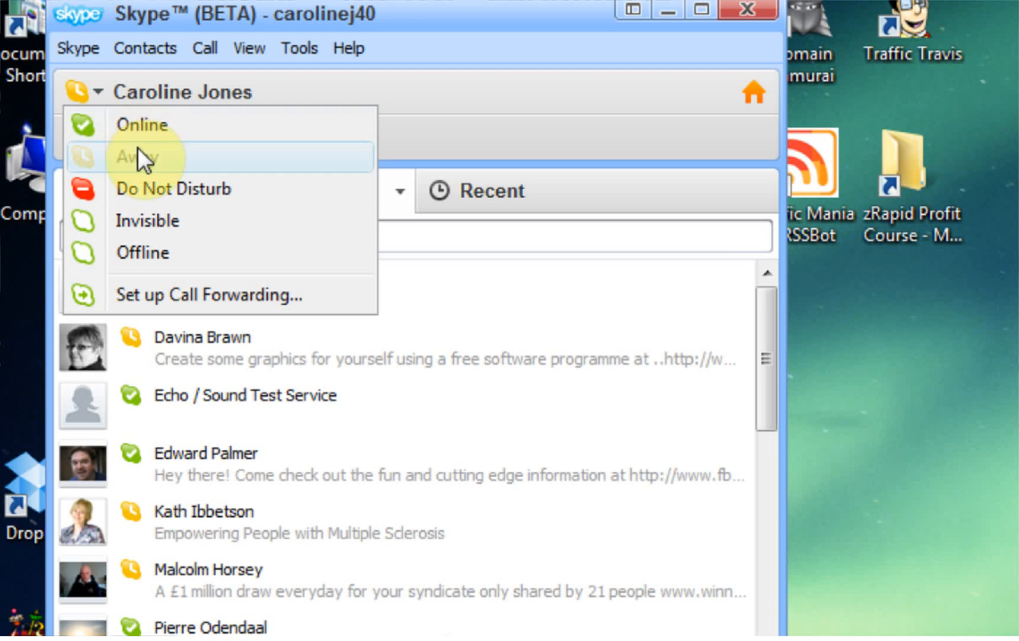
{"action": "mouse_move", "coordinate": [141, 203]}
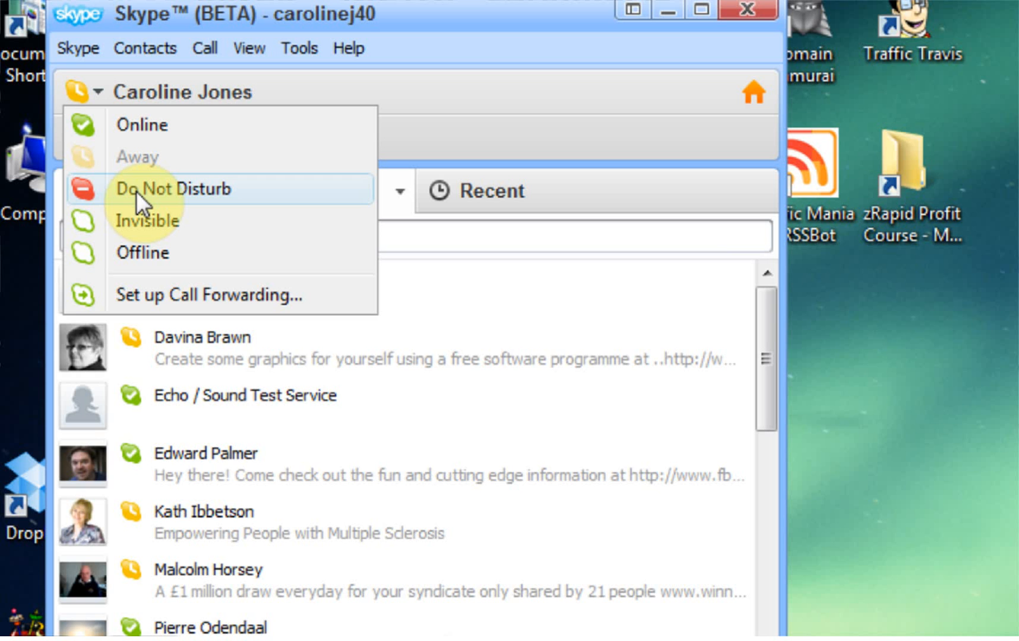
{"action": "mouse_move", "coordinate": [201, 205]}
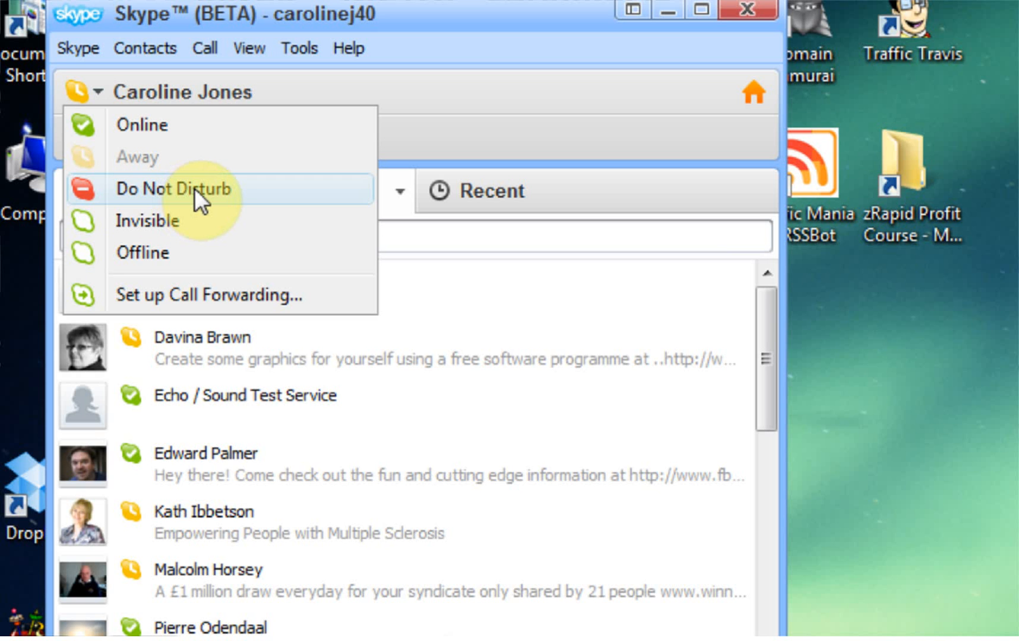
{"action": "mouse_move", "coordinate": [175, 221]}
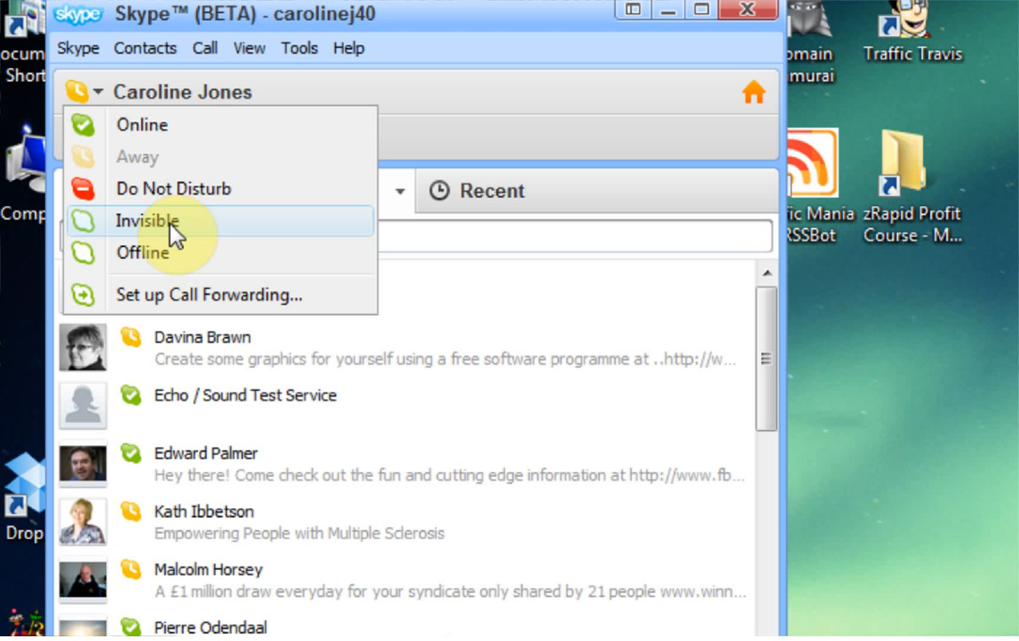
{"action": "mouse_move", "coordinate": [174, 243]}
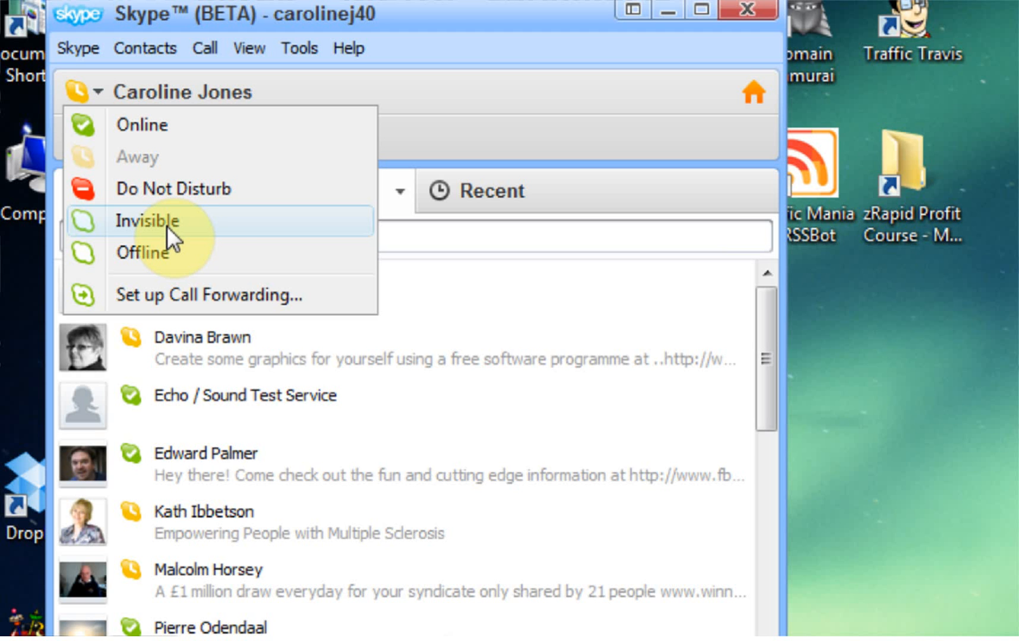
{"action": "mouse_move", "coordinate": [153, 274]}
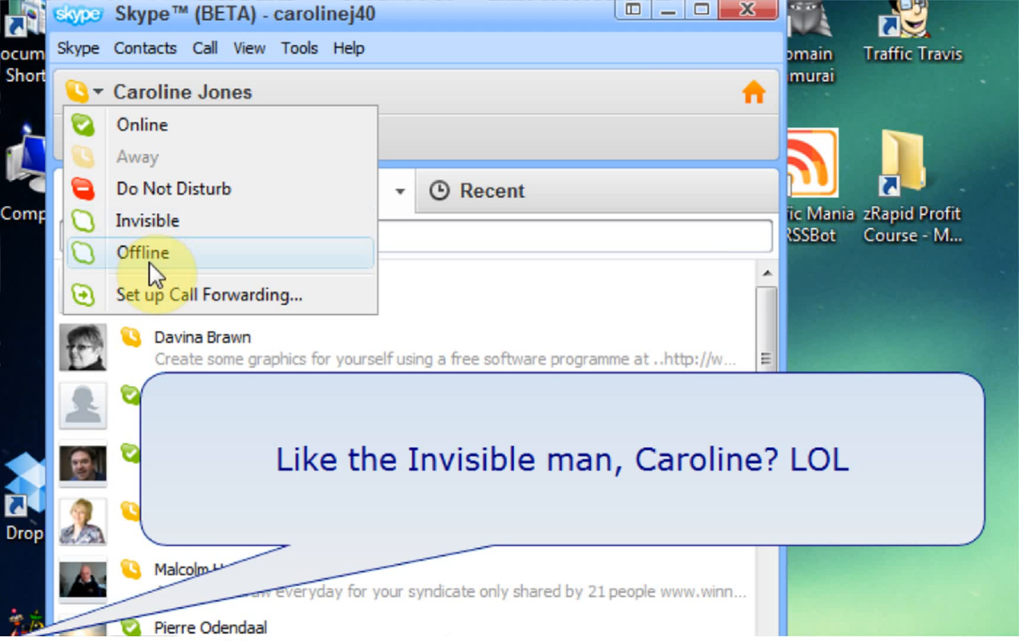
{"action": "mouse_move", "coordinate": [145, 263]}
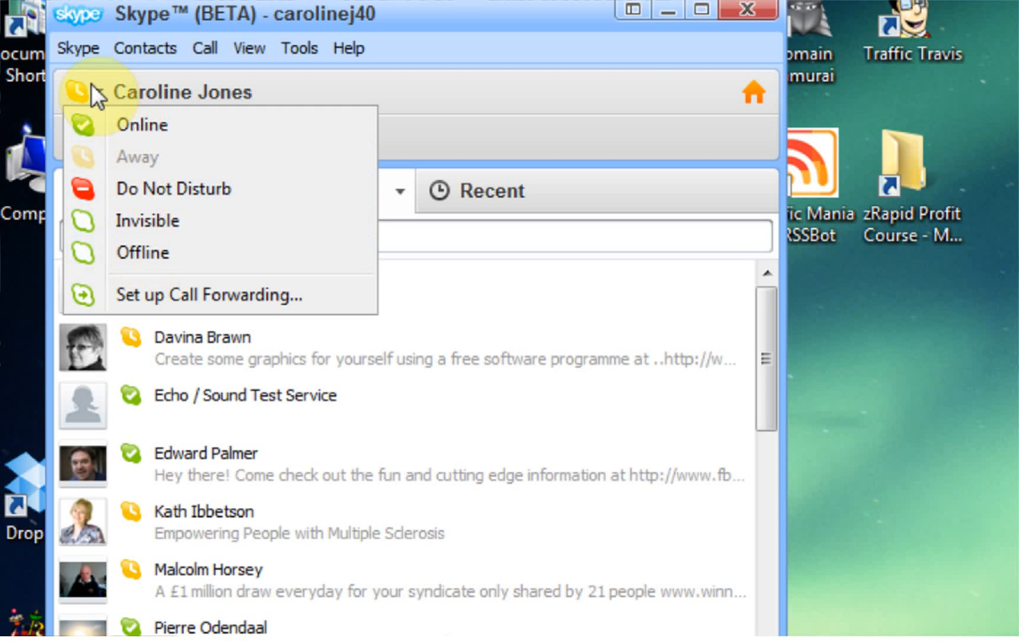
{"action": "mouse_move", "coordinate": [101, 105]}
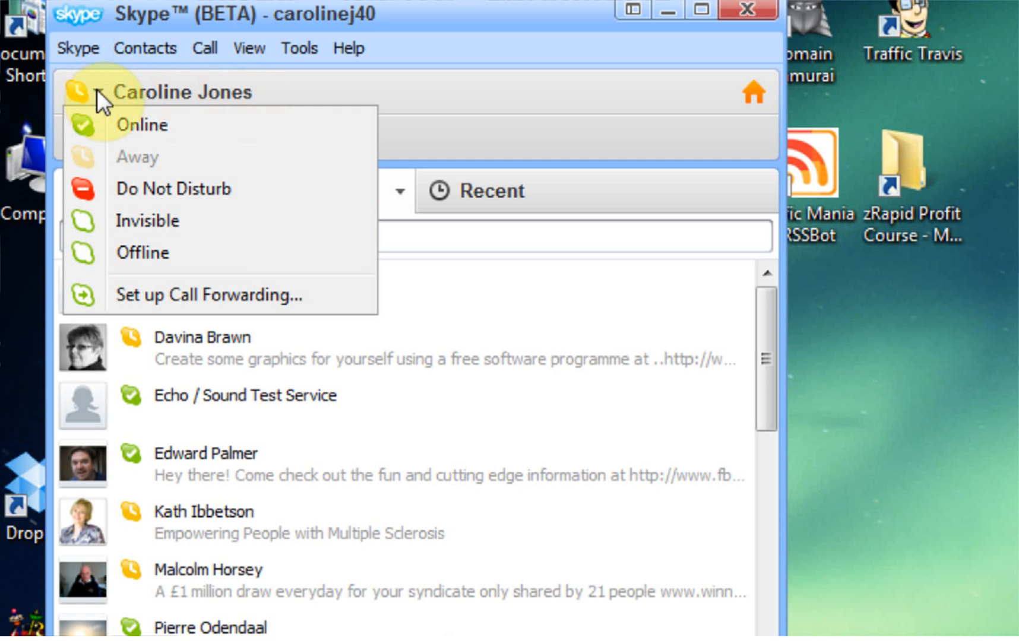
{"action": "mouse_move", "coordinate": [104, 101]}
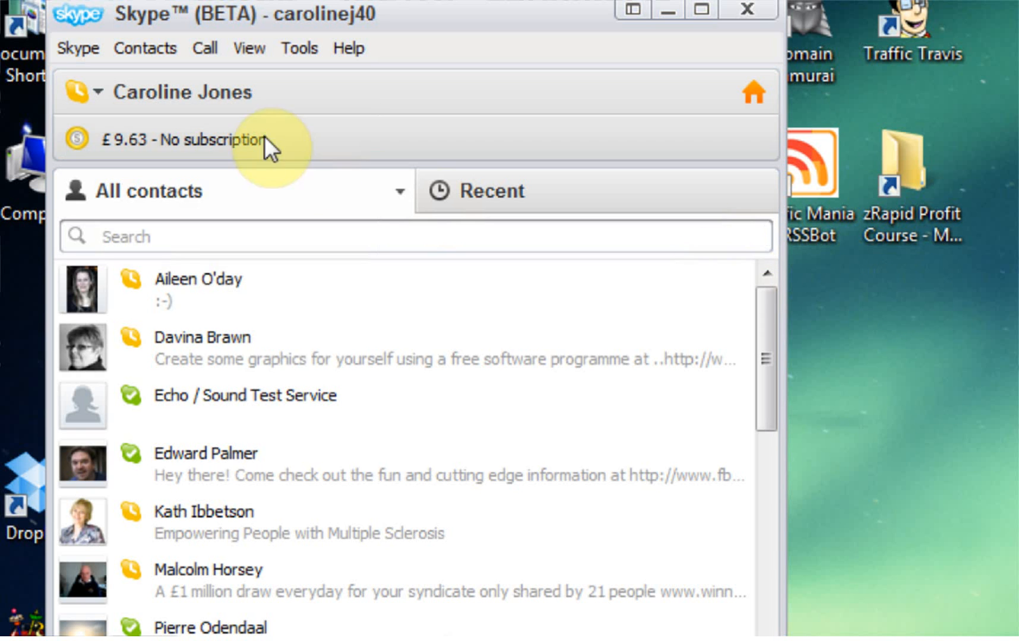
{"action": "mouse_move", "coordinate": [244, 354]}
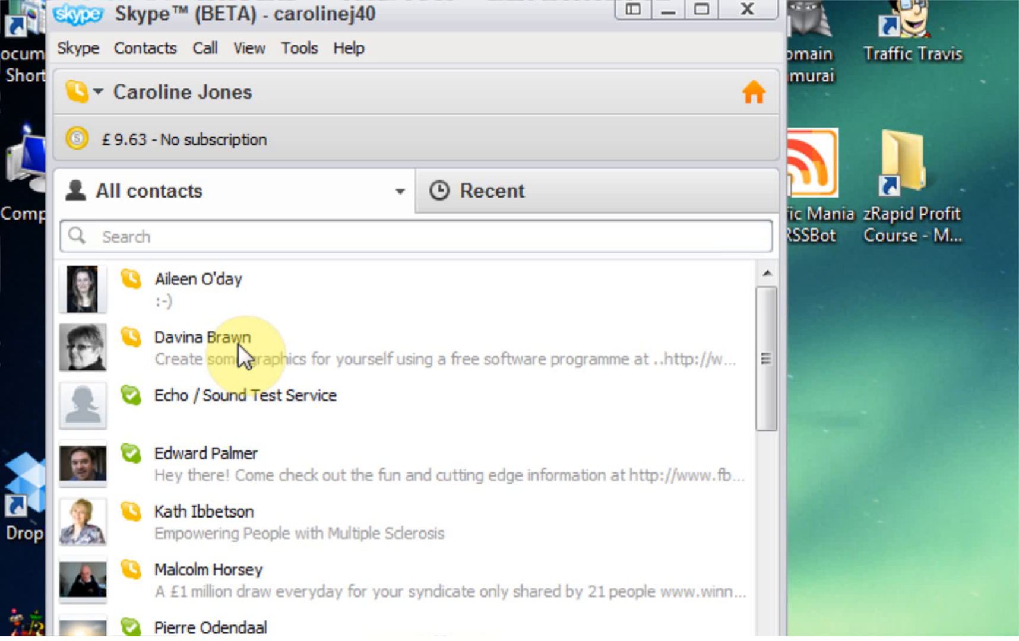
{"action": "mouse_move", "coordinate": [181, 139]}
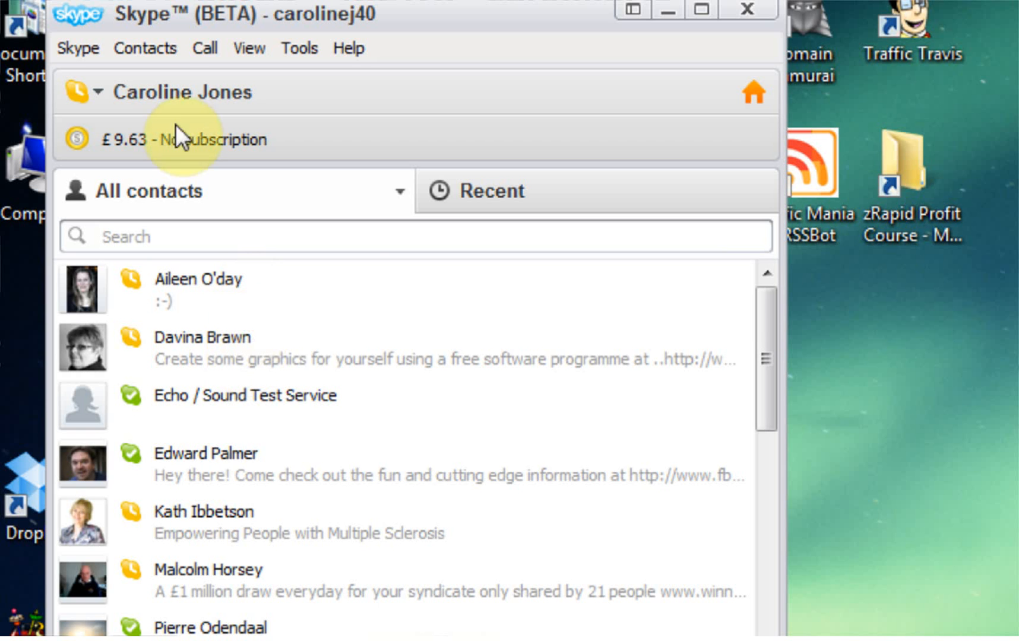
{"action": "left_click", "coordinate": [78, 92]}
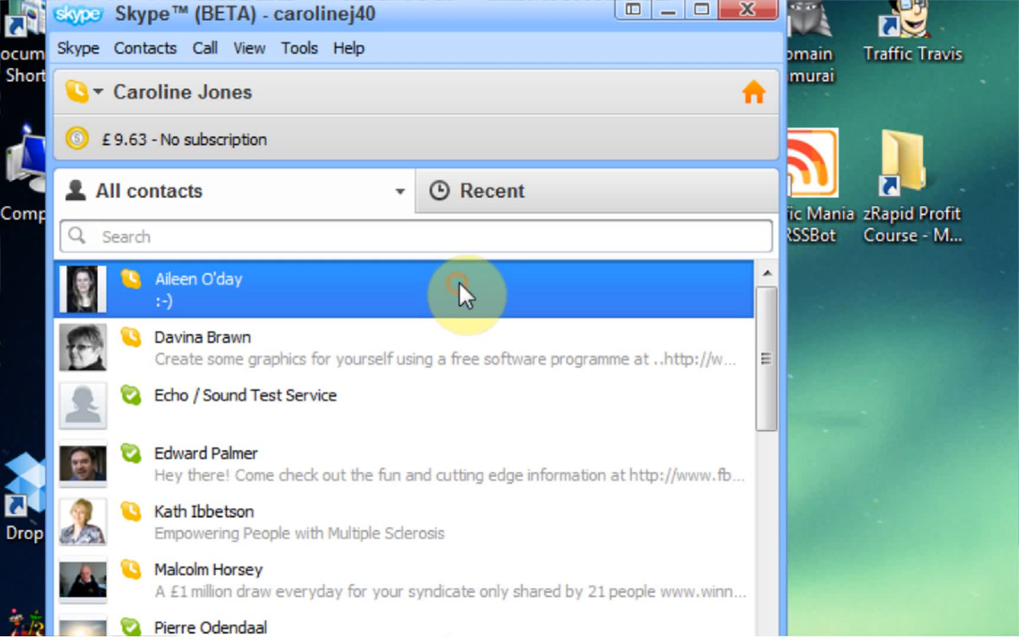
{"action": "mouse_move", "coordinate": [215, 364]}
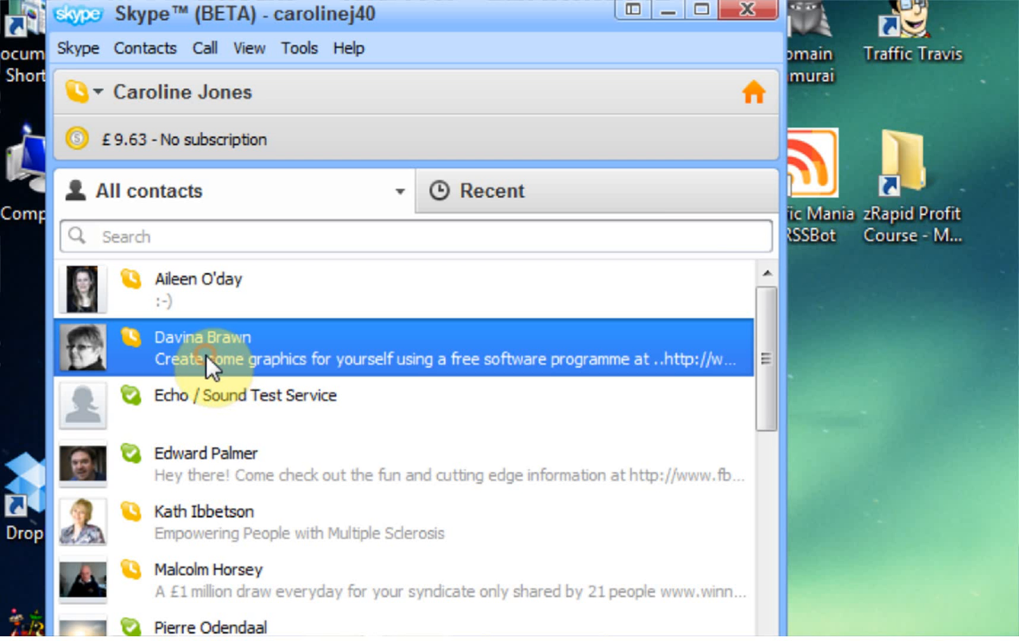
{"action": "mouse_move", "coordinate": [133, 371]}
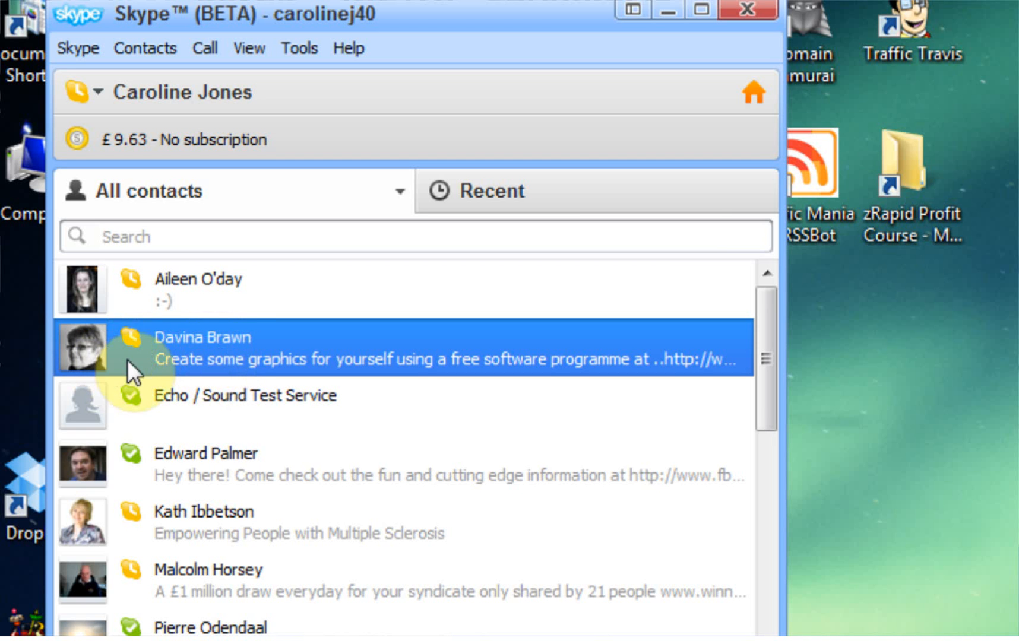
{"action": "double_click", "coordinate": [227, 347]}
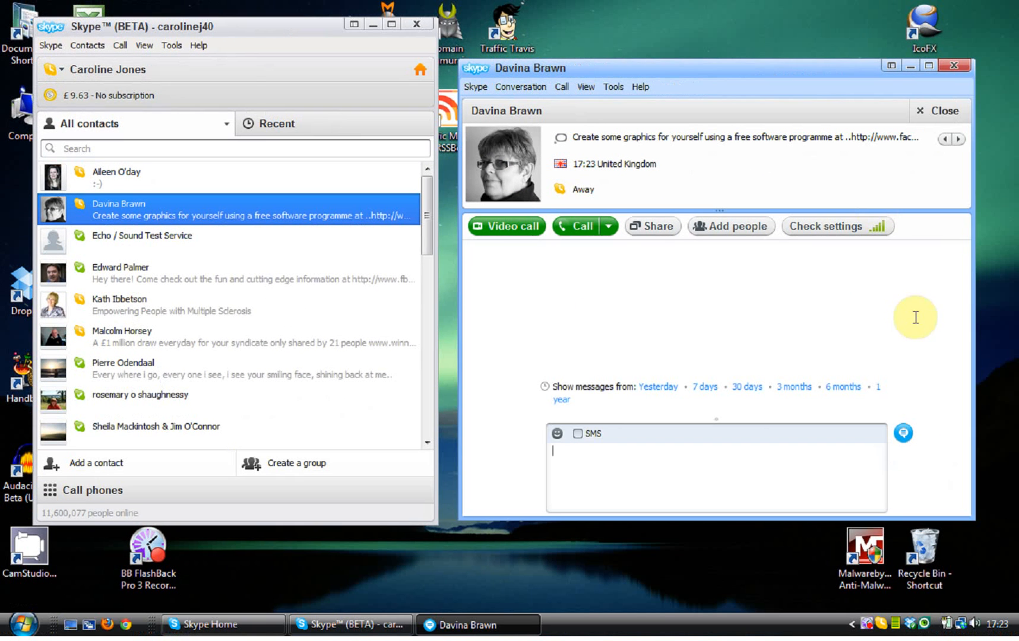
{"action": "mouse_move", "coordinate": [506, 226]}
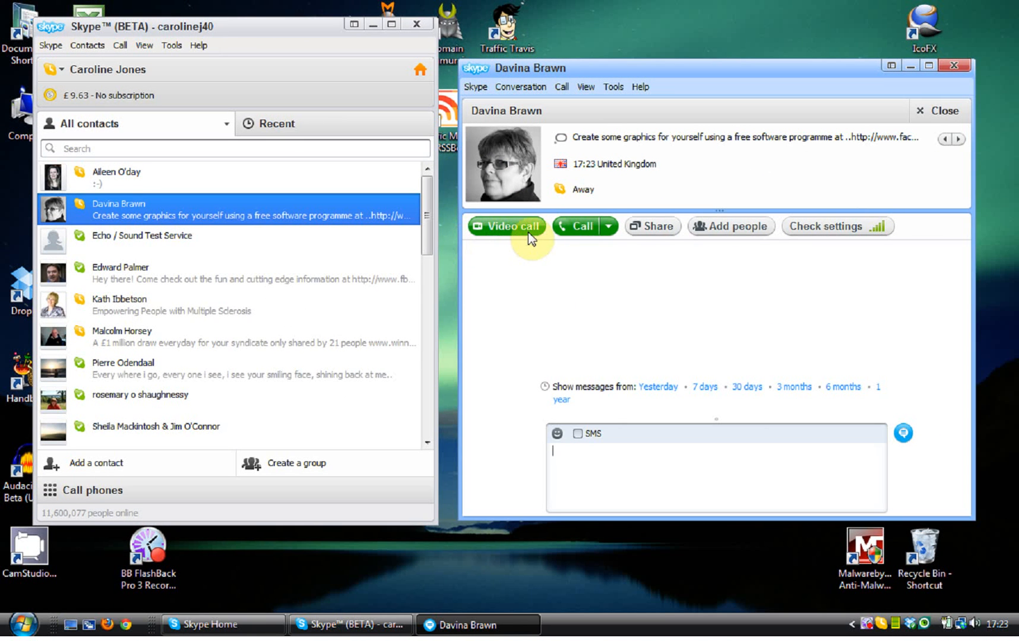
{"action": "mouse_move", "coordinate": [508, 227]}
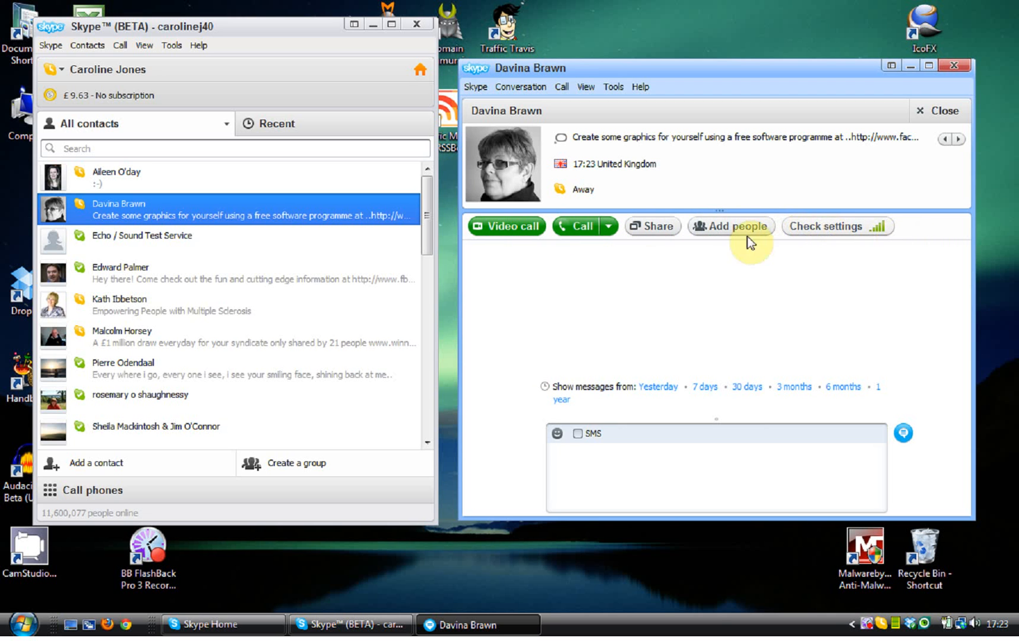
{"action": "mouse_move", "coordinate": [575, 227]}
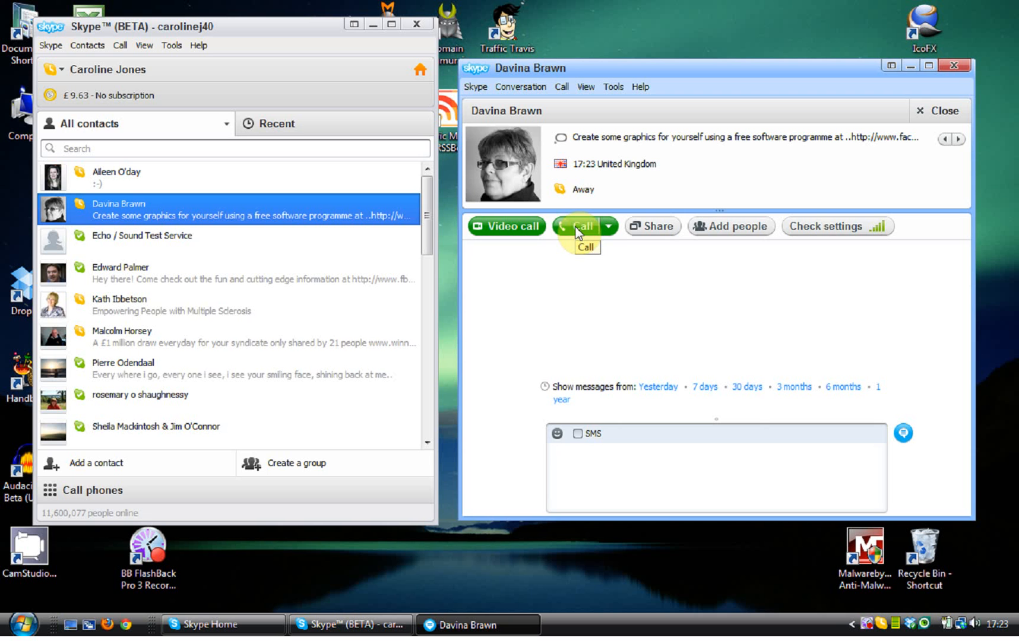
{"action": "left_click", "coordinate": [649, 452]}
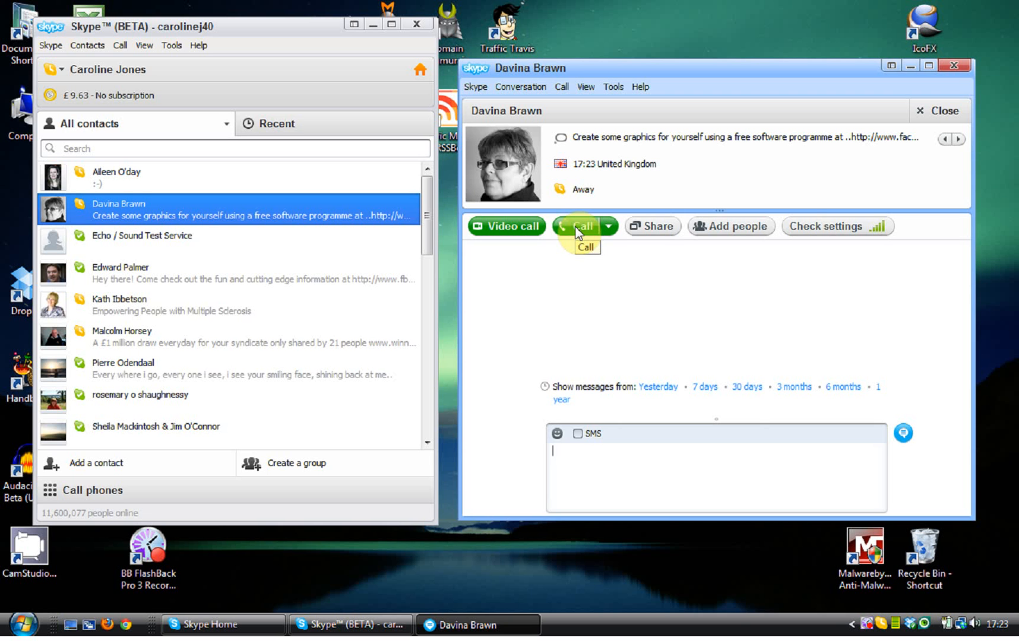
{"action": "left_click", "coordinate": [582, 226]}
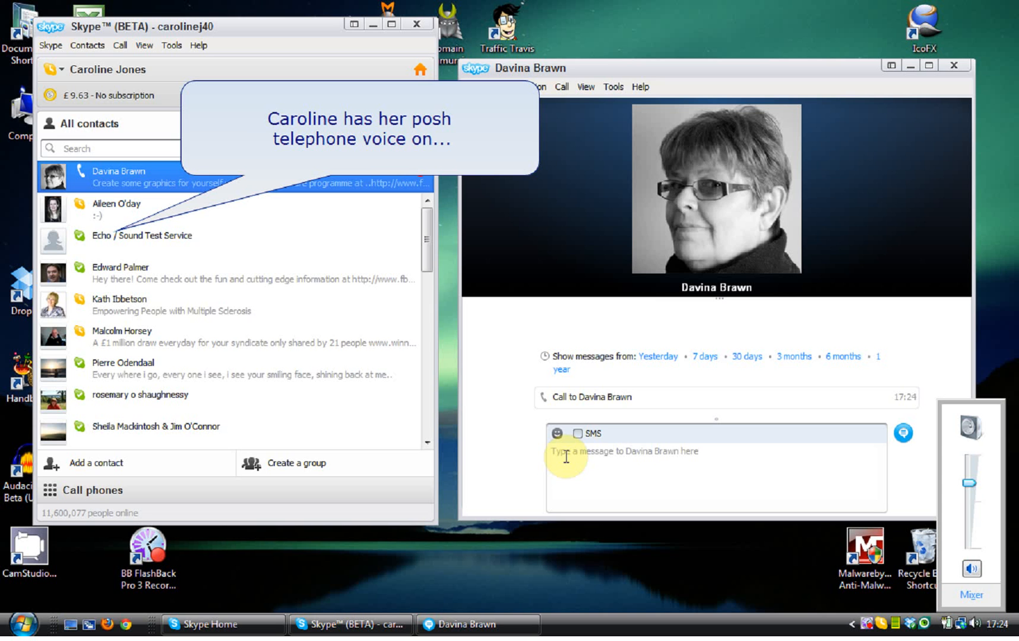
{"action": "mouse_move", "coordinate": [553, 468]}
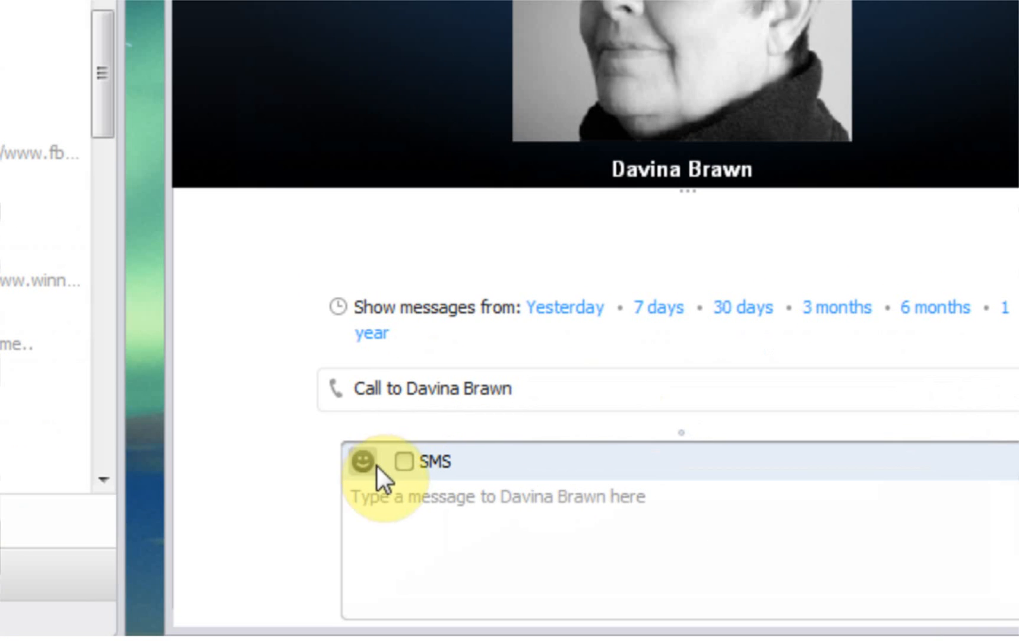
{"action": "mouse_move", "coordinate": [365, 503]}
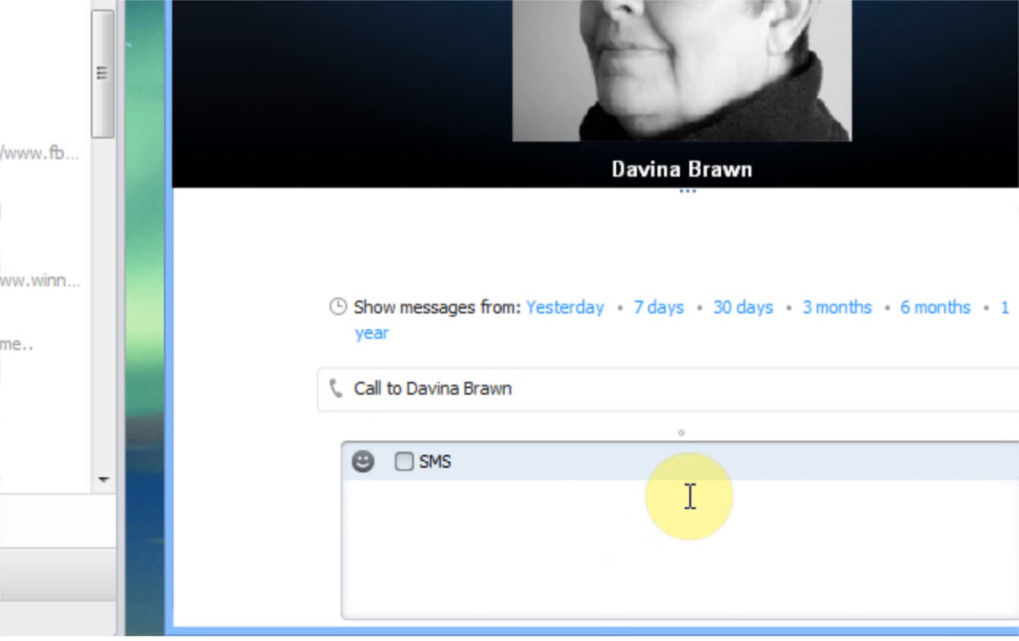
Send Davina the message "Hello - how are you?" followed by a smiley emoticon
{"action": "type", "text": "Hello"}
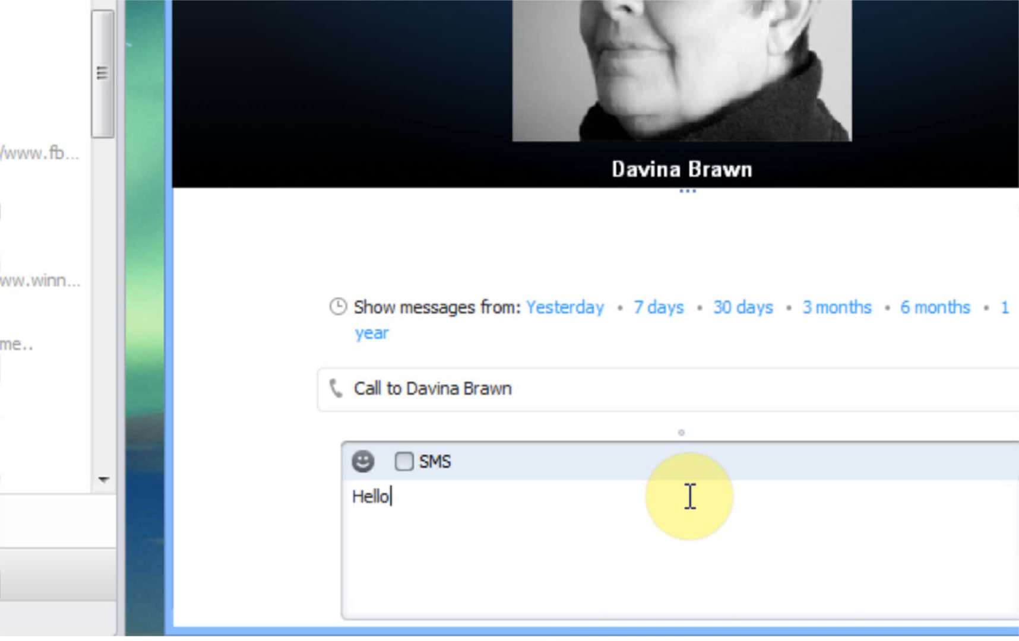
{"action": "type", "text": "- how are you"}
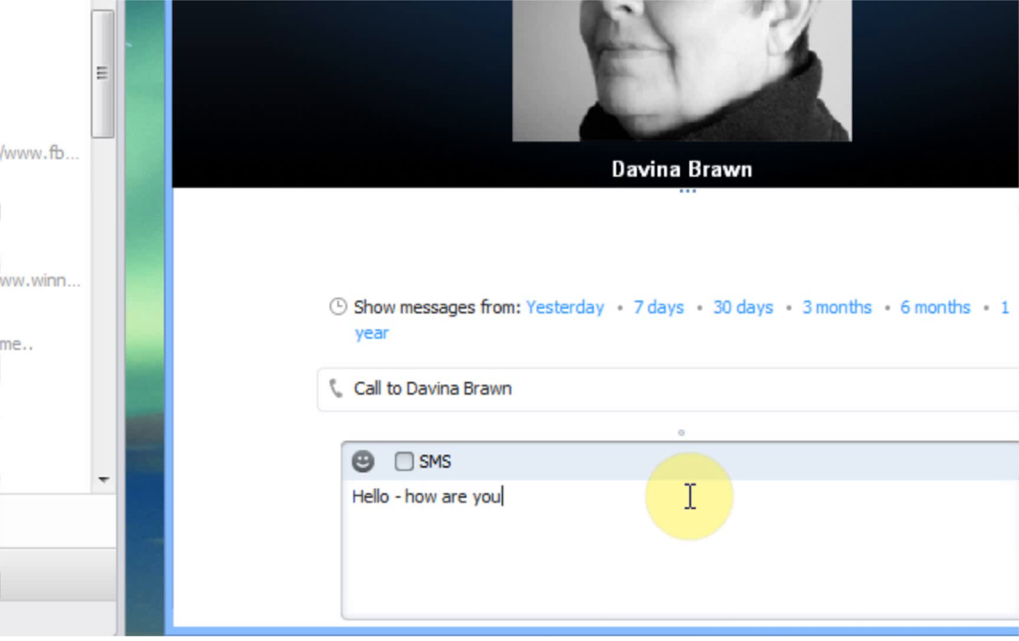
{"action": "type", "text": "?"}
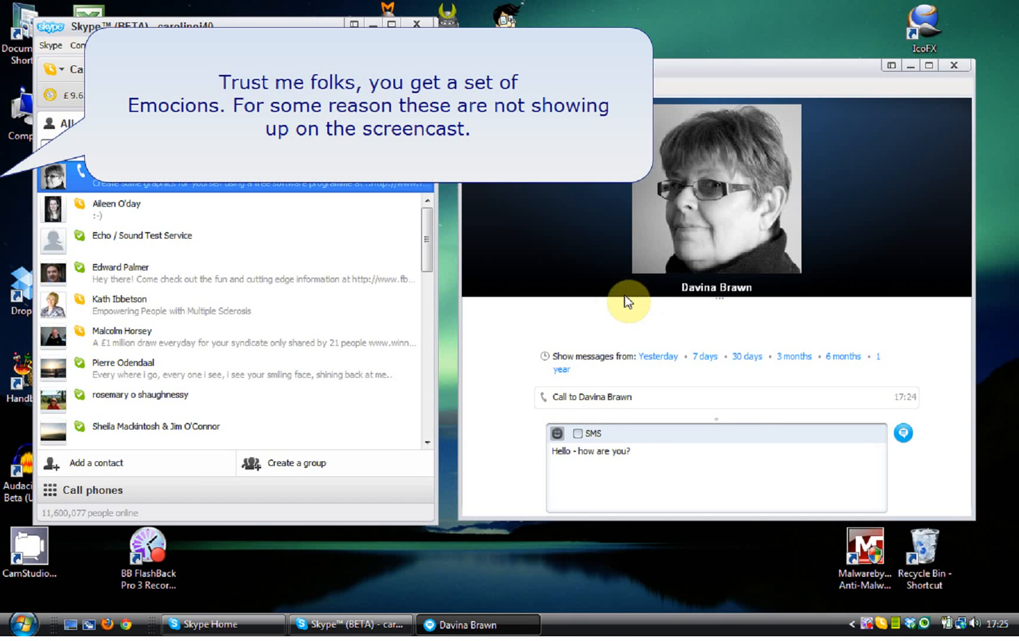
{"action": "left_click", "coordinate": [557, 434]}
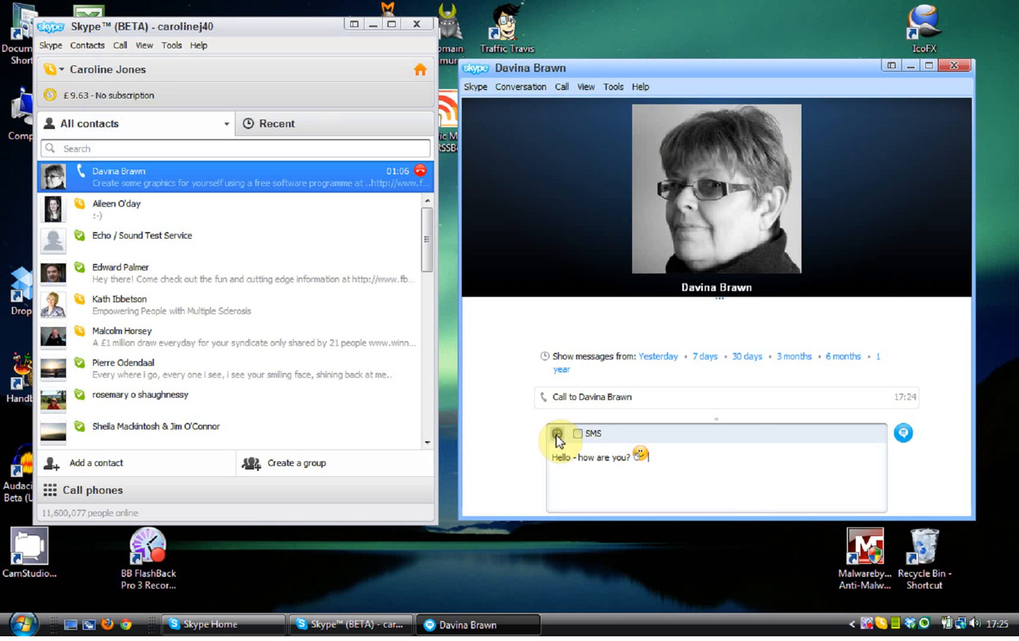
{"action": "key", "text": "Return"}
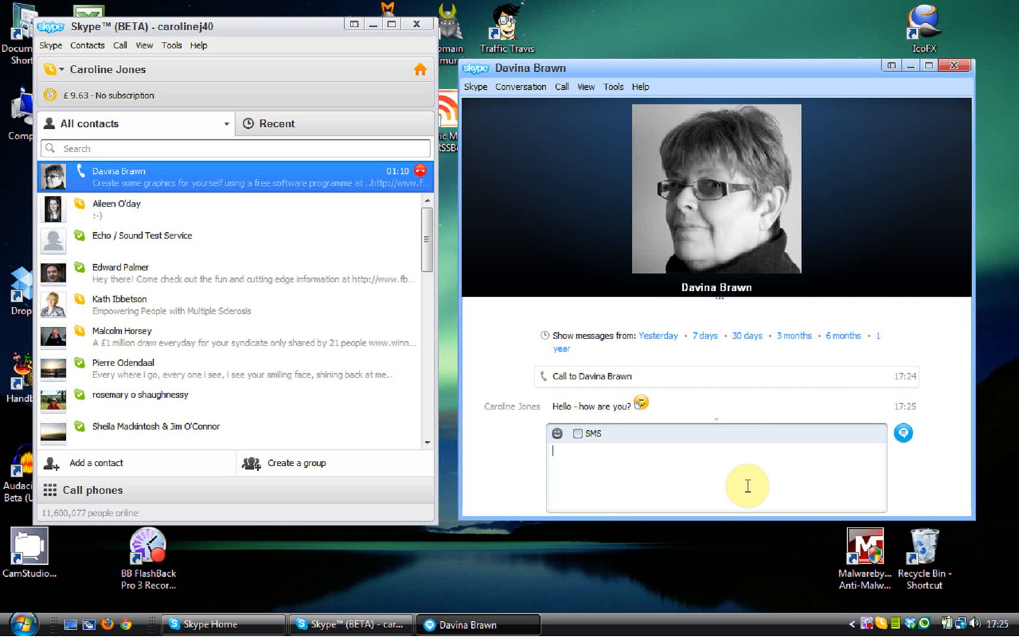
{"action": "mouse_move", "coordinate": [777, 481]}
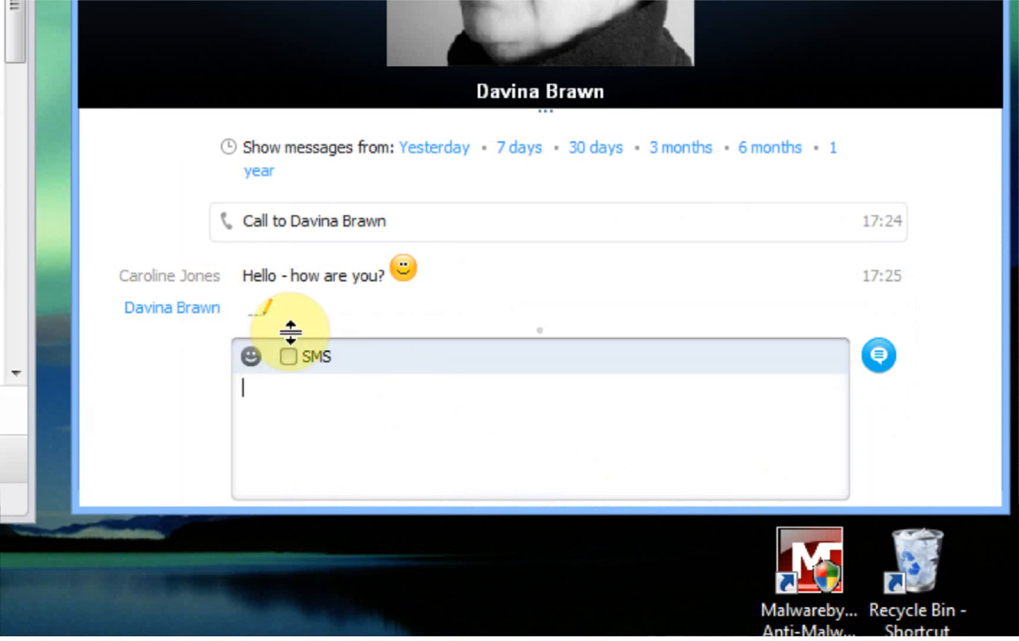
{"action": "mouse_move", "coordinate": [218, 351]}
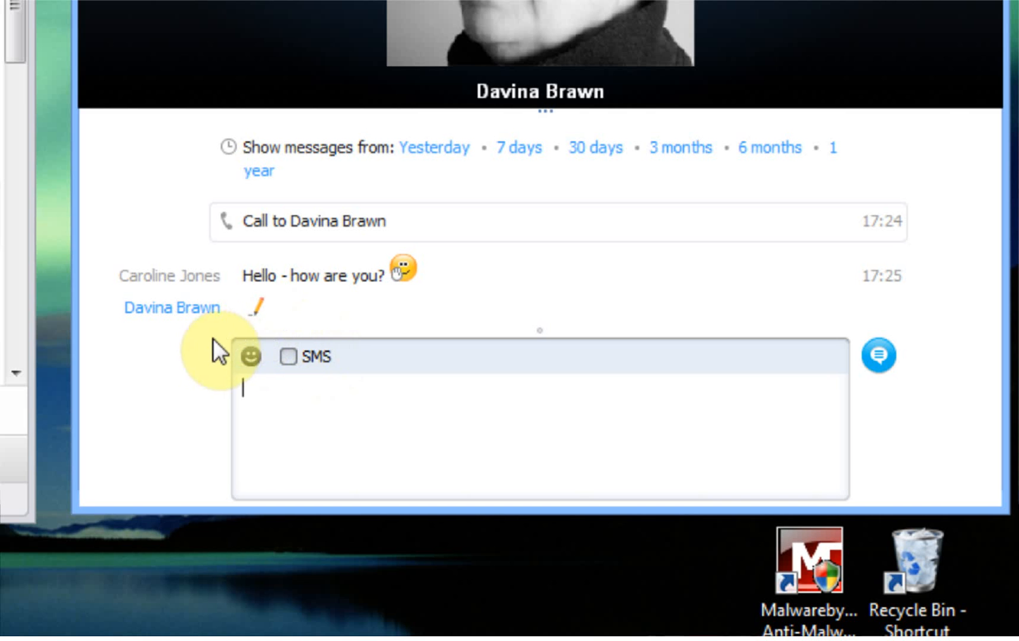
{"action": "mouse_move", "coordinate": [281, 318]}
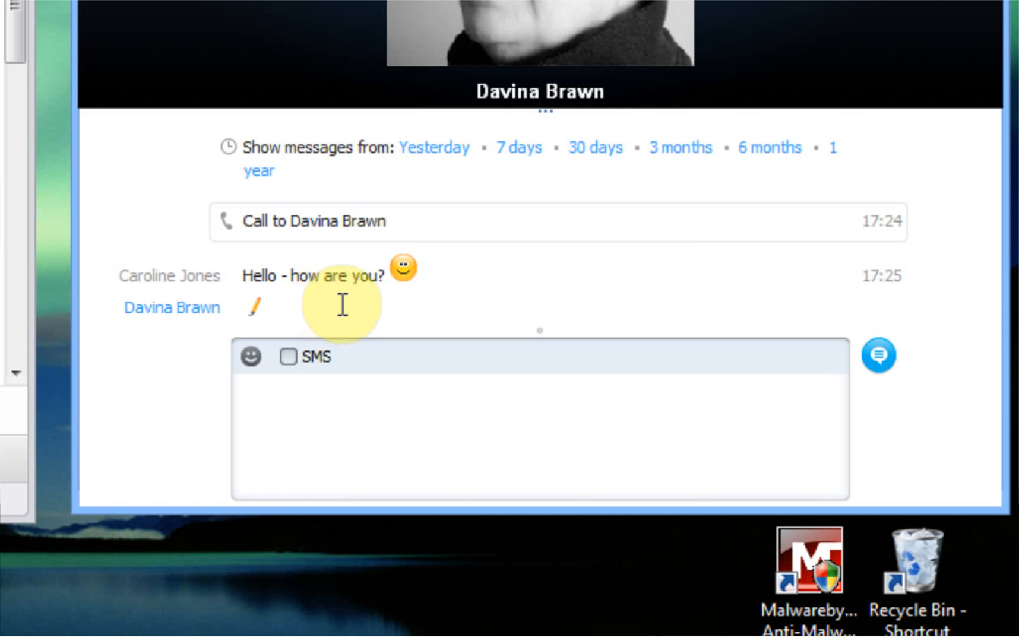
{"action": "mouse_move", "coordinate": [484, 325]}
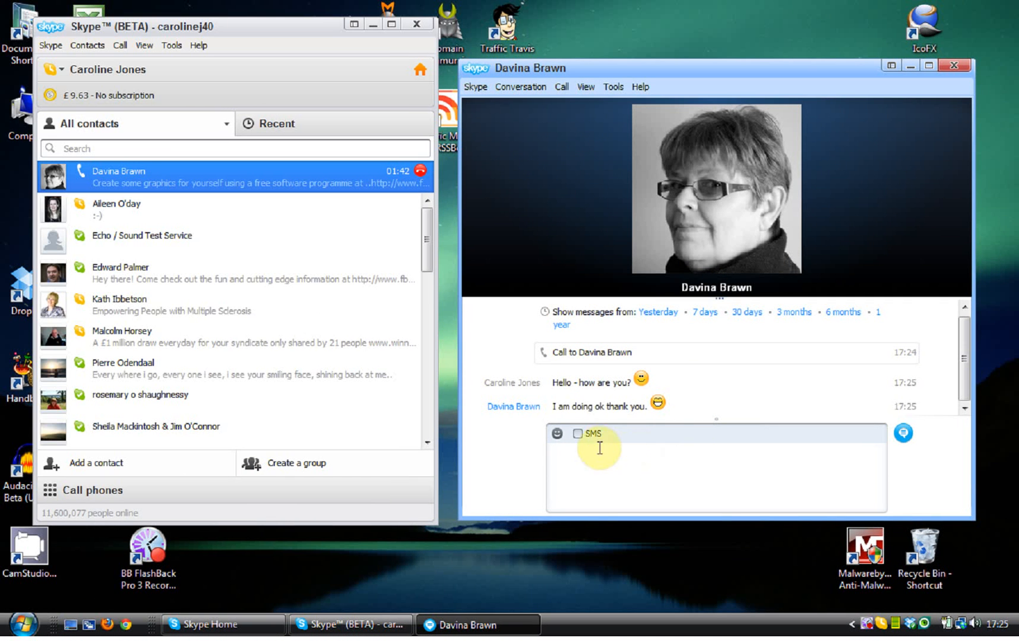
{"action": "mouse_move", "coordinate": [676, 459]}
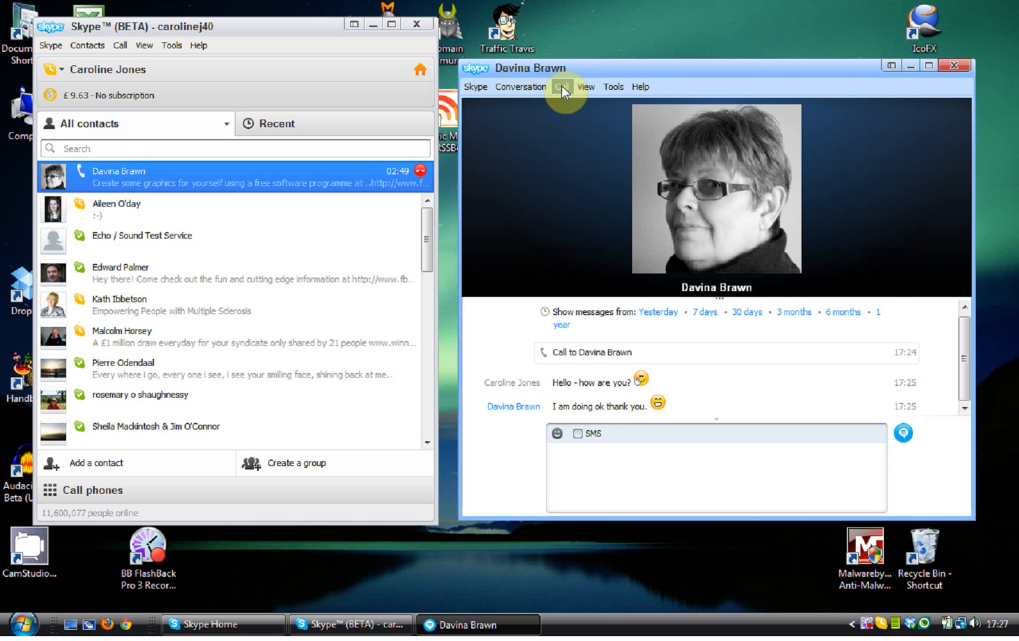
Choose Share Full Screen from the conversation's Call menu
{"action": "left_click", "coordinate": [562, 87]}
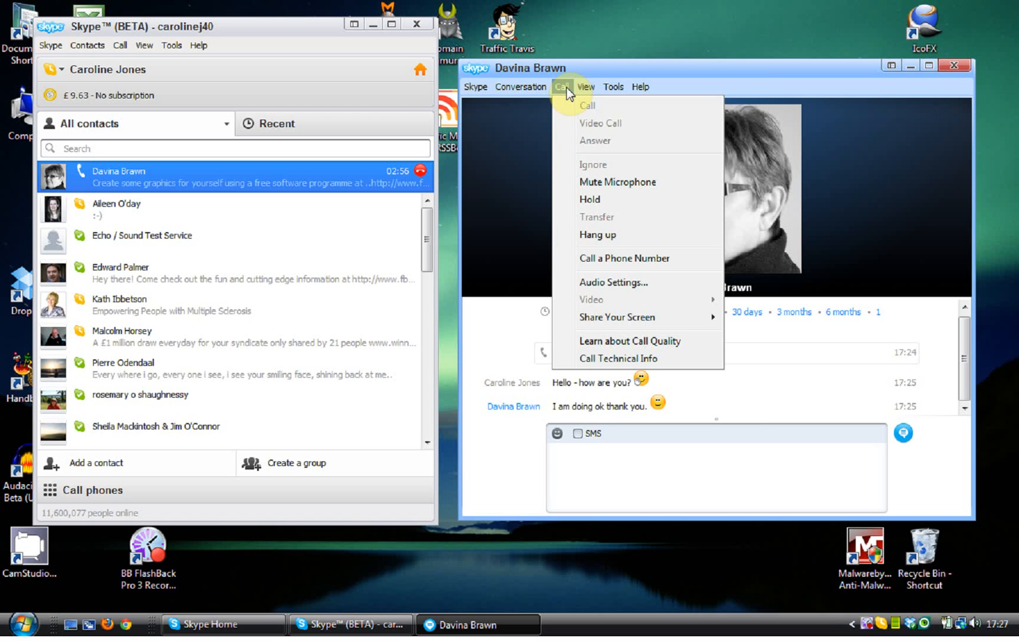
{"action": "mouse_move", "coordinate": [617, 317]}
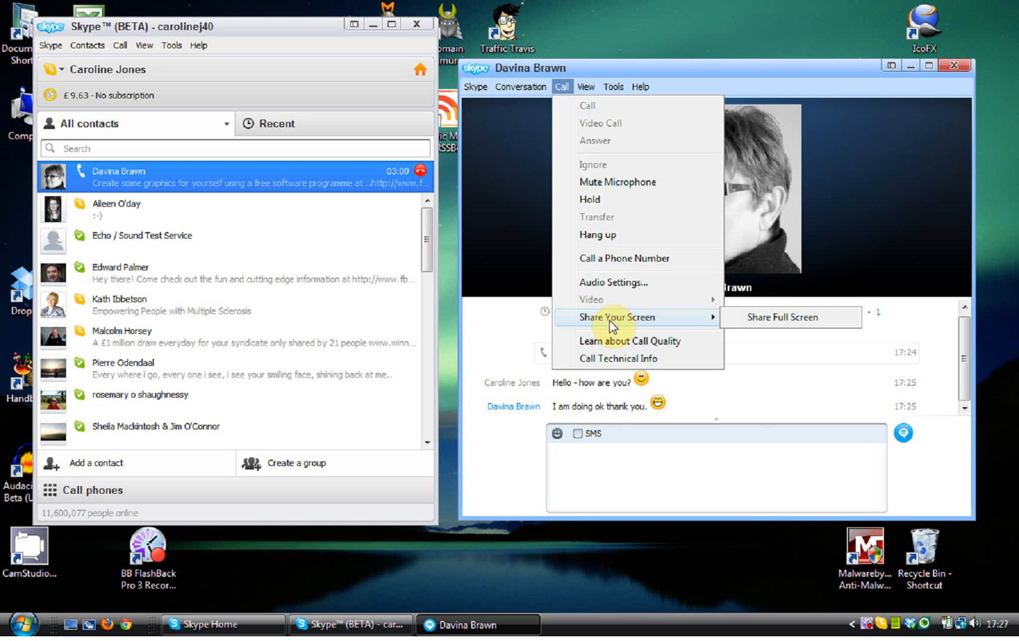
{"action": "mouse_move", "coordinate": [773, 330]}
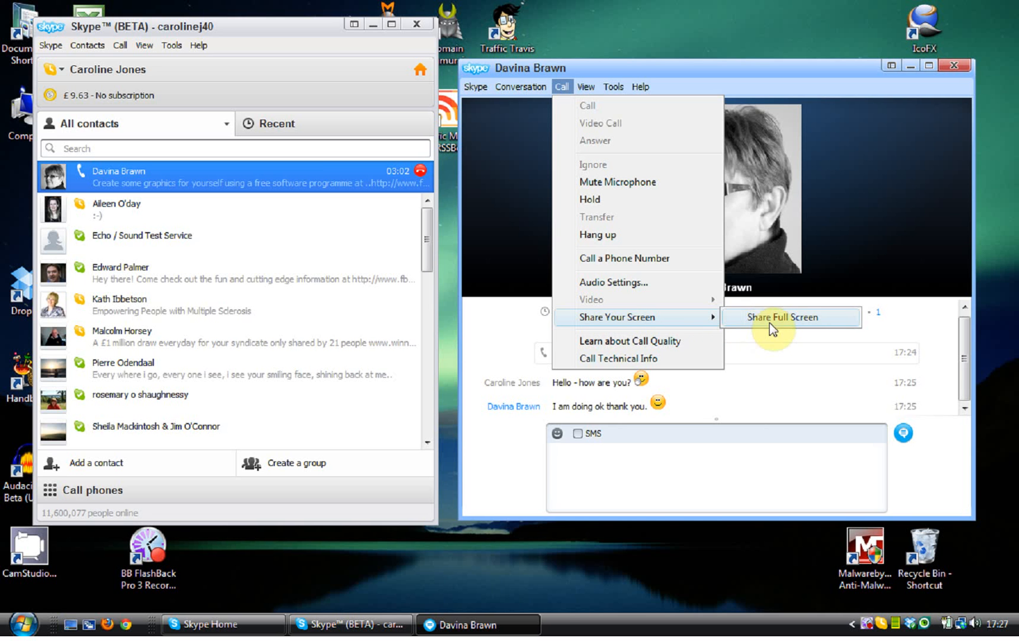
{"action": "left_click", "coordinate": [789, 318]}
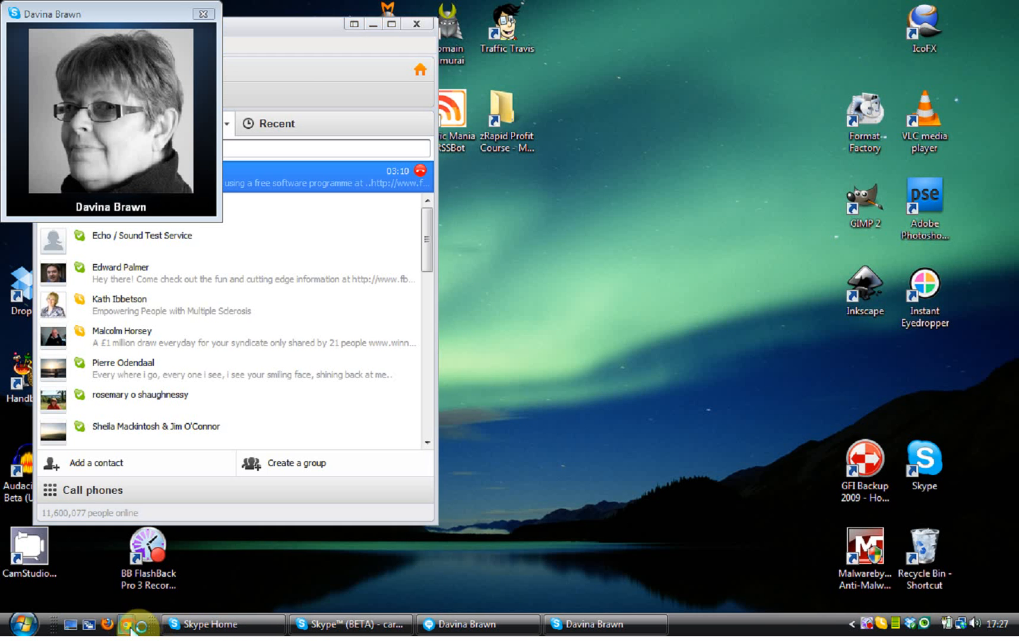
Sign in to Facebook in Chrome and switch to using it as the Free Graphic Design Tutorials page
{"action": "left_click", "coordinate": [732, 624]}
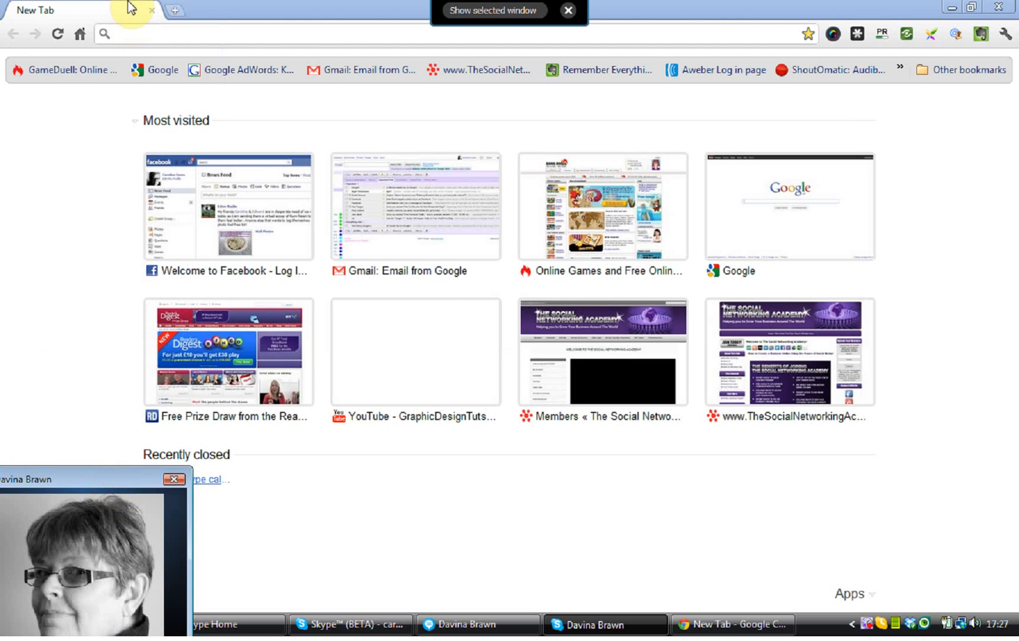
{"action": "left_click", "coordinate": [228, 206]}
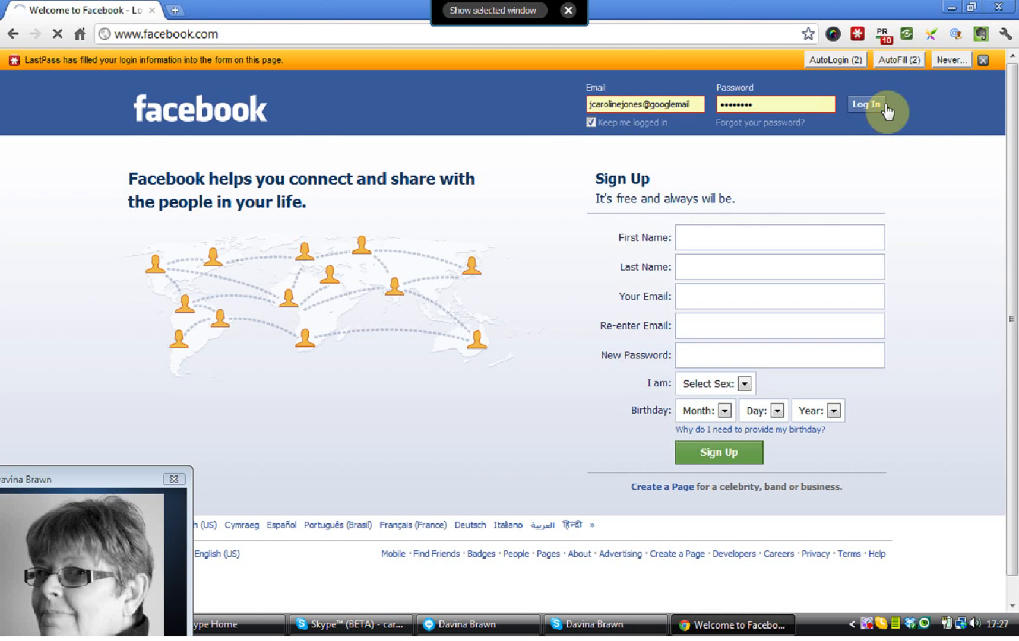
{"action": "left_click", "coordinate": [866, 104]}
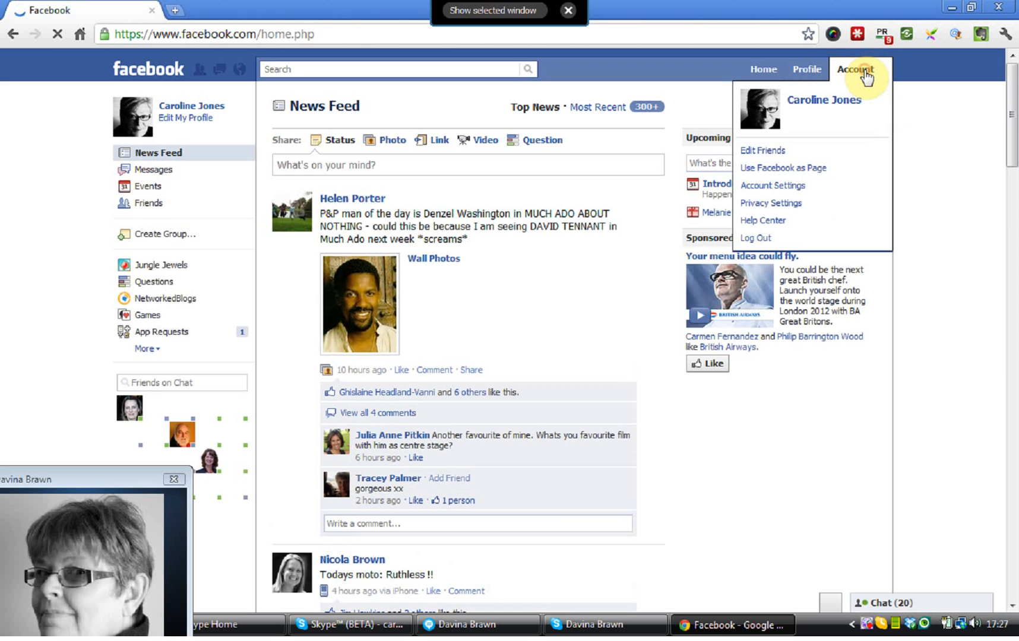
{"action": "left_click", "coordinate": [783, 167]}
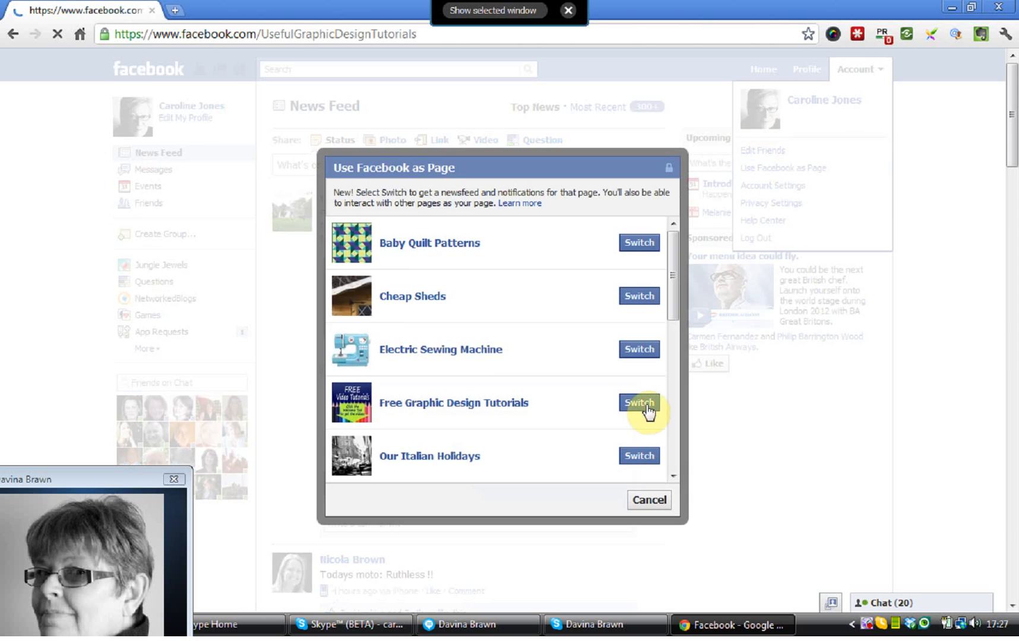
{"action": "left_click", "coordinate": [639, 402]}
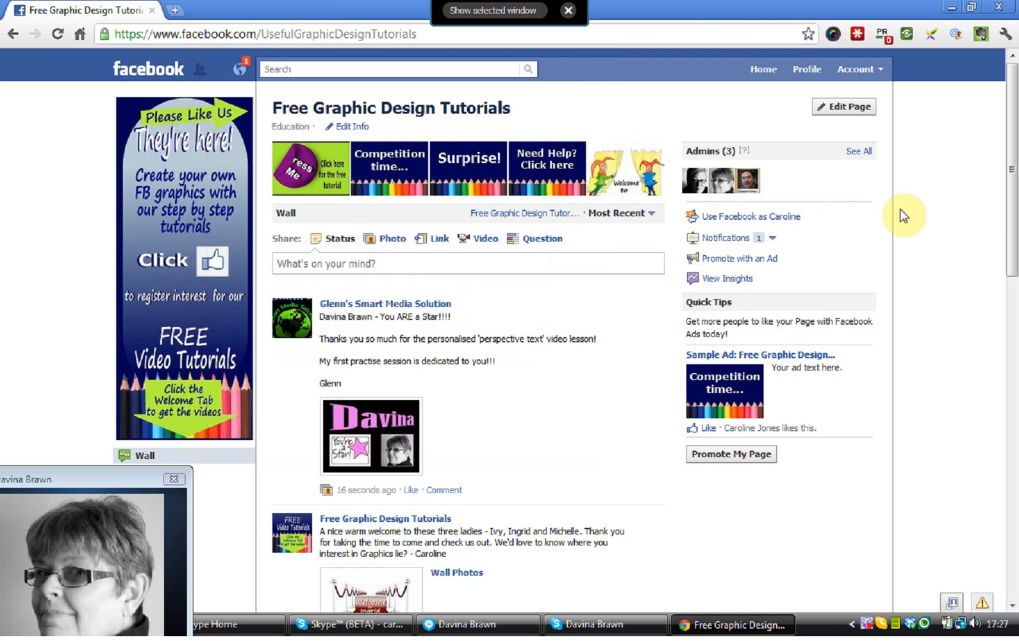
{"action": "mouse_move", "coordinate": [978, 226]}
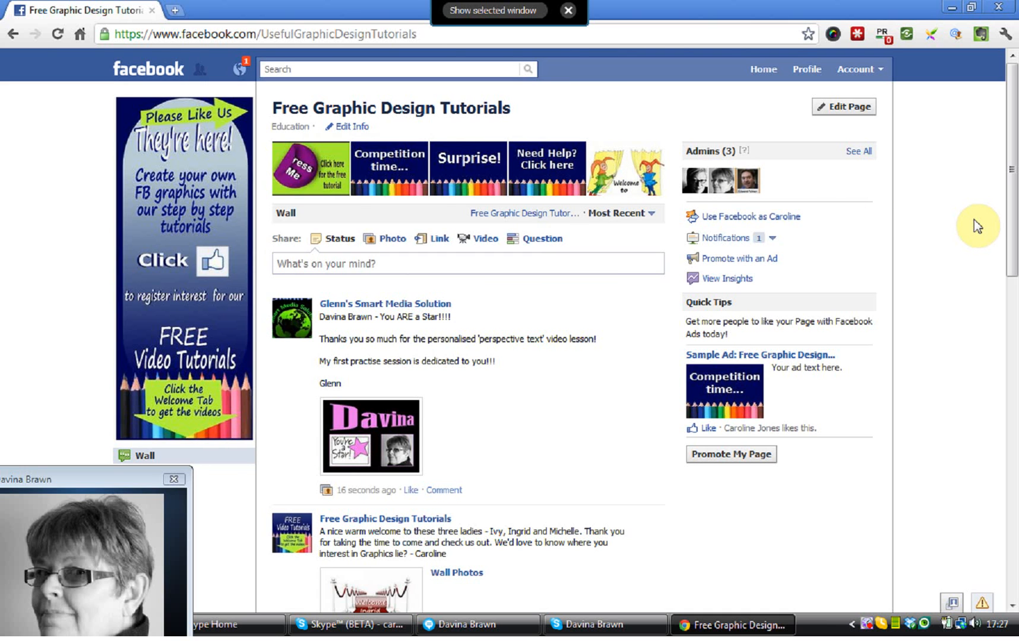
{"action": "mouse_move", "coordinate": [1013, 136]}
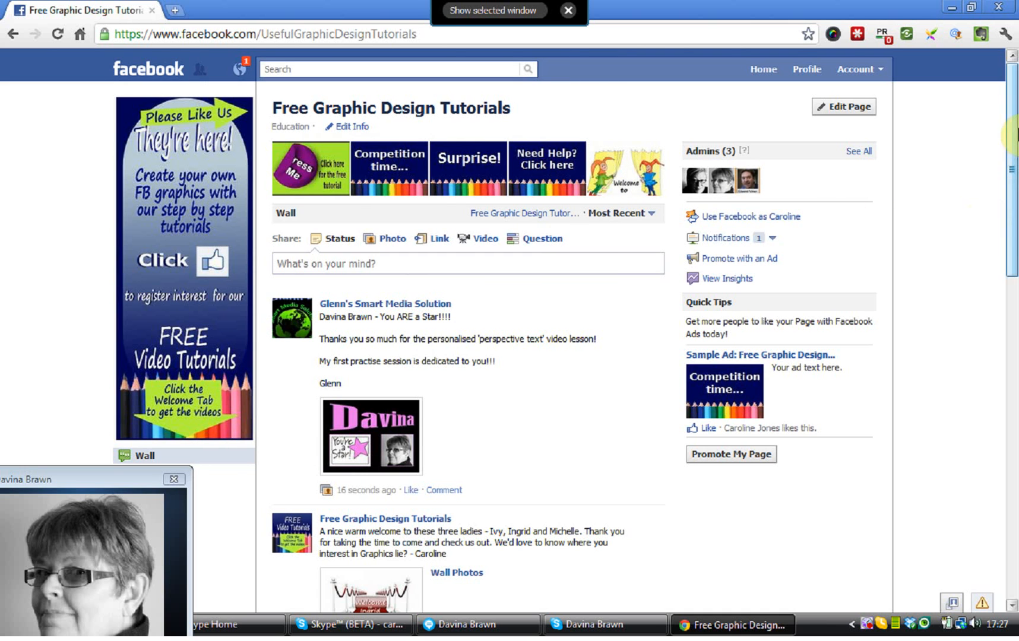
{"action": "mouse_move", "coordinate": [520, 18]}
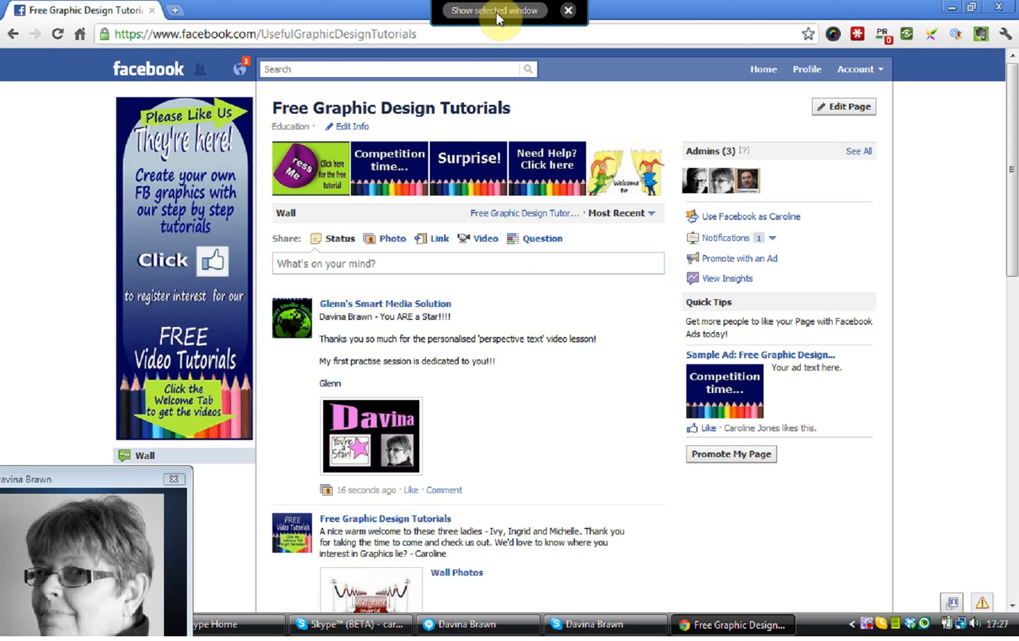
Share only the browser window with Davina and shrink her video window
{"action": "left_click", "coordinate": [494, 10]}
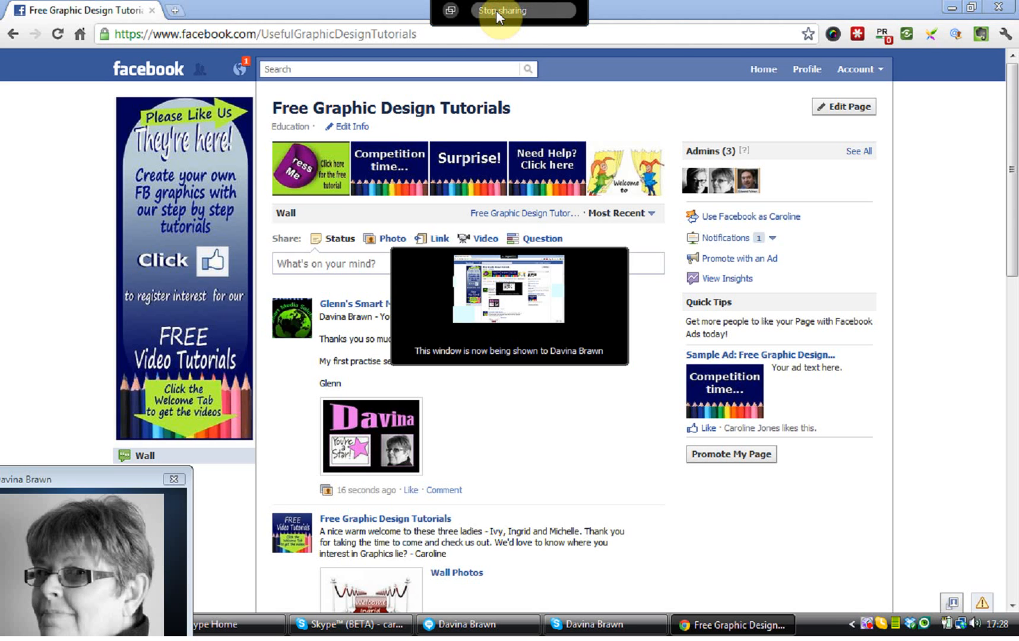
{"action": "mouse_move", "coordinate": [618, 342]}
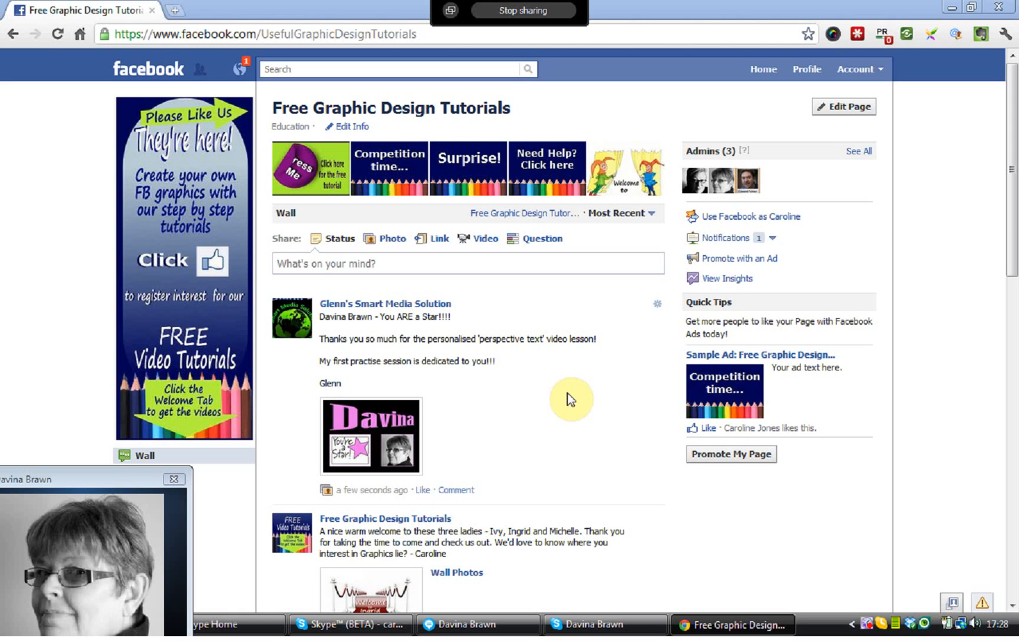
{"action": "mouse_move", "coordinate": [597, 431]}
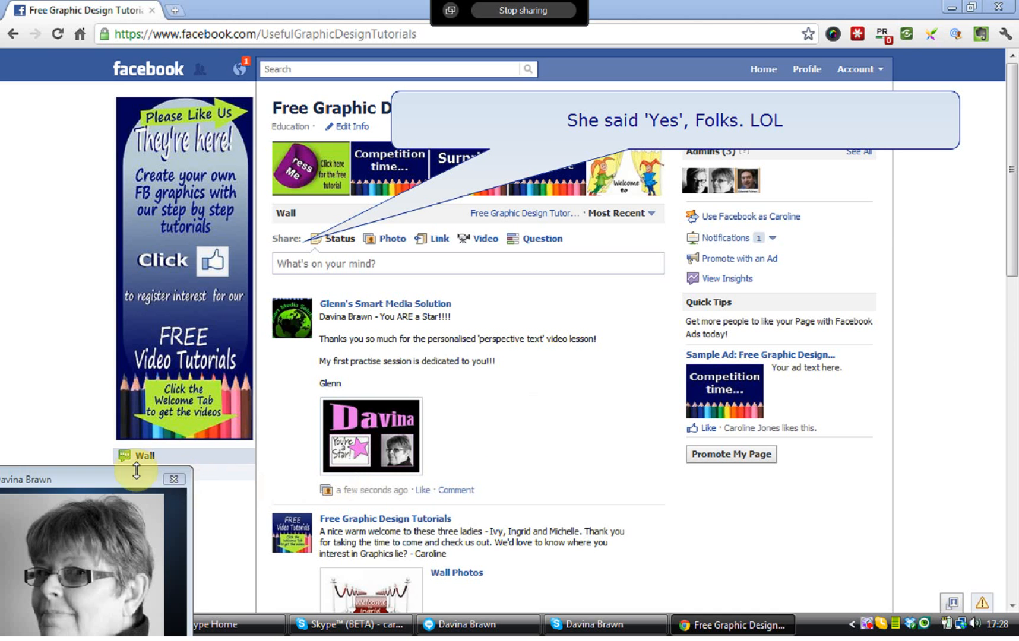
{"action": "left_click", "coordinate": [140, 455]}
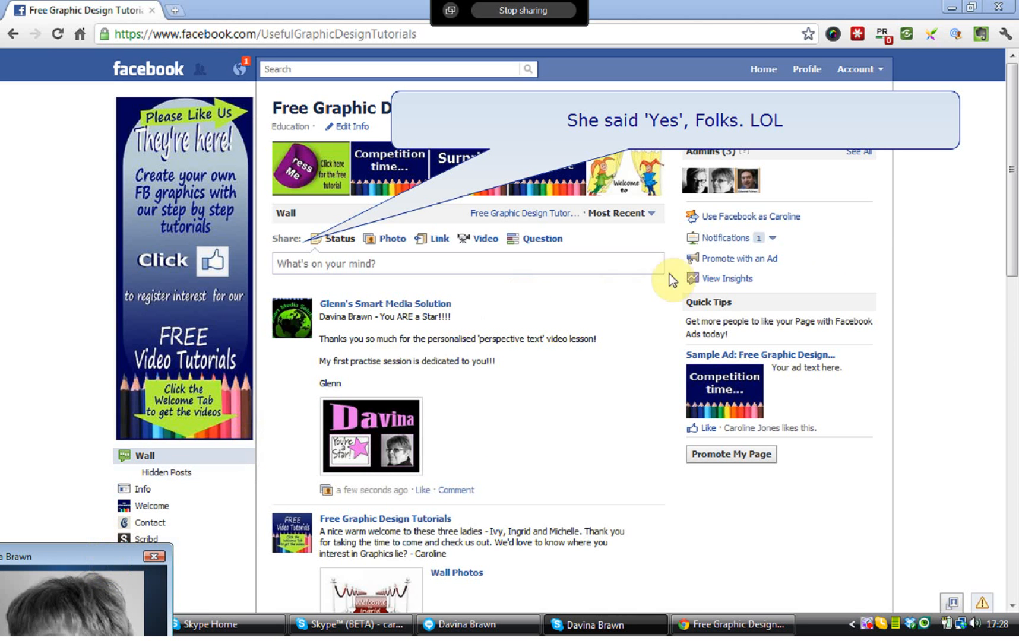
{"action": "mouse_move", "coordinate": [928, 268]}
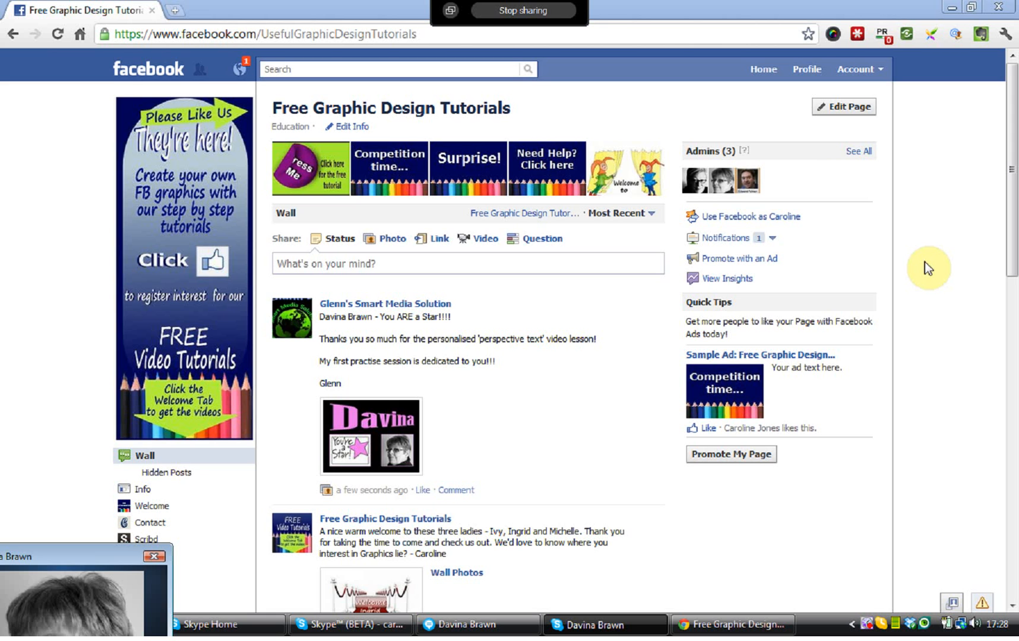
{"action": "mouse_move", "coordinate": [629, 50]}
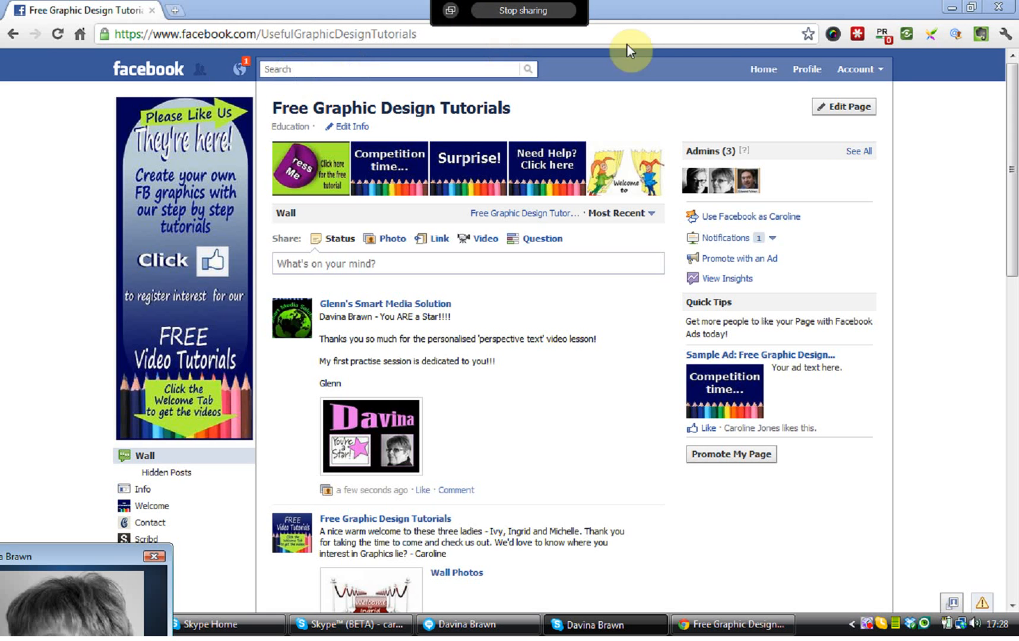
{"action": "mouse_move", "coordinate": [869, 115]}
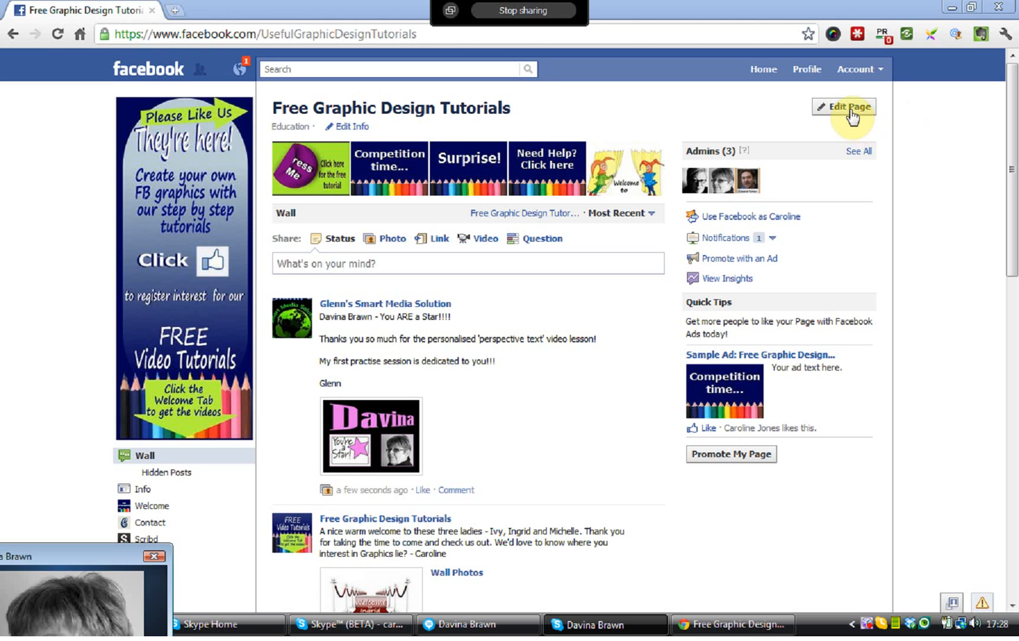
Go to Edit Page and select the Profile Picture section of the tutorials page
{"action": "left_click", "coordinate": [844, 106]}
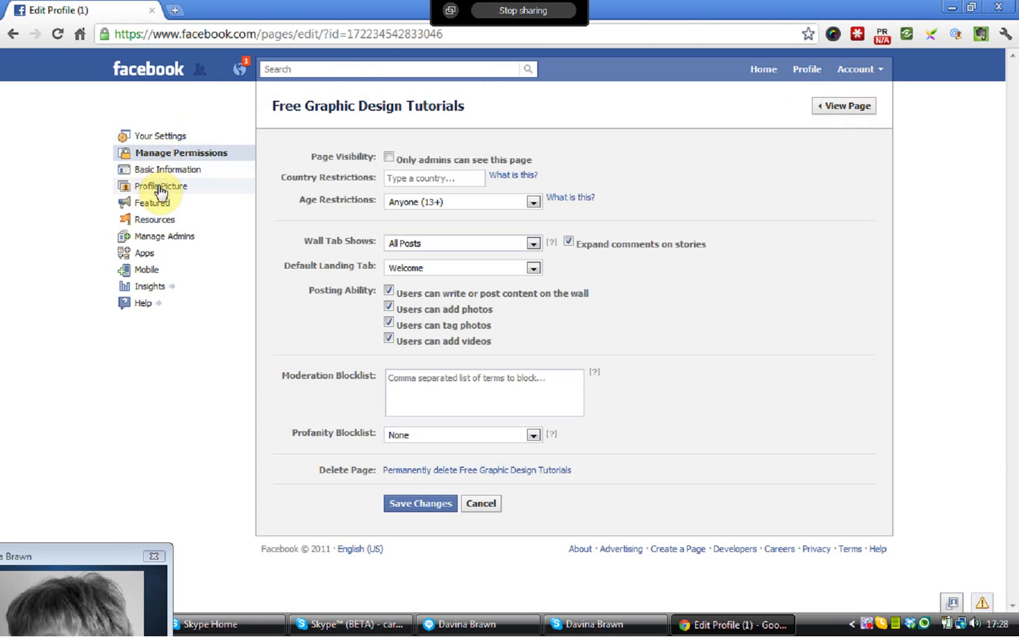
{"action": "left_click", "coordinate": [161, 186]}
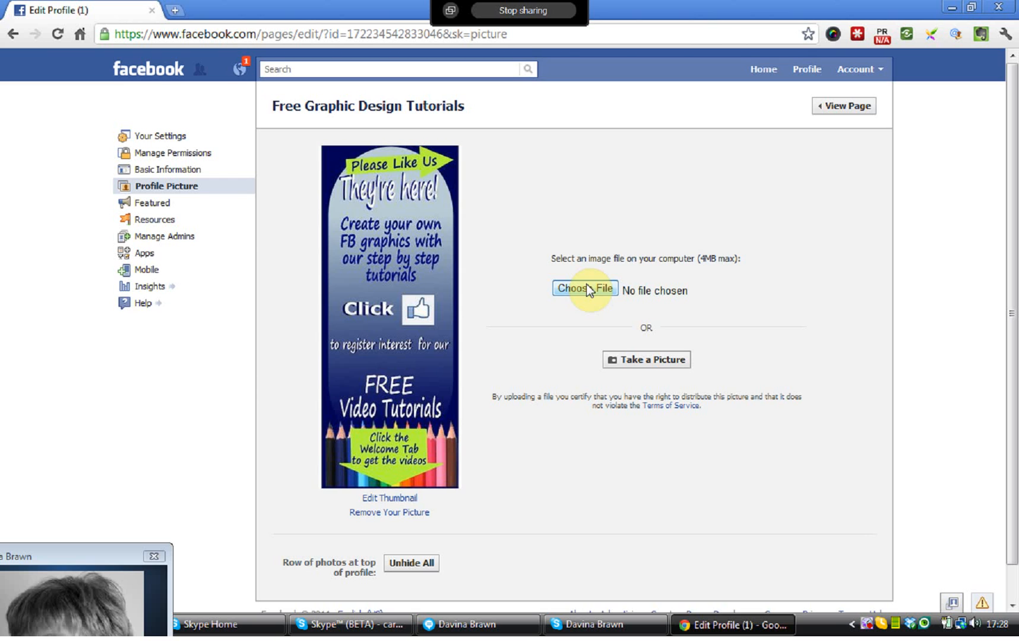
{"action": "mouse_move", "coordinate": [849, 151]}
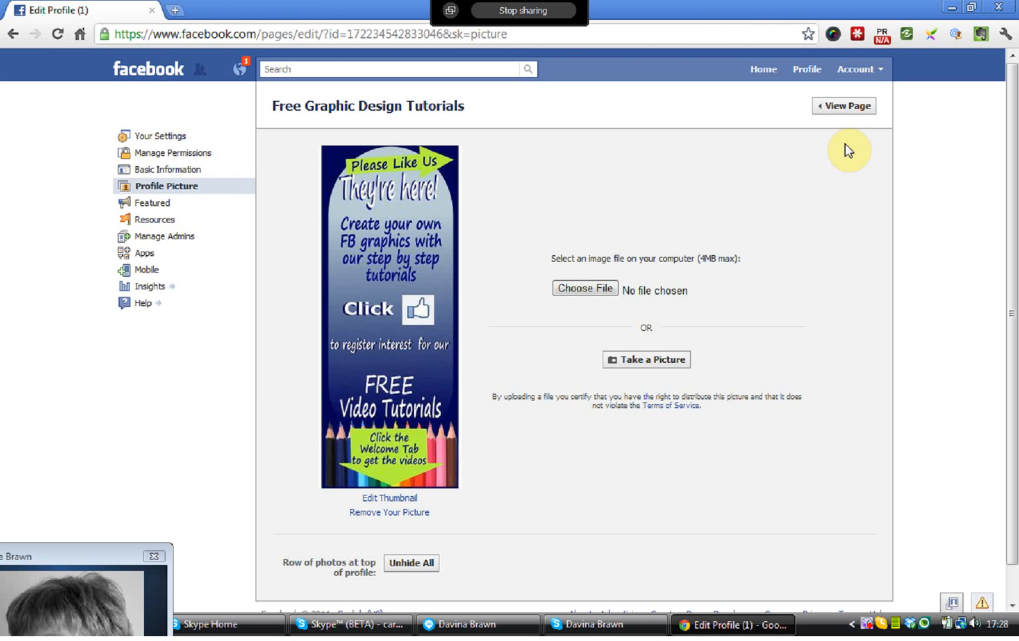
{"action": "mouse_move", "coordinate": [533, 26]}
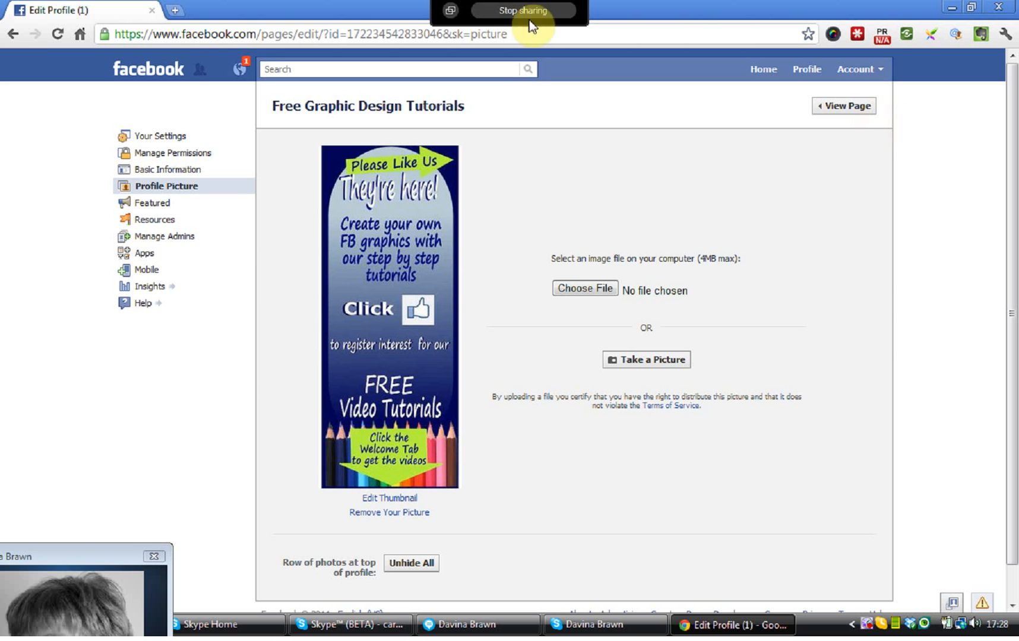
{"action": "mouse_move", "coordinate": [507, 14]}
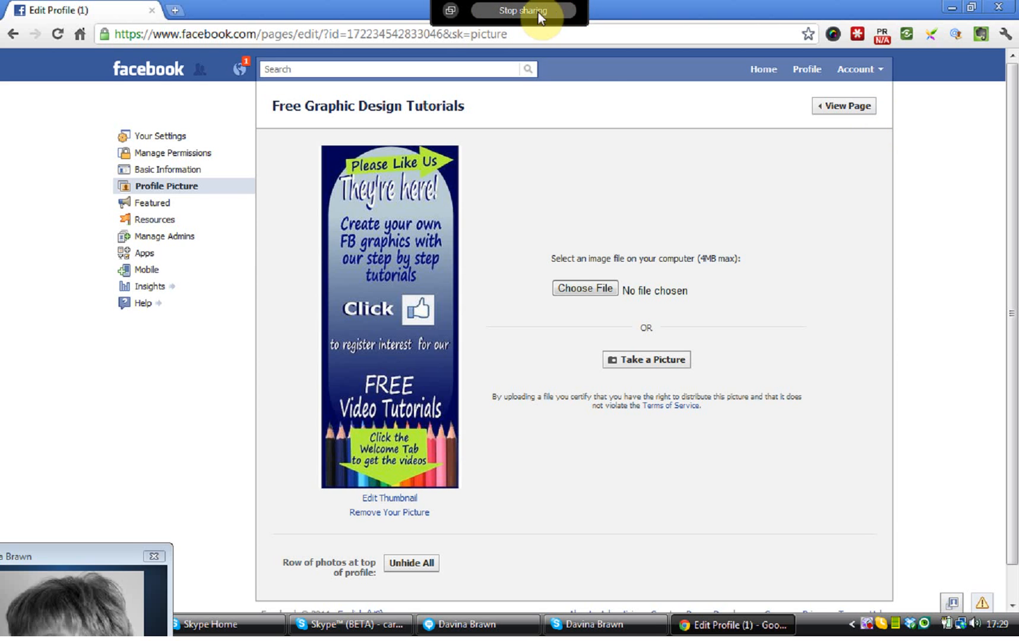
Stop the screen share and hang up the call with Davina after 05:04
{"action": "left_click", "coordinate": [463, 625]}
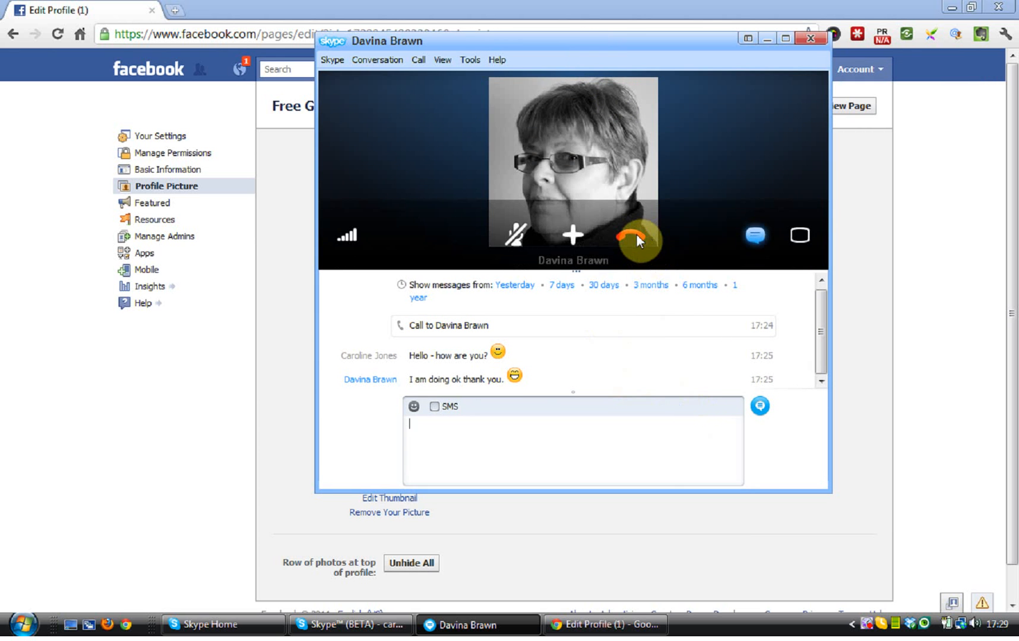
{"action": "mouse_move", "coordinate": [637, 241]}
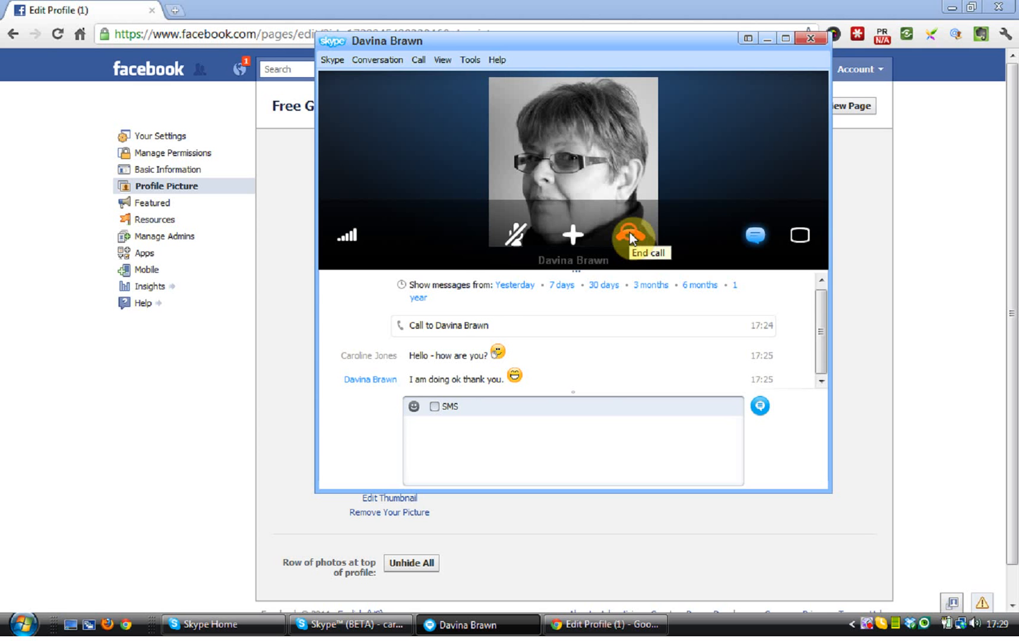
{"action": "left_click", "coordinate": [630, 235]}
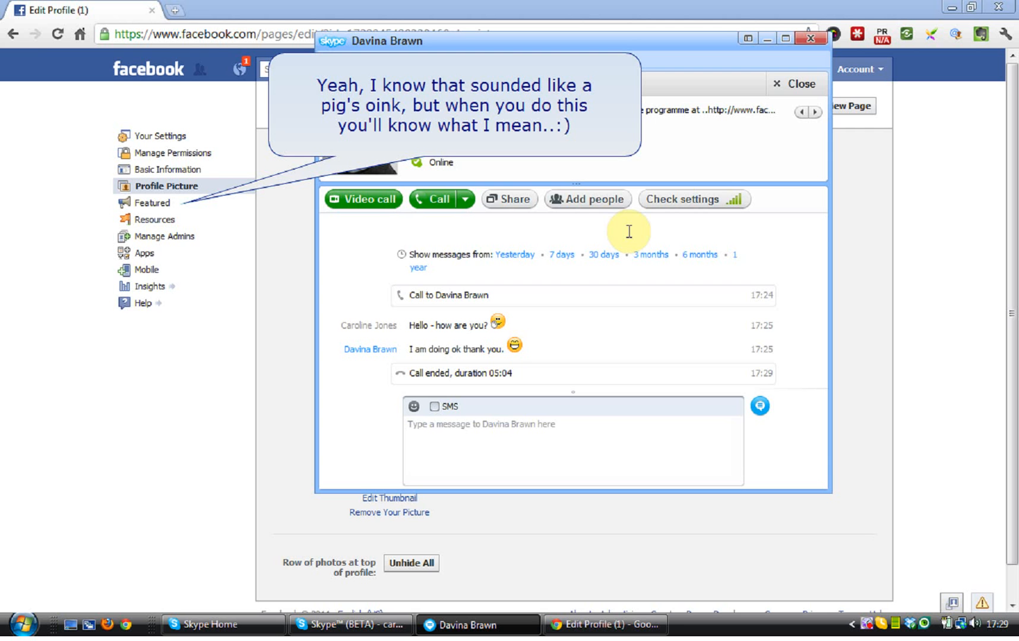
{"action": "mouse_move", "coordinate": [765, 65]}
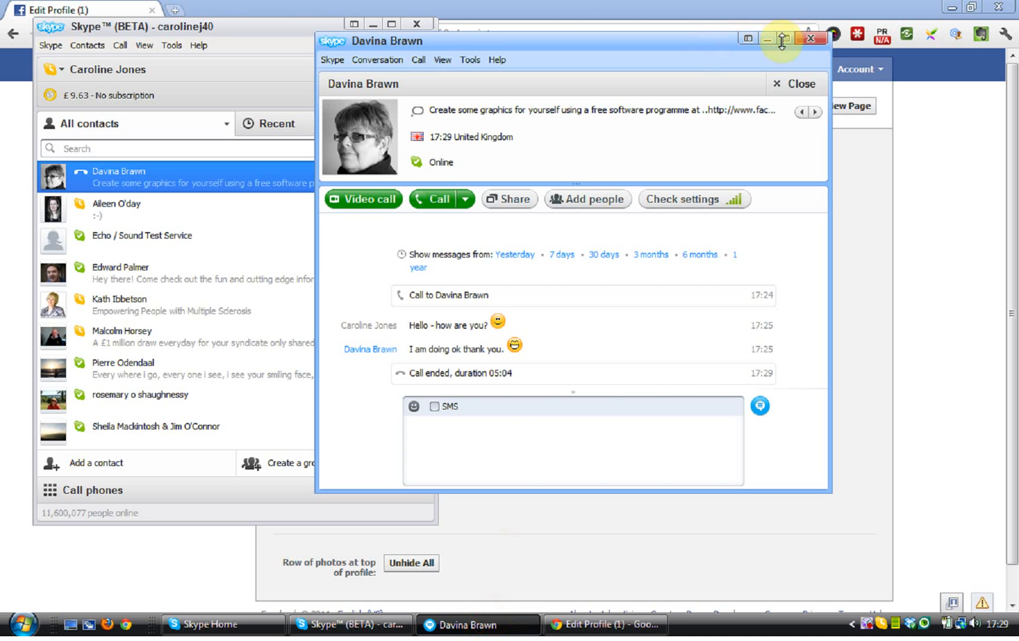
{"action": "left_click", "coordinate": [810, 39]}
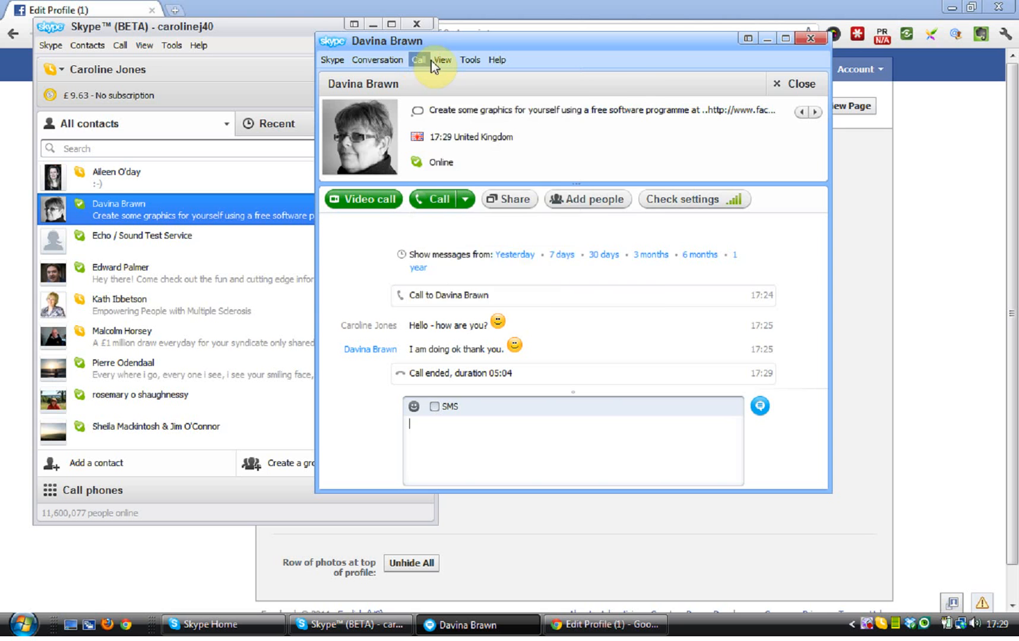
{"action": "left_click", "coordinate": [441, 59]}
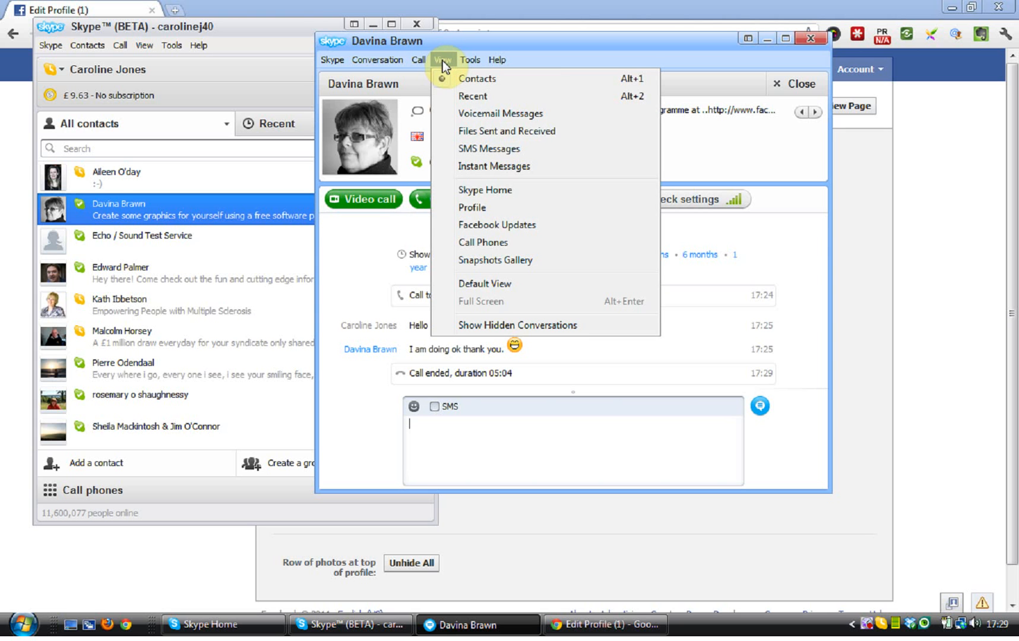
{"action": "left_click", "coordinate": [469, 60]}
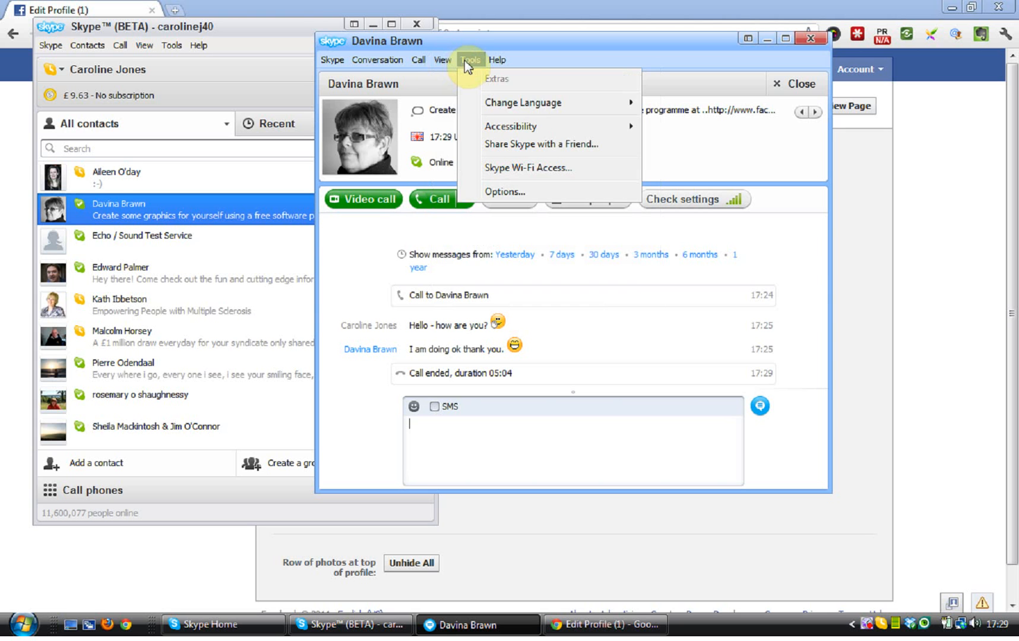
{"action": "left_click", "coordinate": [504, 192]}
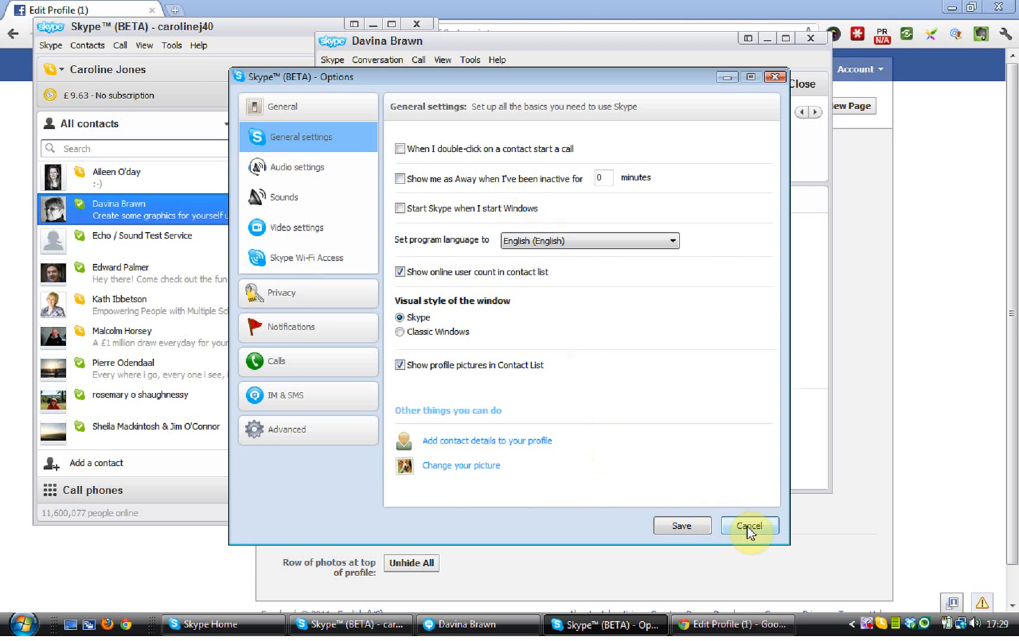
{"action": "left_click", "coordinate": [748, 525]}
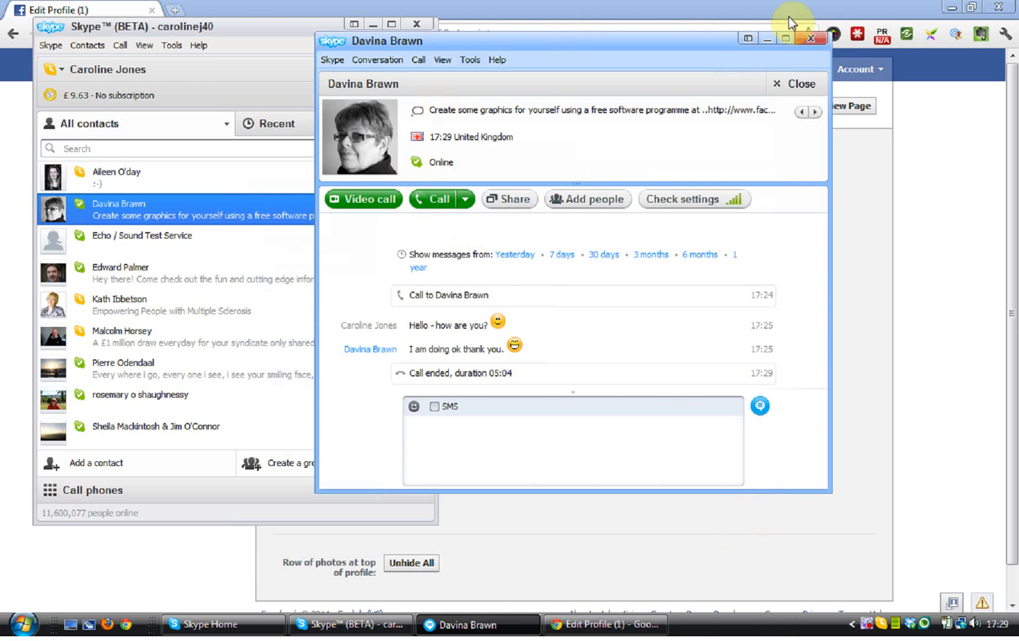
{"action": "left_click", "coordinate": [810, 39]}
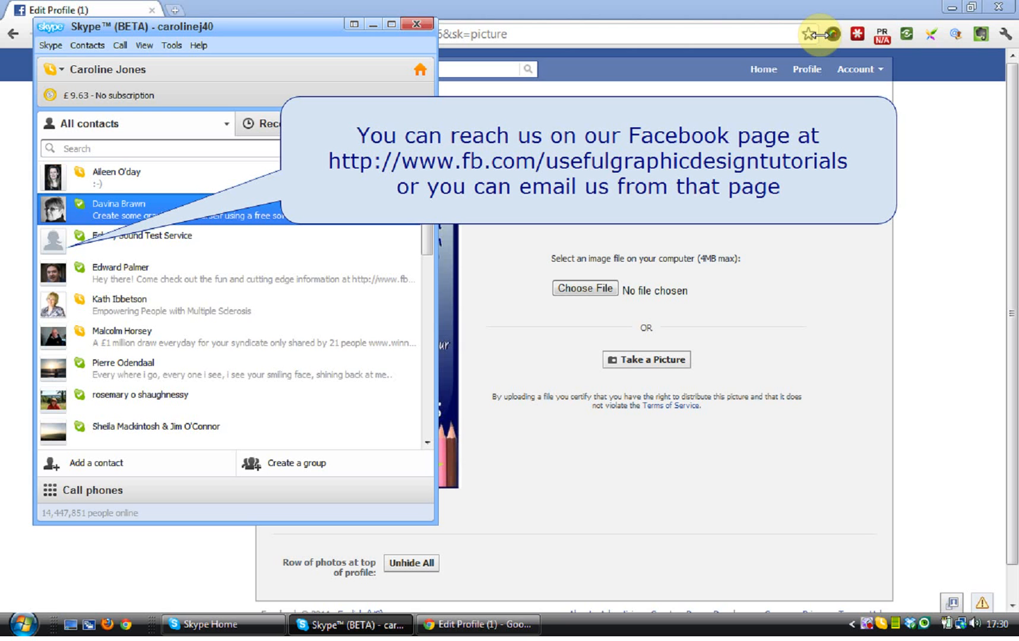
{"action": "mouse_move", "coordinate": [918, 572]}
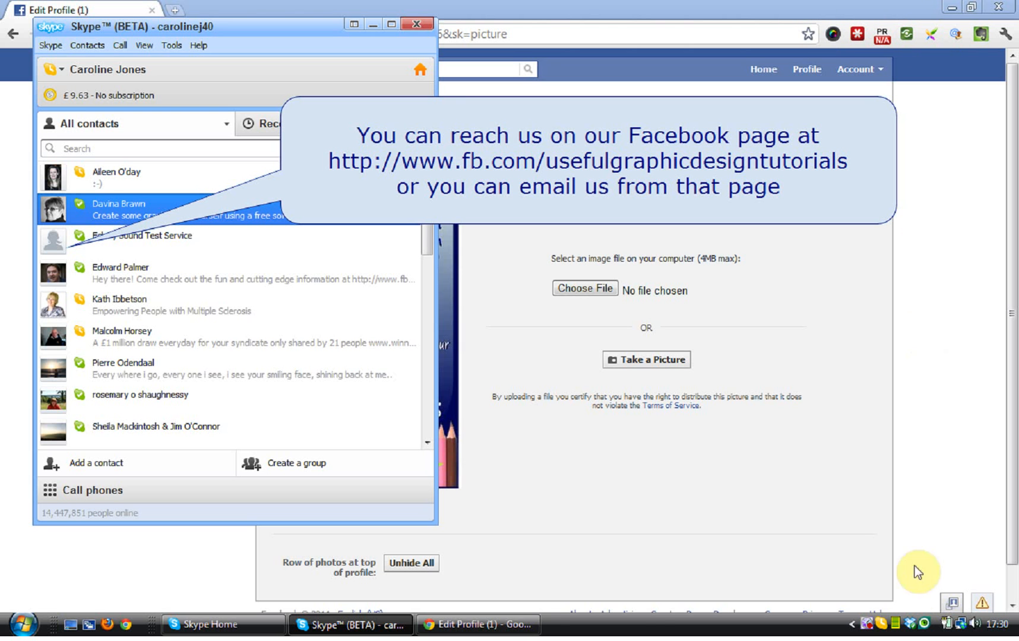